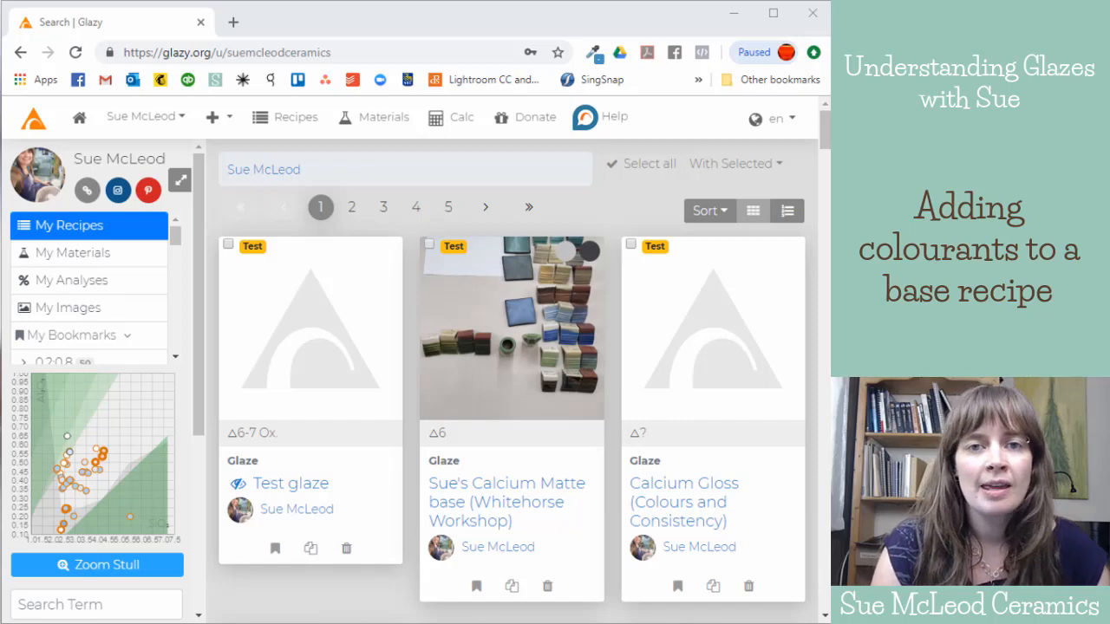
mouse_move(613, 228)
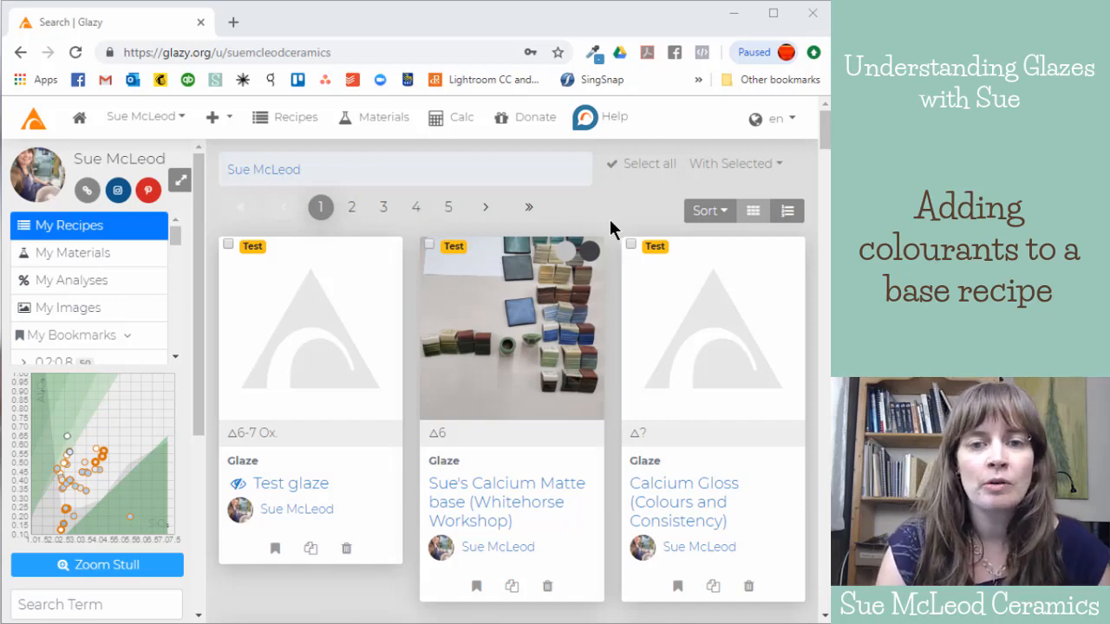
mouse_move(585, 213)
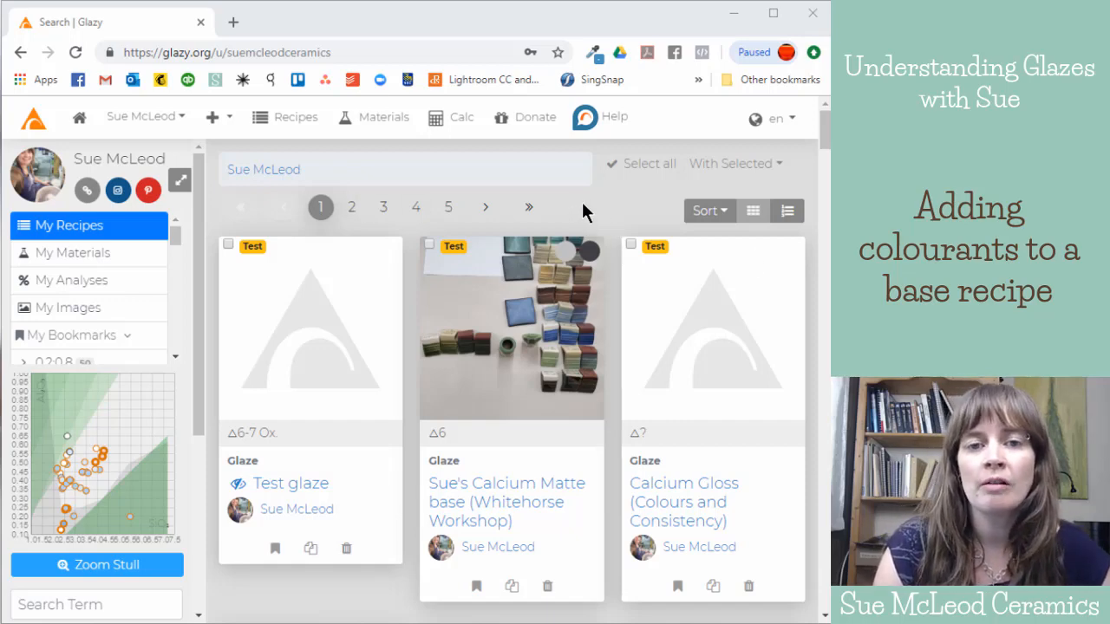
mouse_move(579, 206)
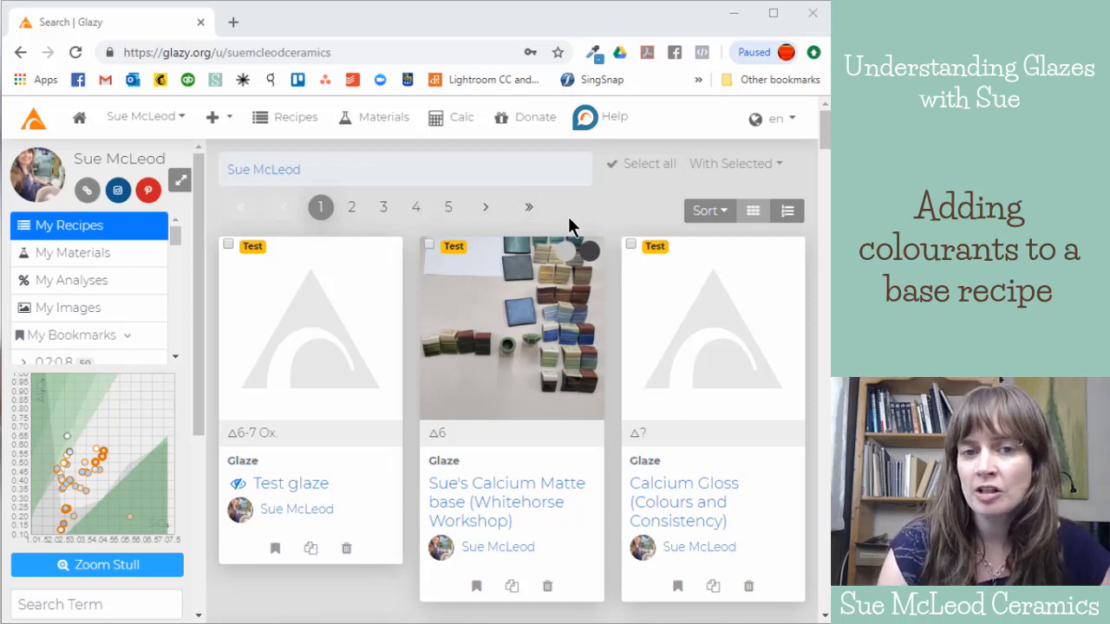
mouse_move(551, 191)
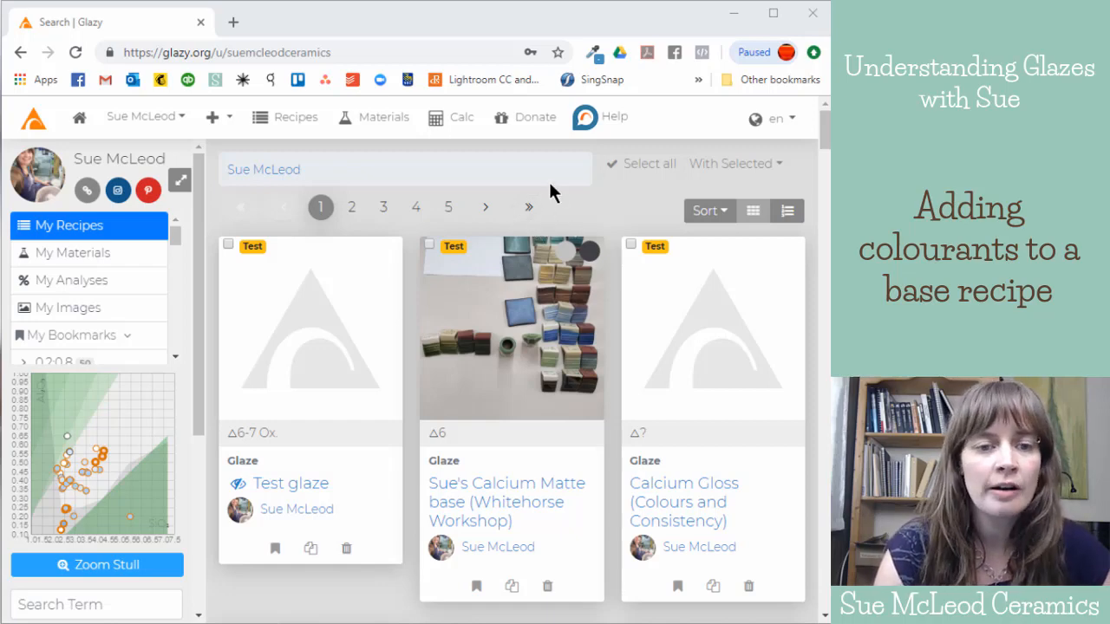
Step: Scroll through the recipe list and open the Test glaze recipe page
scroll(down, 3)
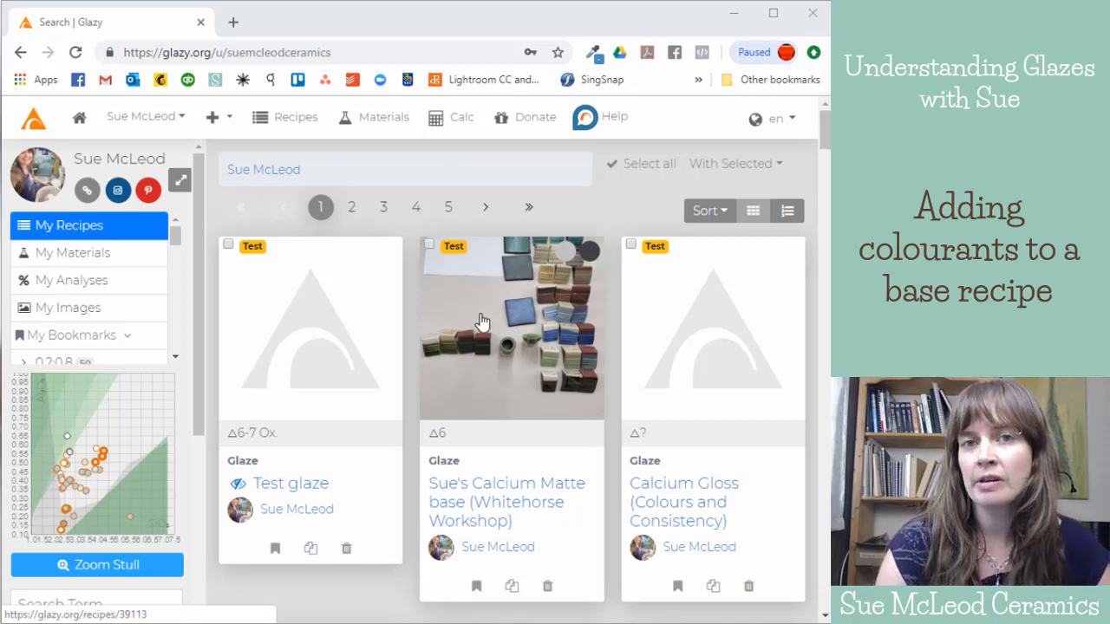
mouse_move(497, 257)
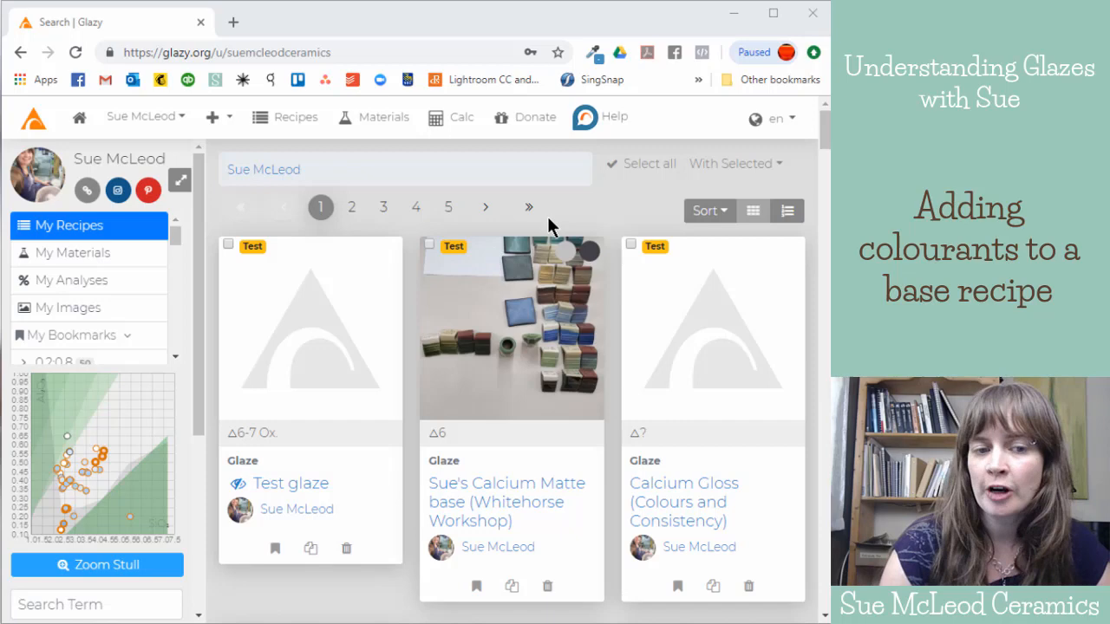
scroll(down, 3)
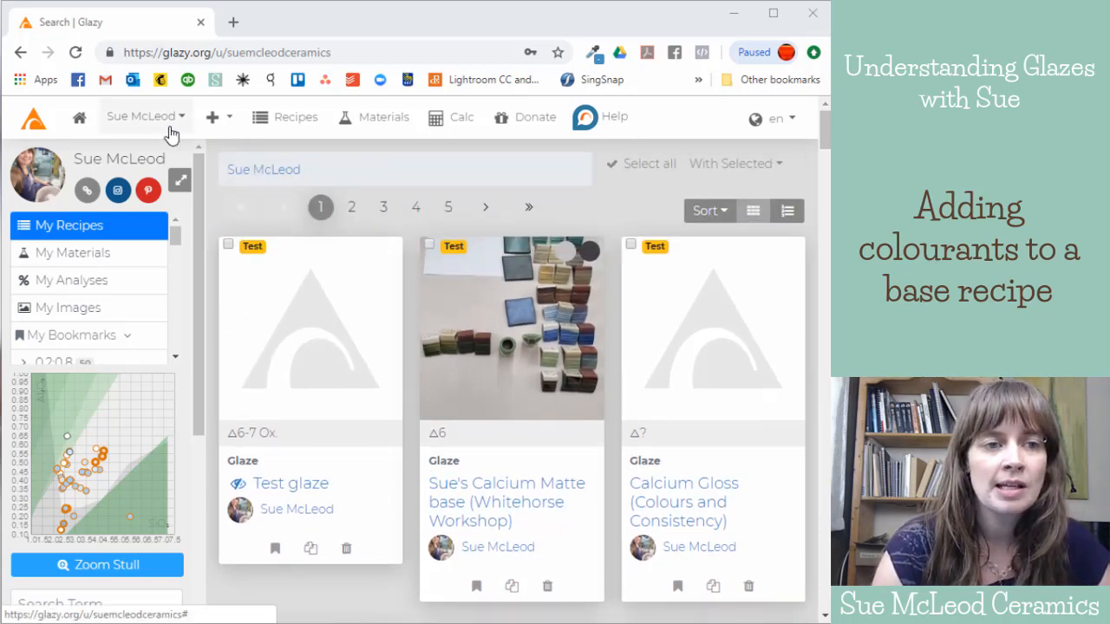
scroll(down, 3)
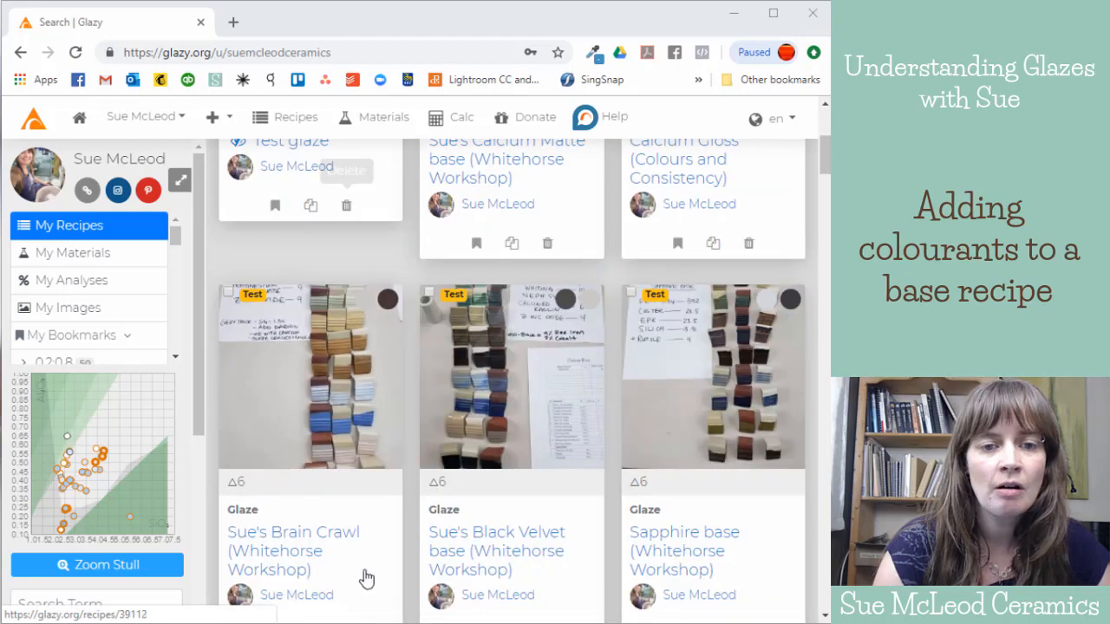
scroll(down, 3)
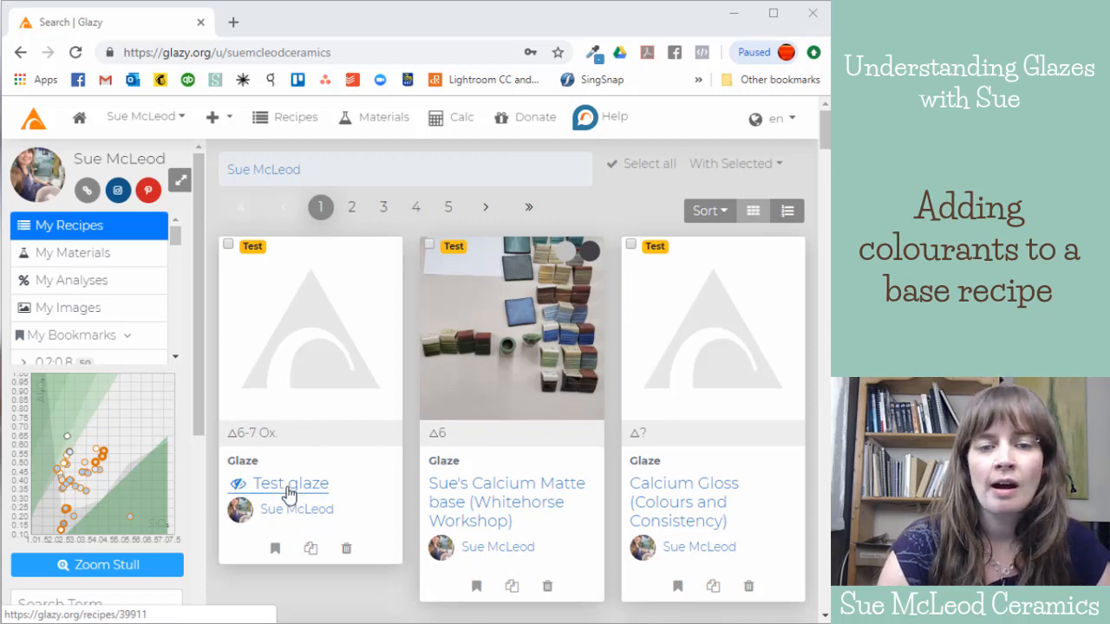
mouse_move(301, 486)
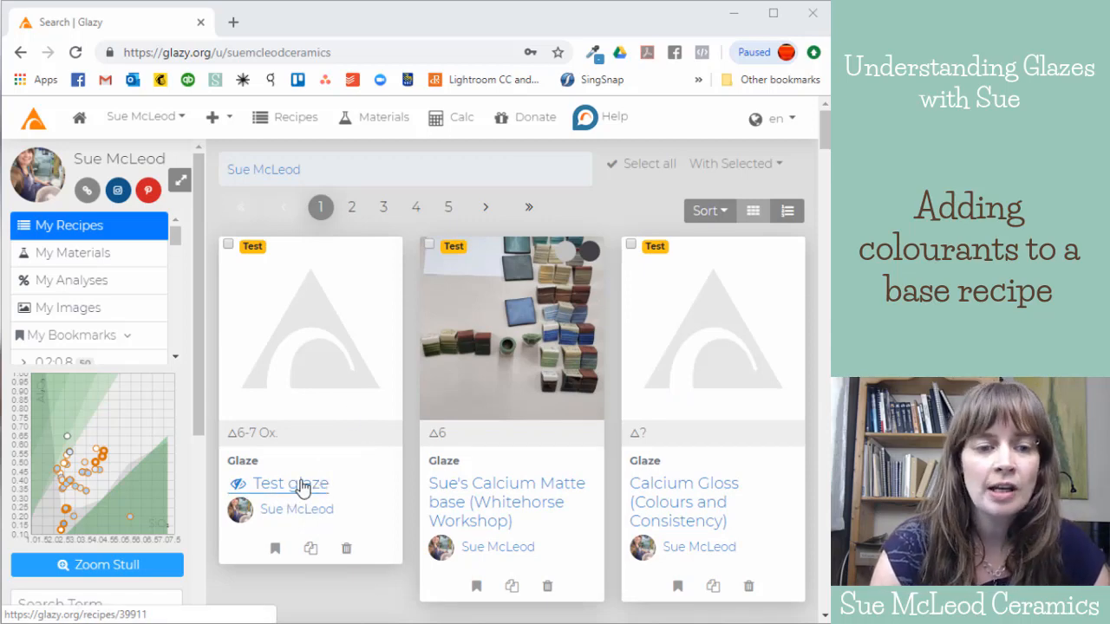
click(289, 483)
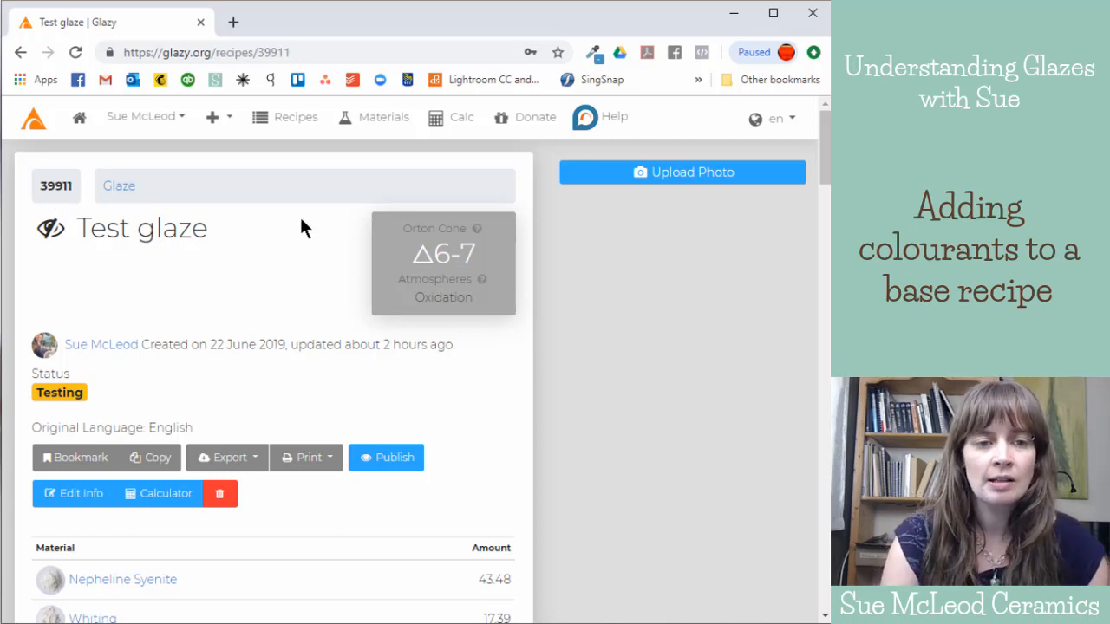
Step: Load Test glaze into the Recipe Calculator with its five base materials
scroll(down, 3)
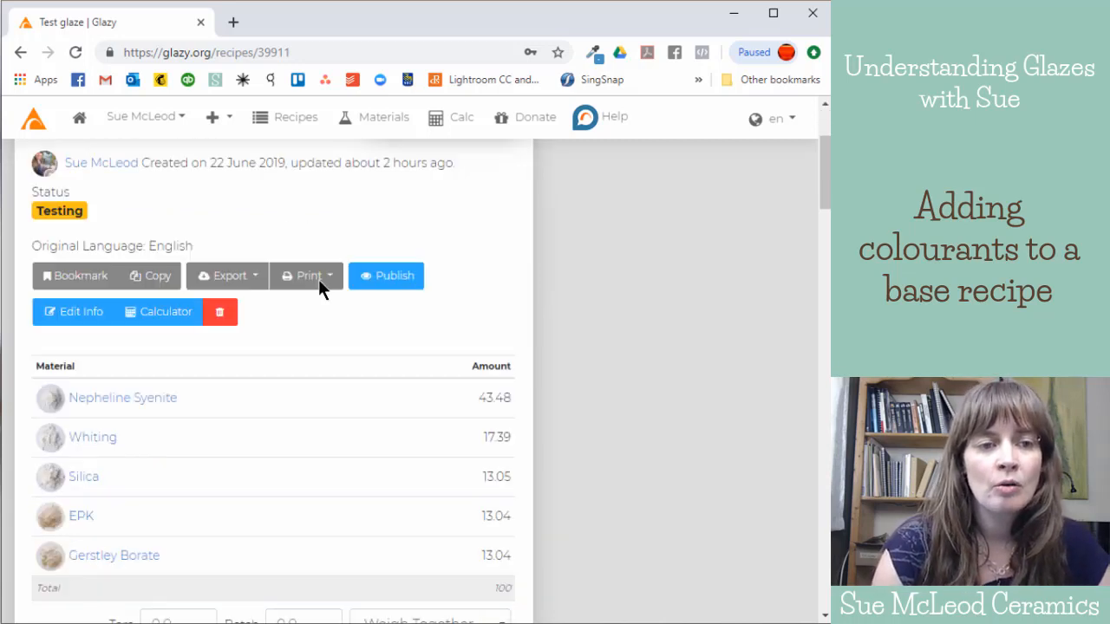
scroll(down, 3)
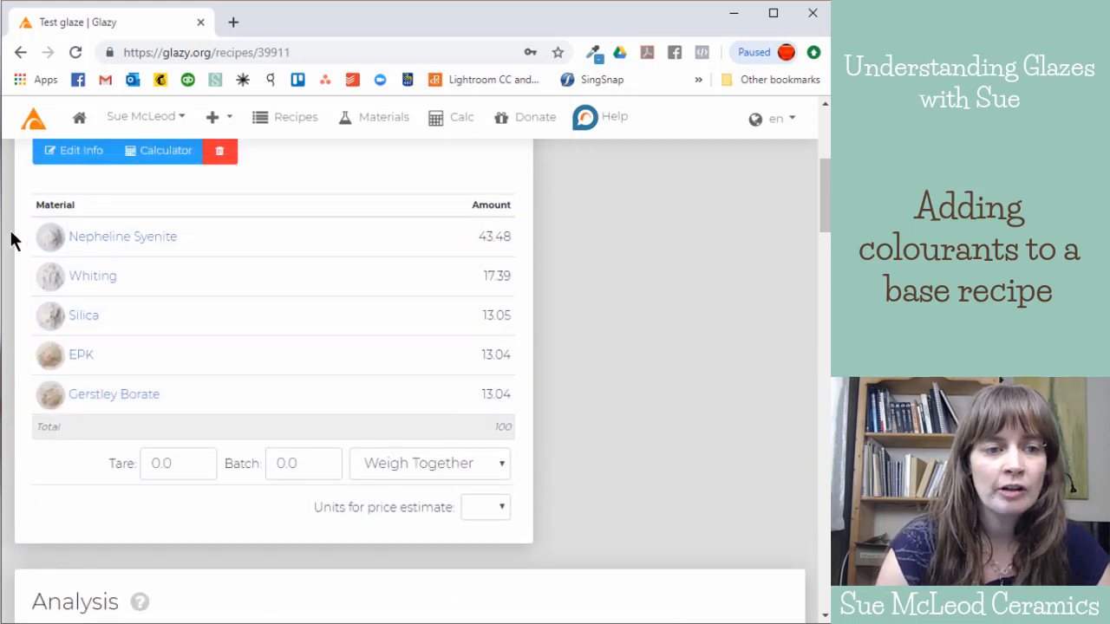
mouse_move(566, 464)
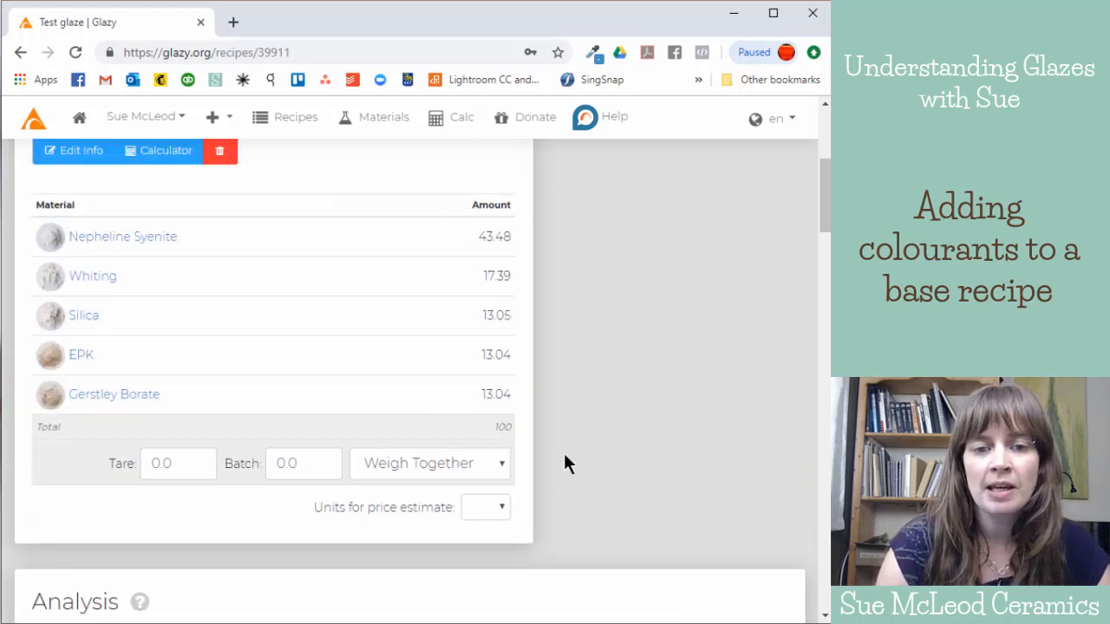
scroll(down, 3)
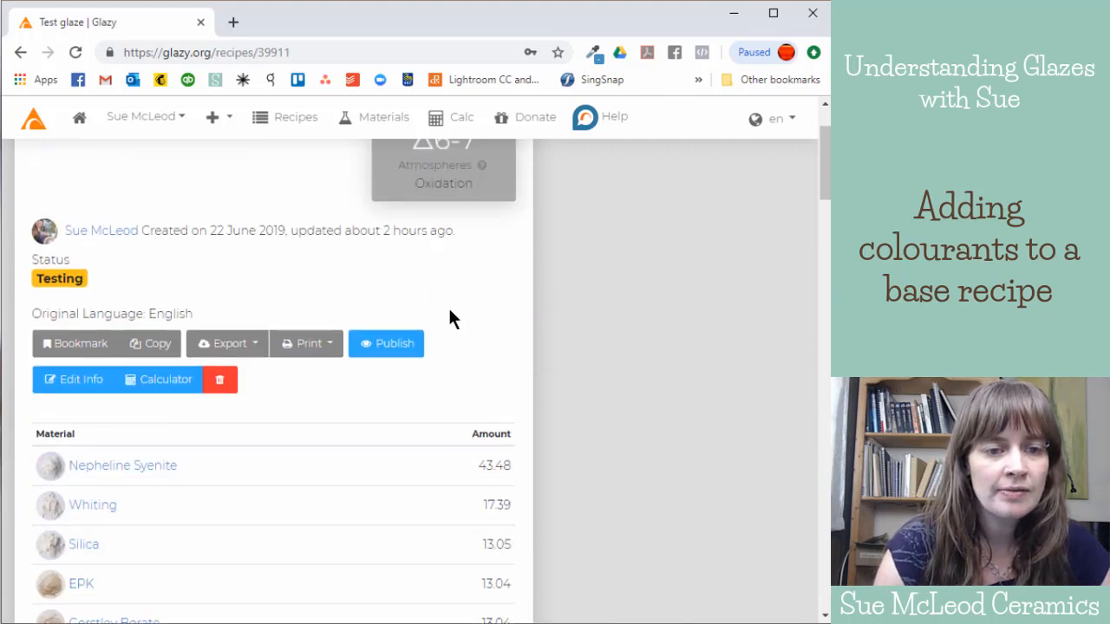
mouse_move(471, 319)
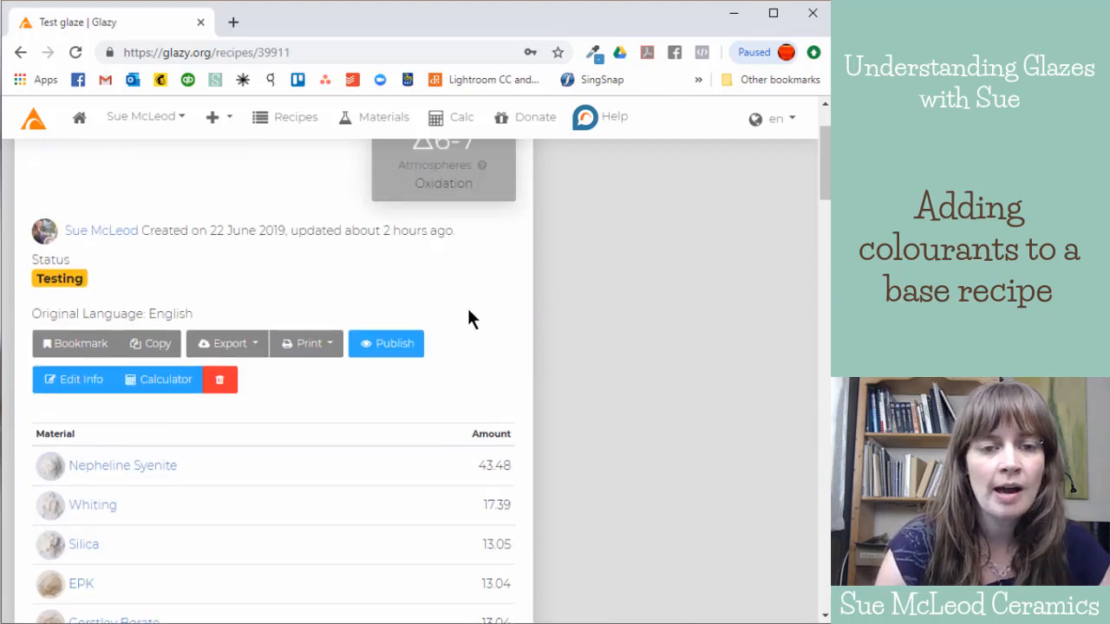
mouse_move(511, 258)
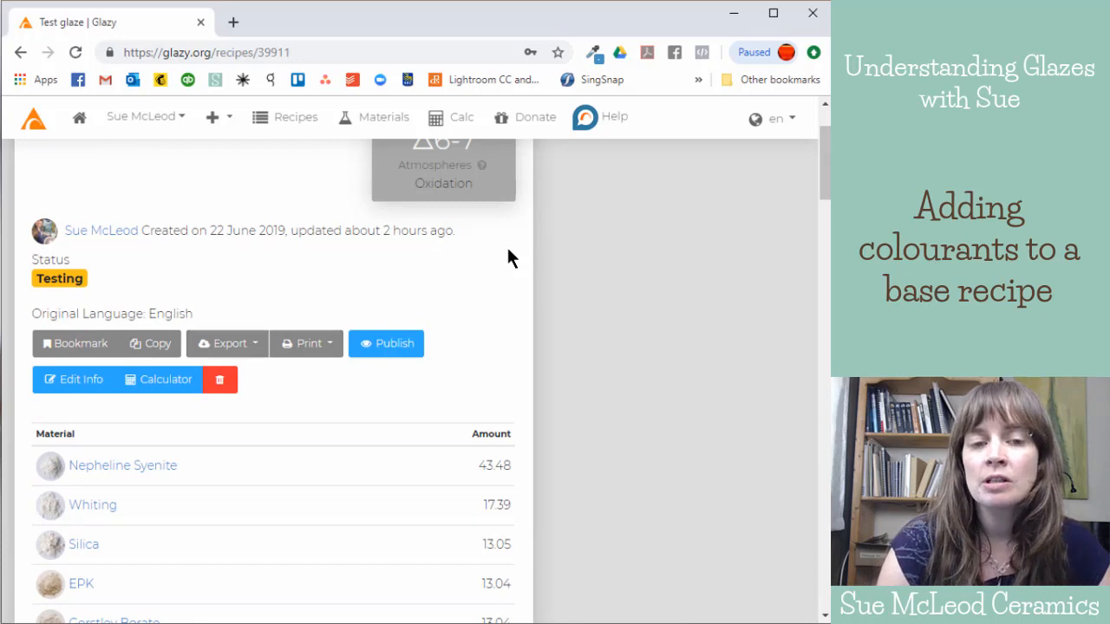
mouse_move(466, 315)
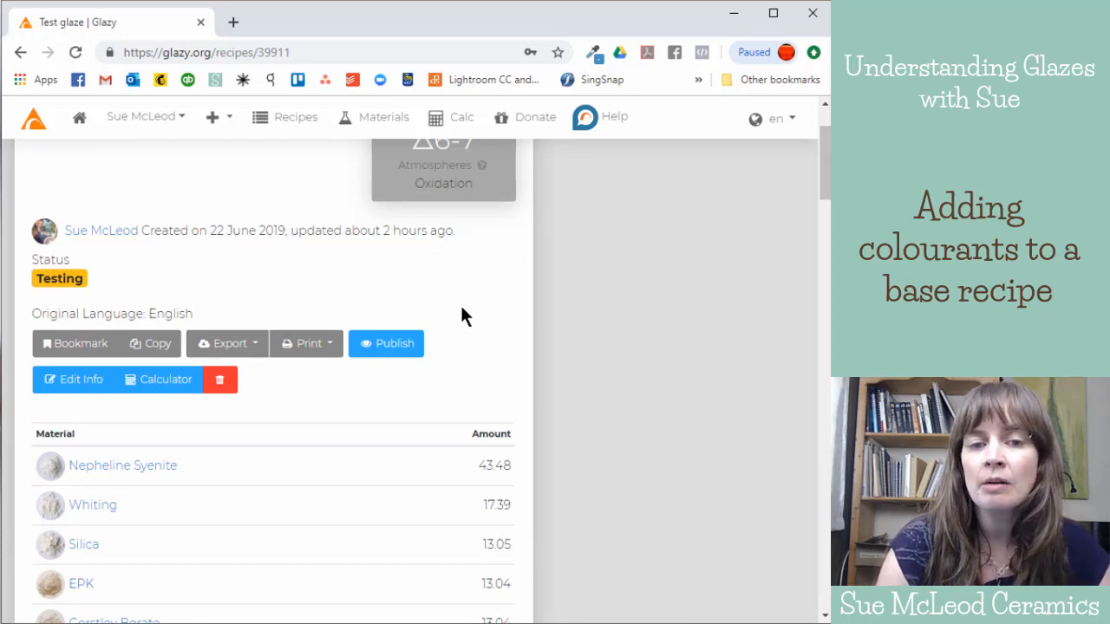
mouse_move(454, 273)
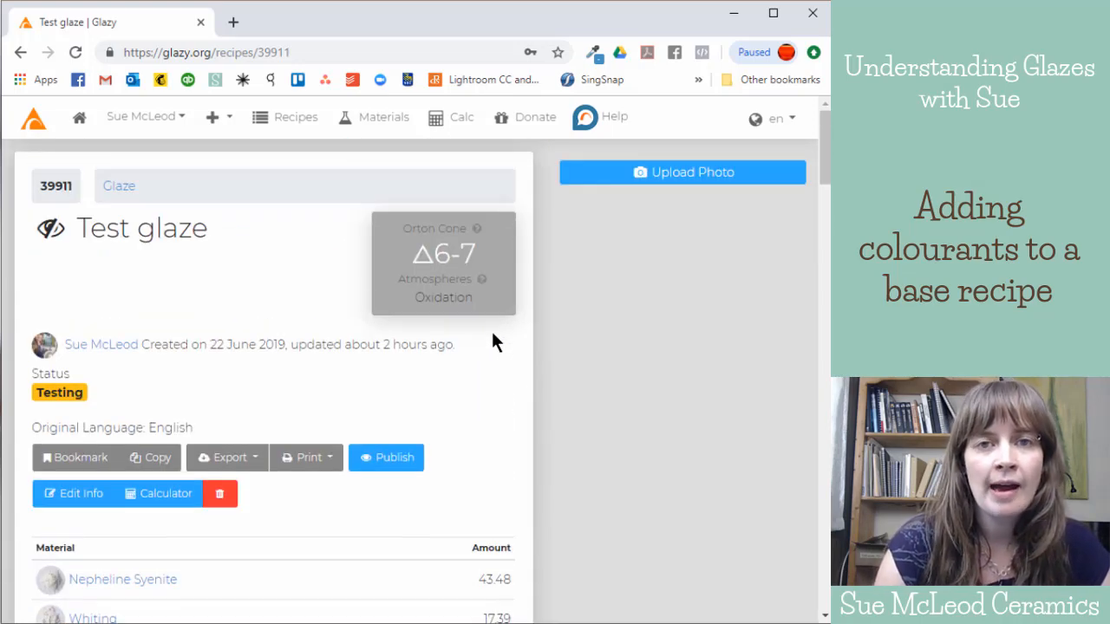
mouse_move(249, 413)
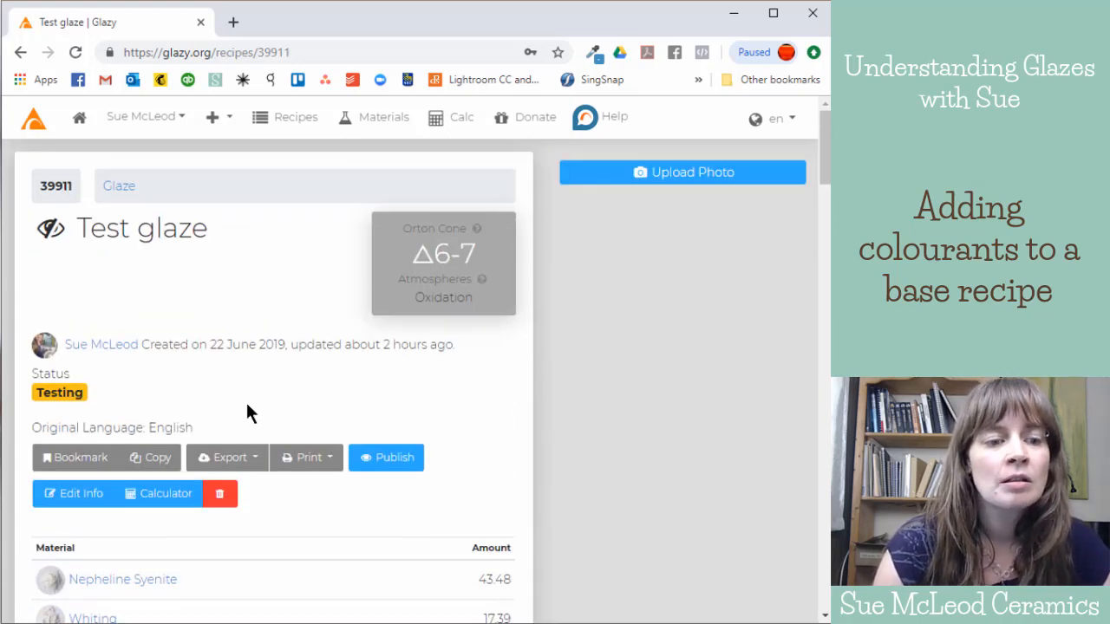
scroll(down, 3)
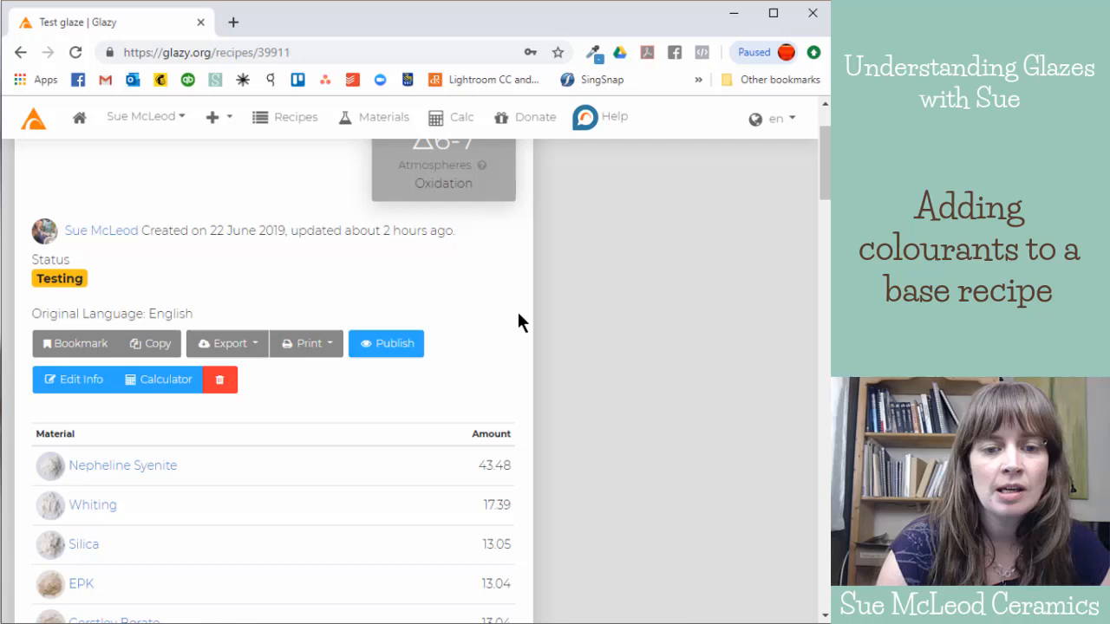
scroll(down, 3)
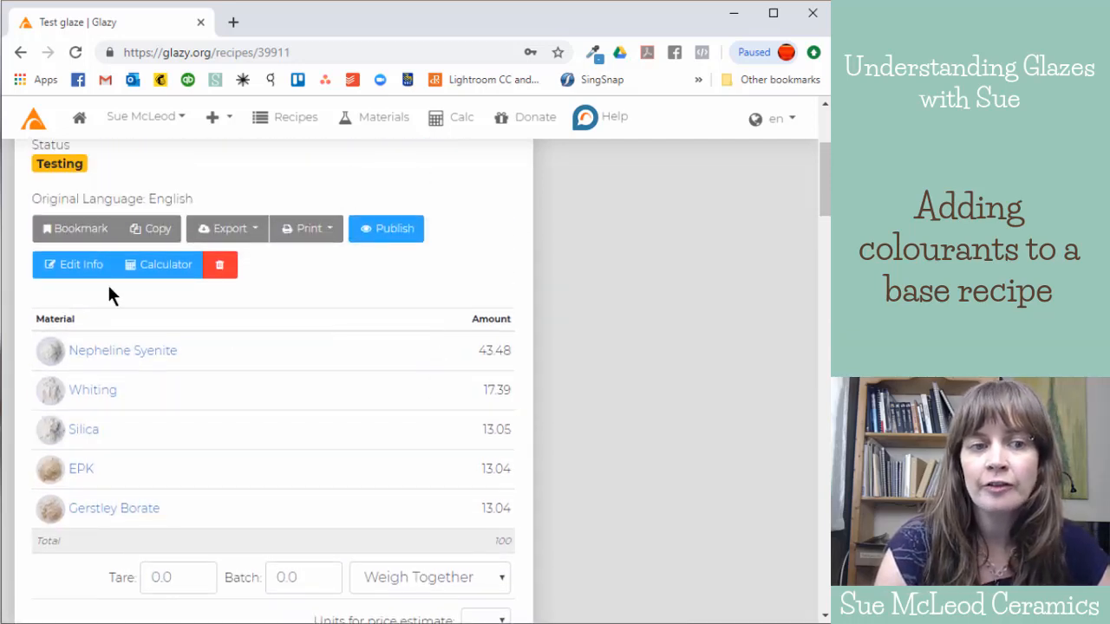
mouse_move(397, 279)
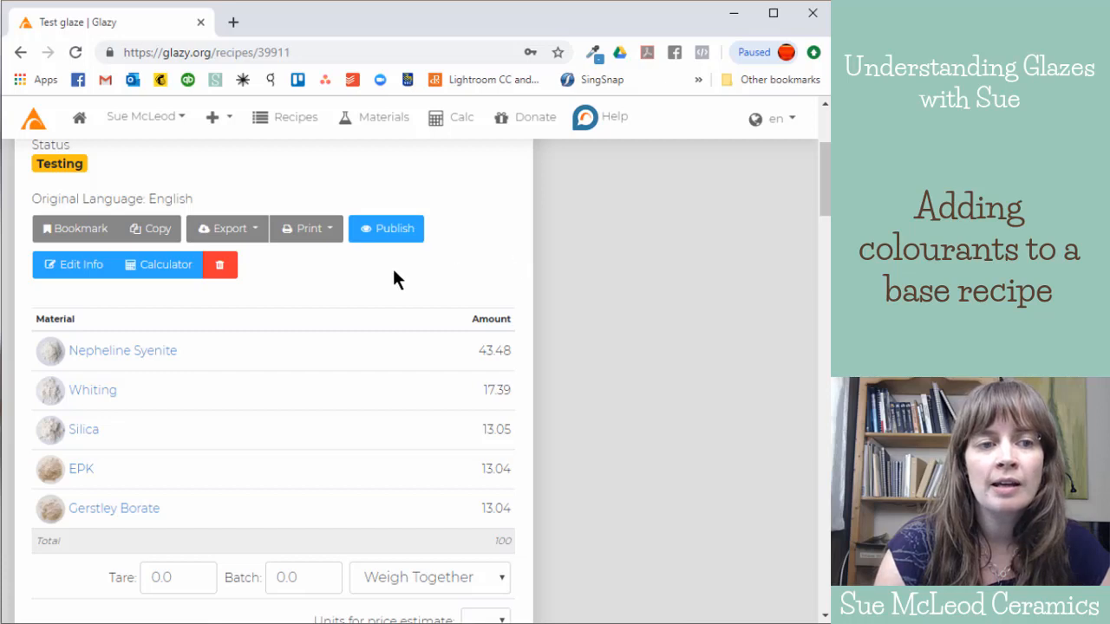
mouse_move(152, 229)
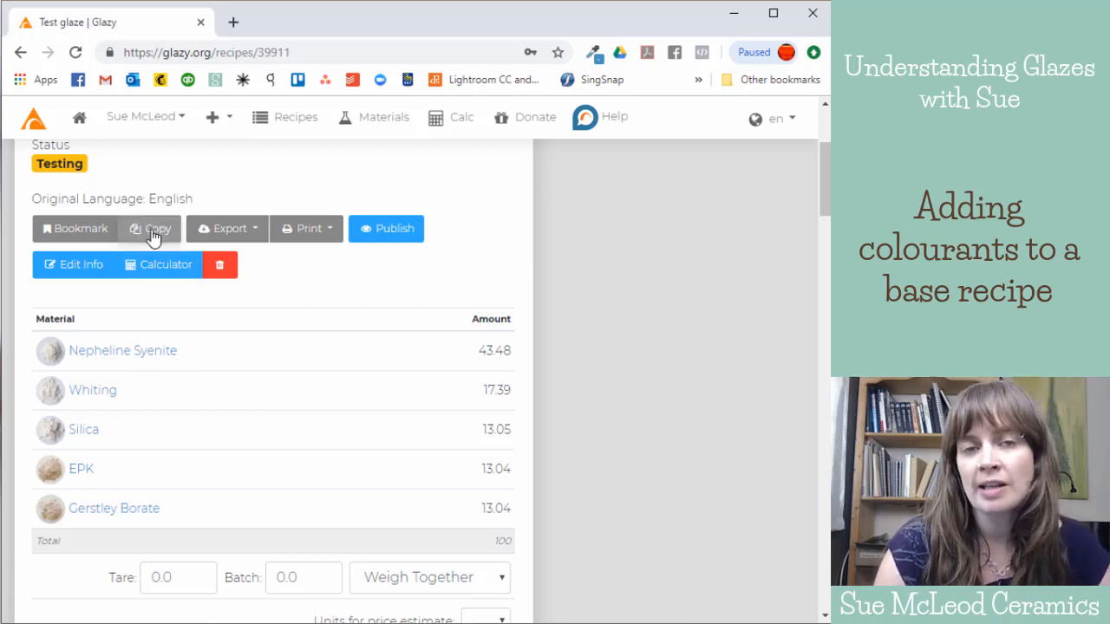
mouse_move(182, 241)
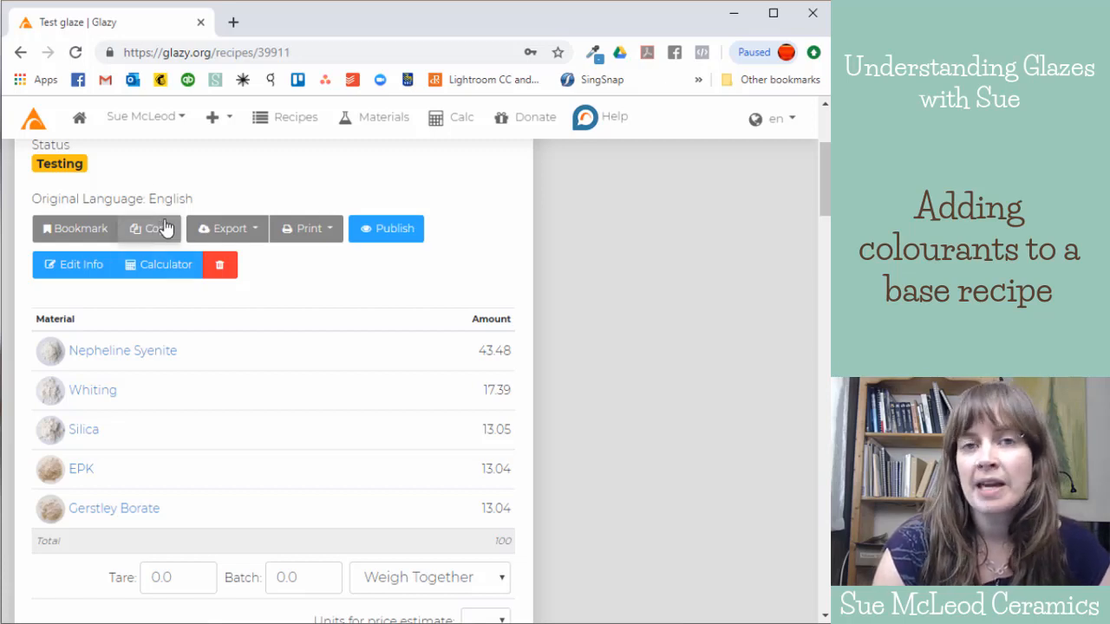
mouse_move(37, 241)
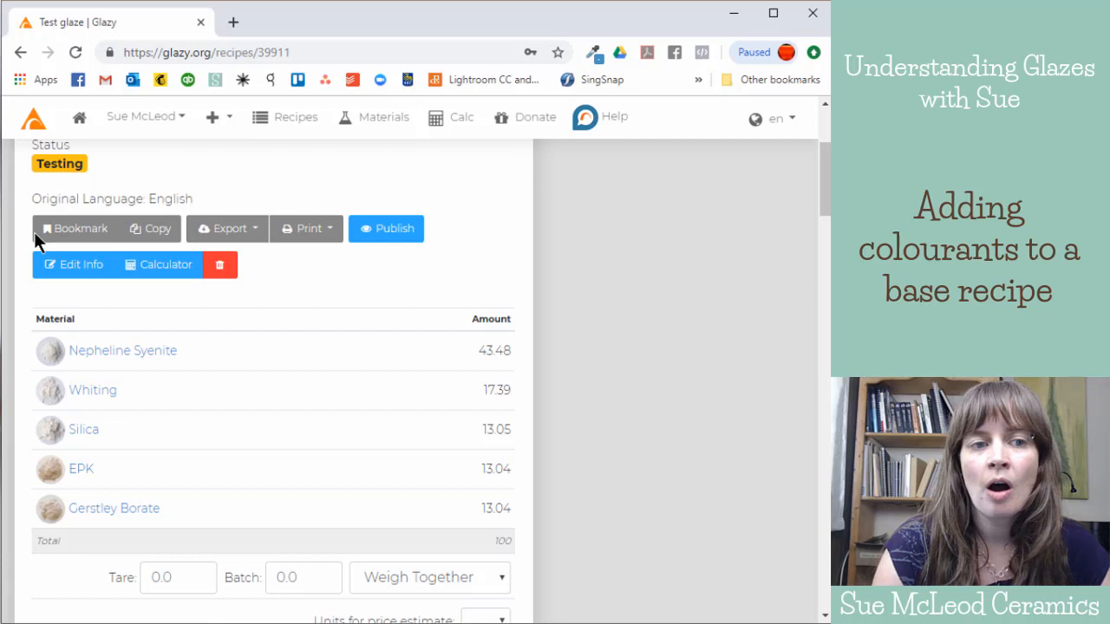
mouse_move(366, 184)
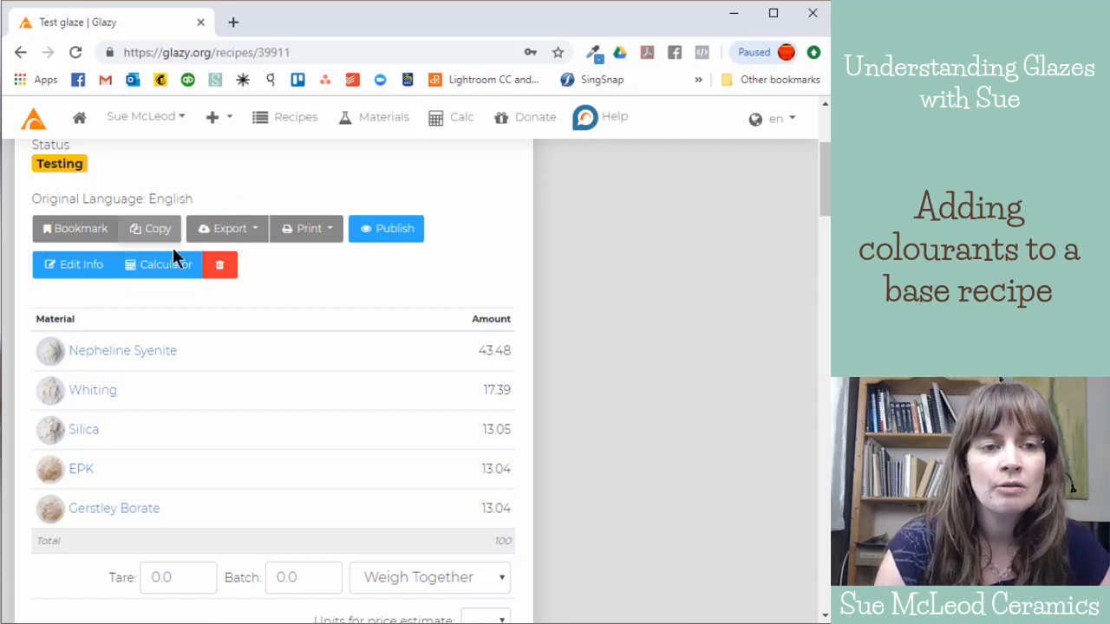
mouse_move(164, 161)
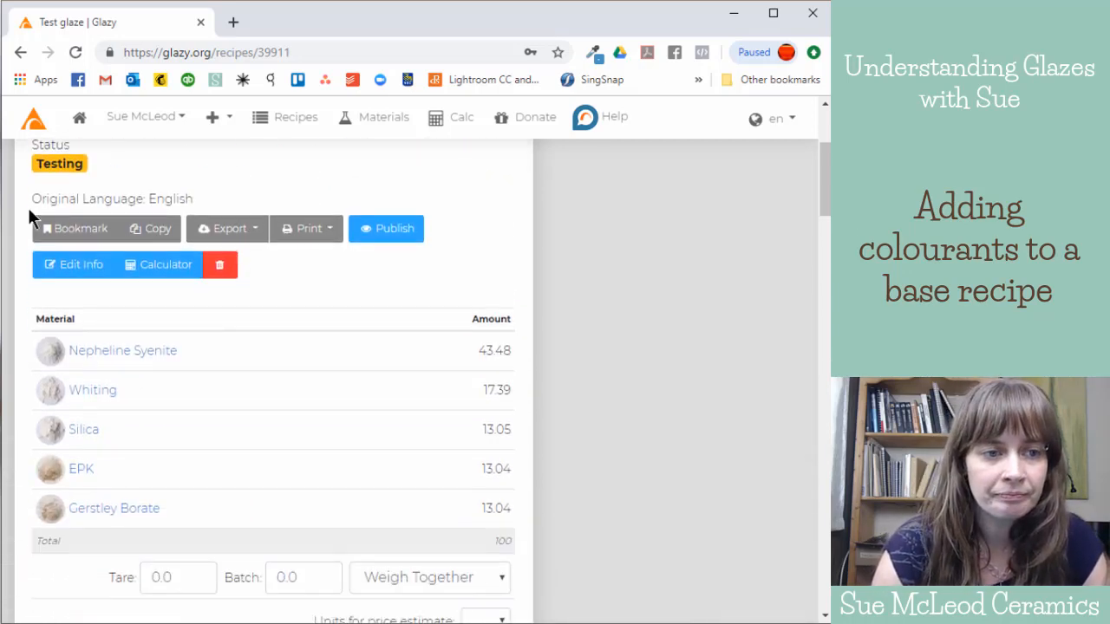
mouse_move(67, 269)
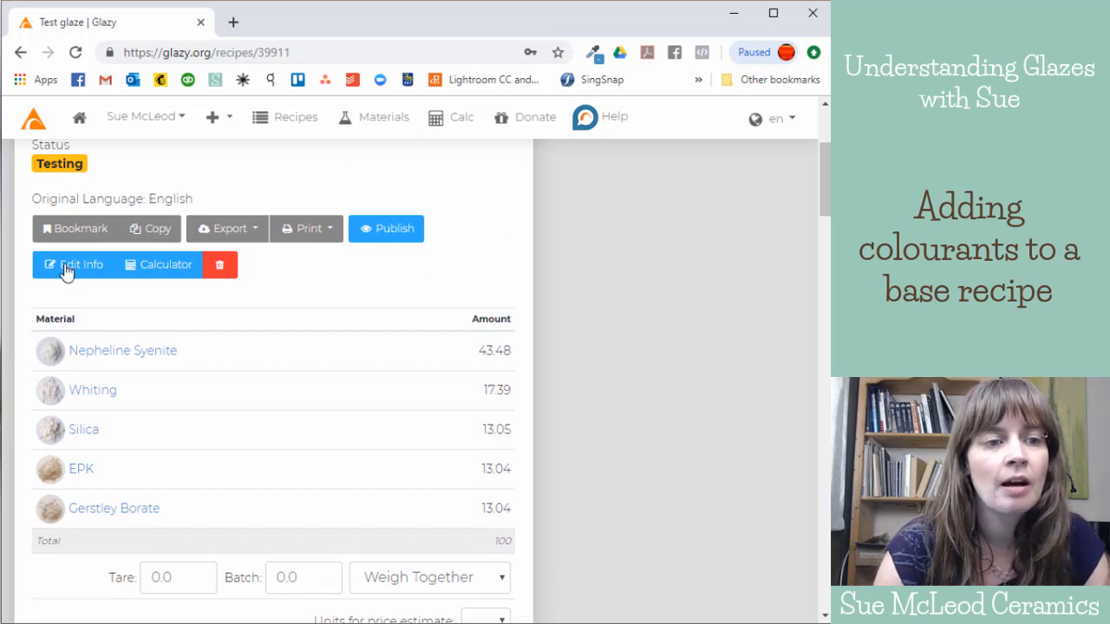
mouse_move(81, 274)
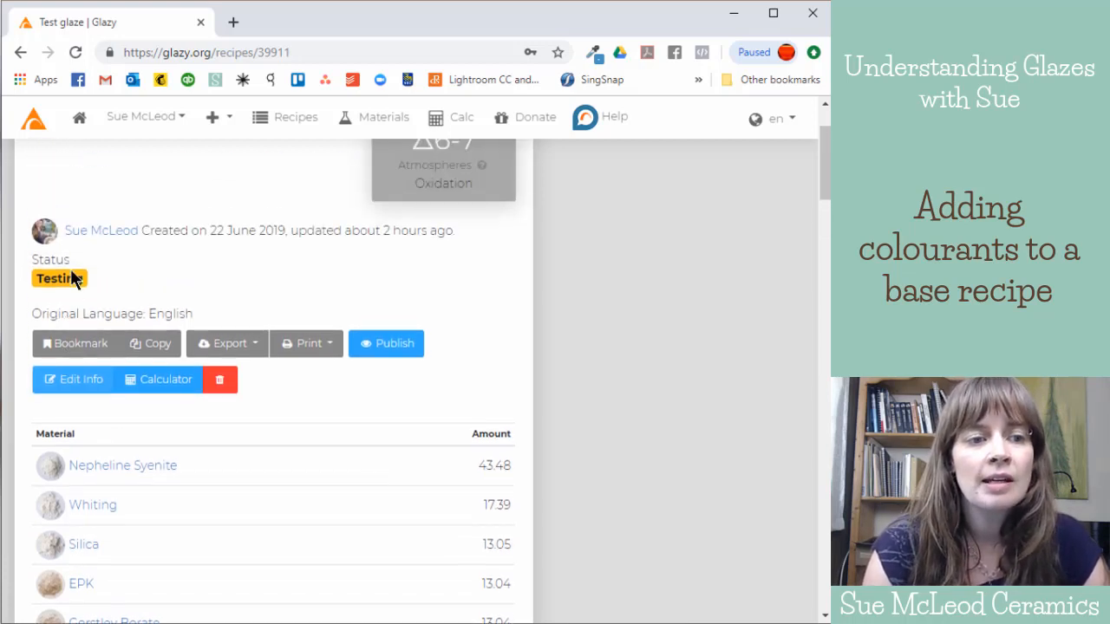
scroll(down, 3)
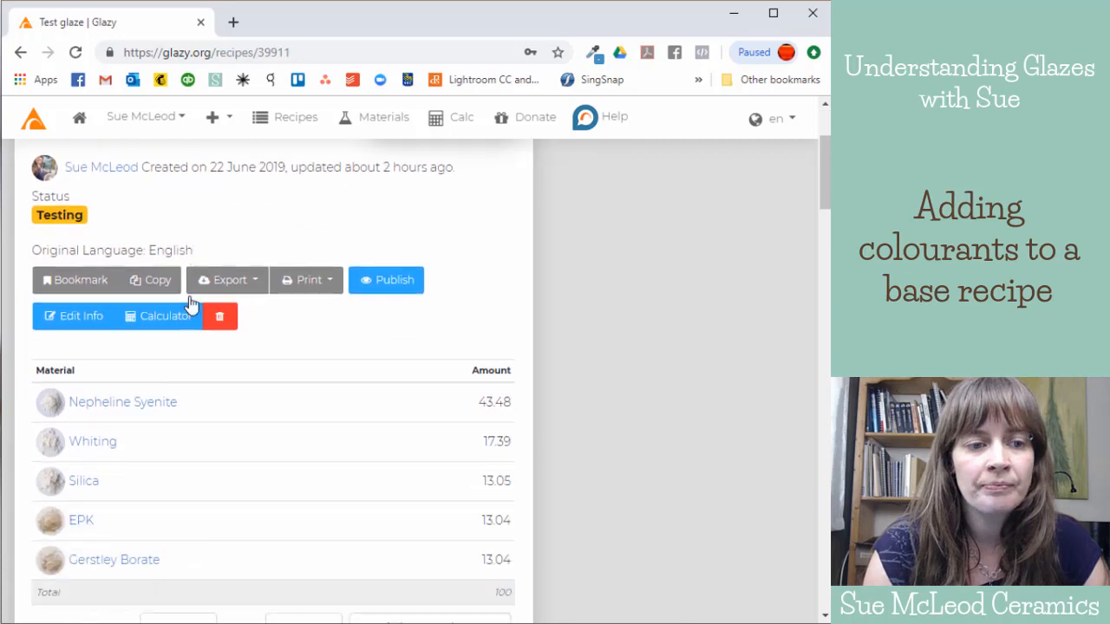
scroll(down, 3)
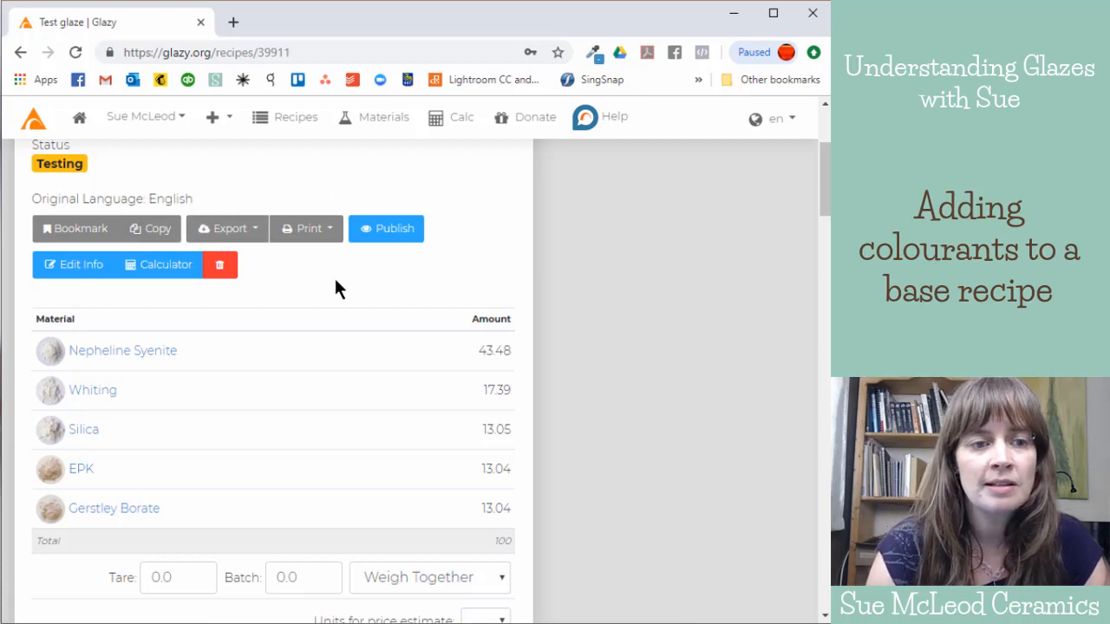
mouse_move(158, 270)
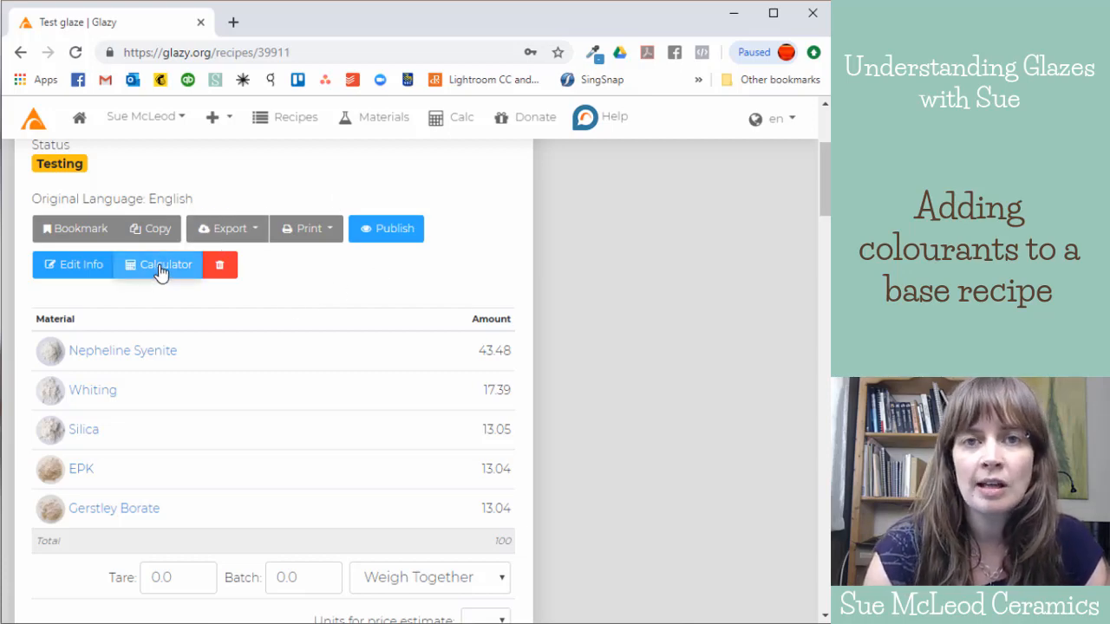
click(165, 264)
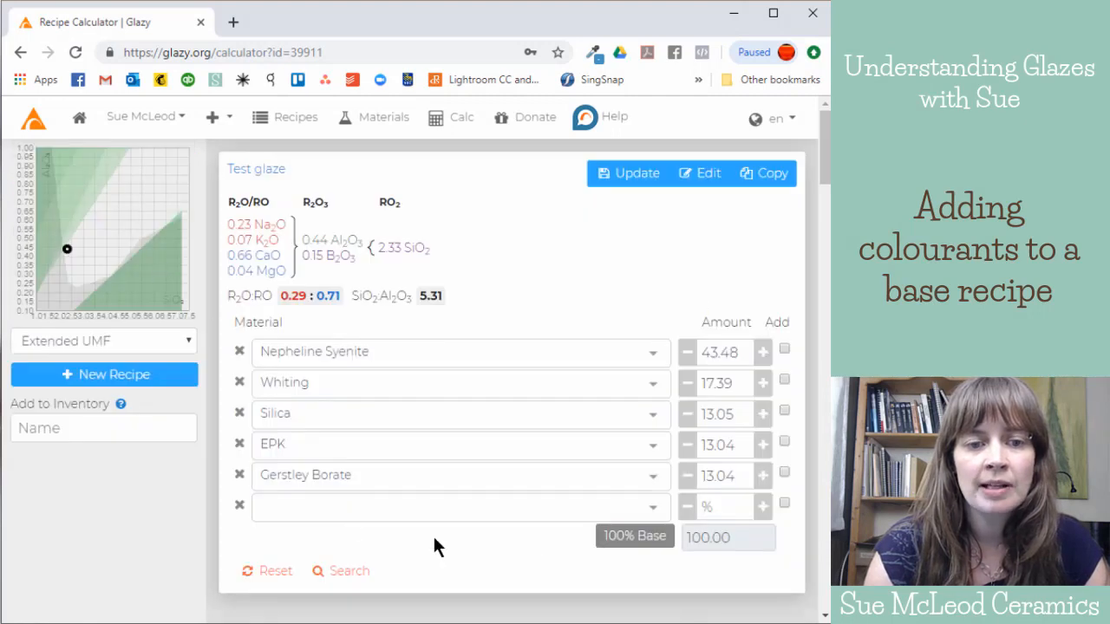
mouse_move(468, 300)
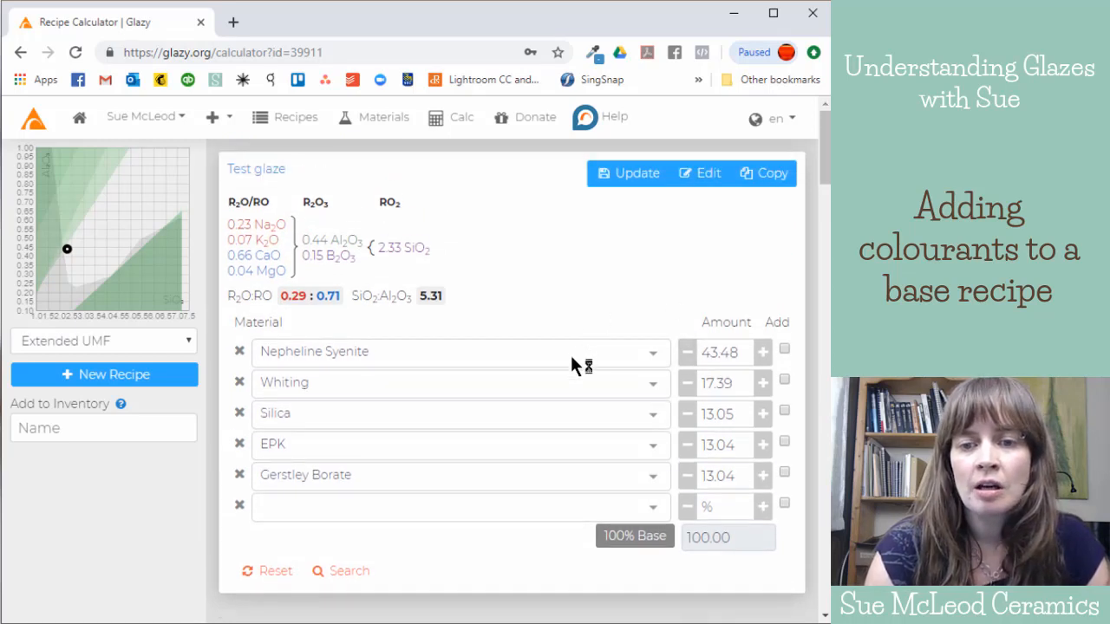
mouse_move(579, 345)
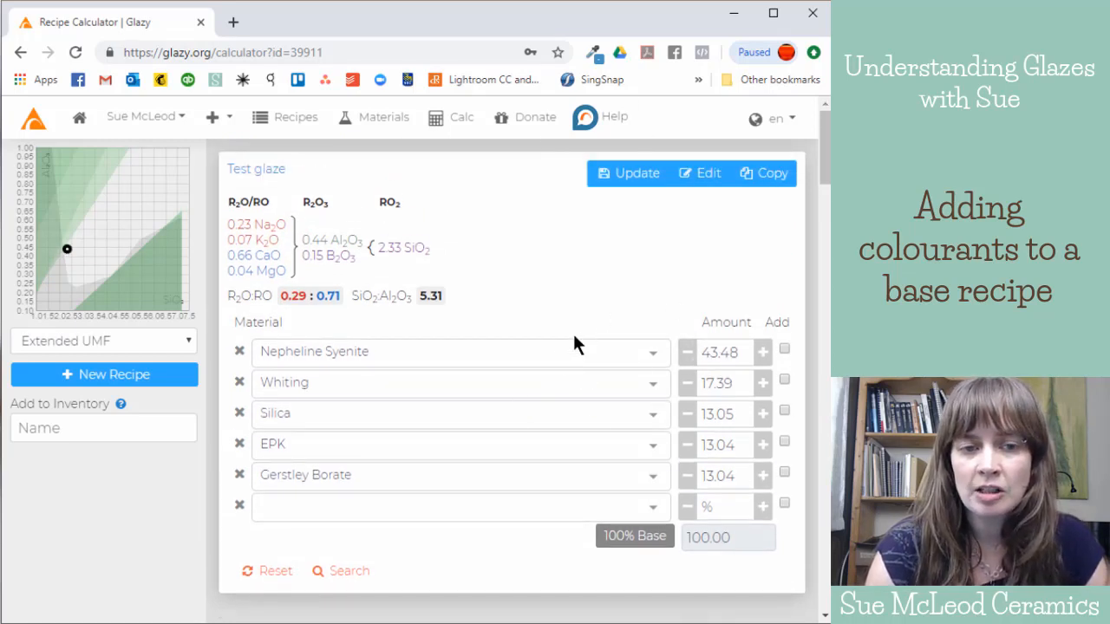
mouse_move(678, 359)
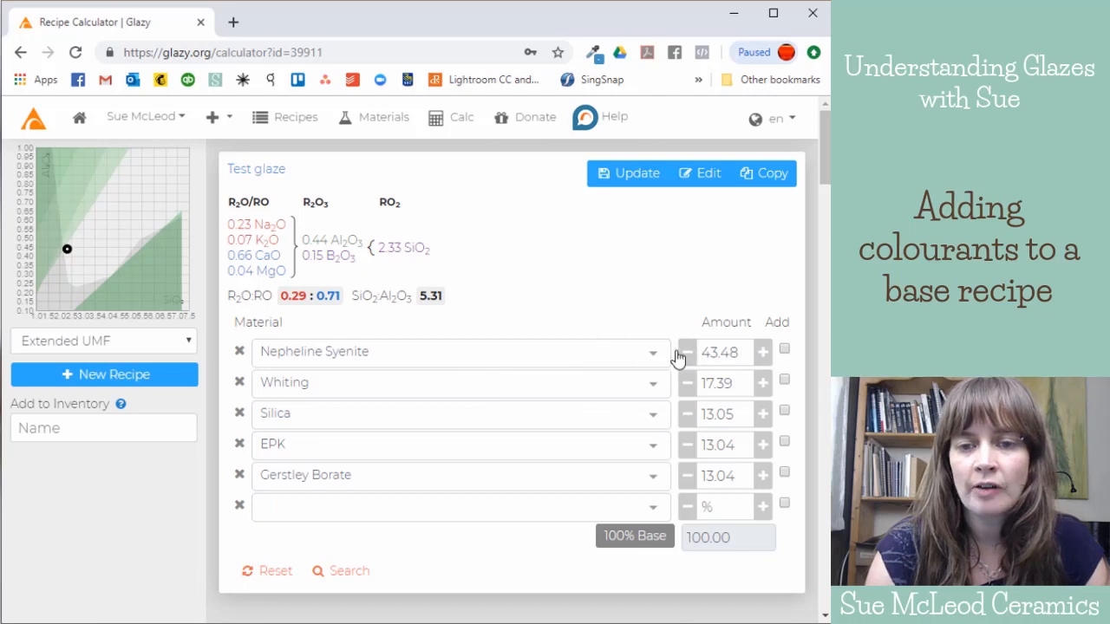
mouse_move(548, 173)
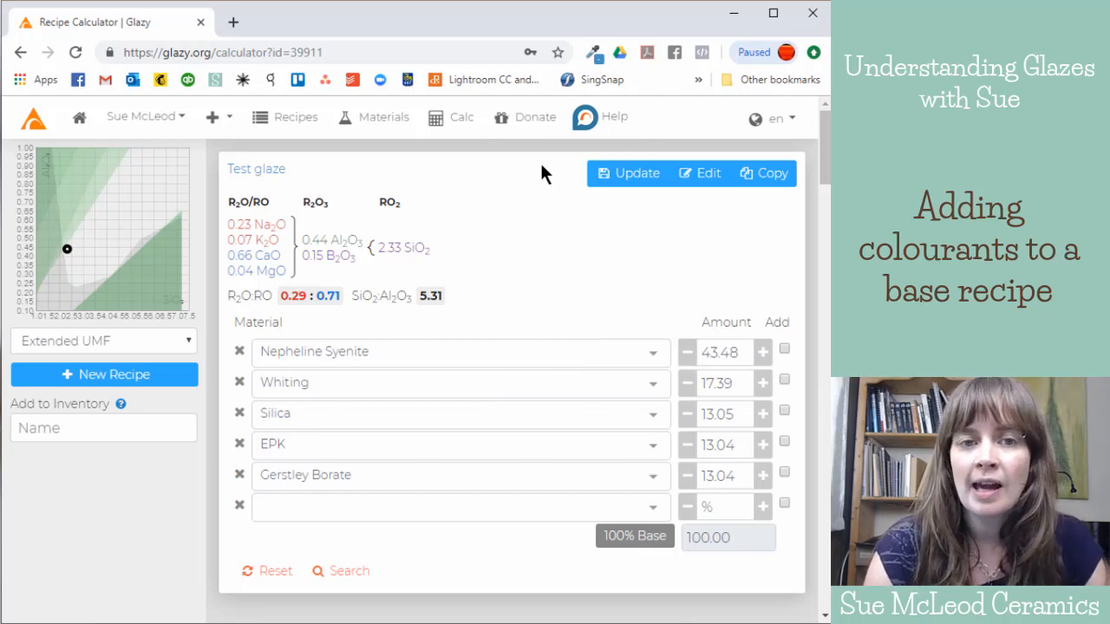
mouse_move(384, 519)
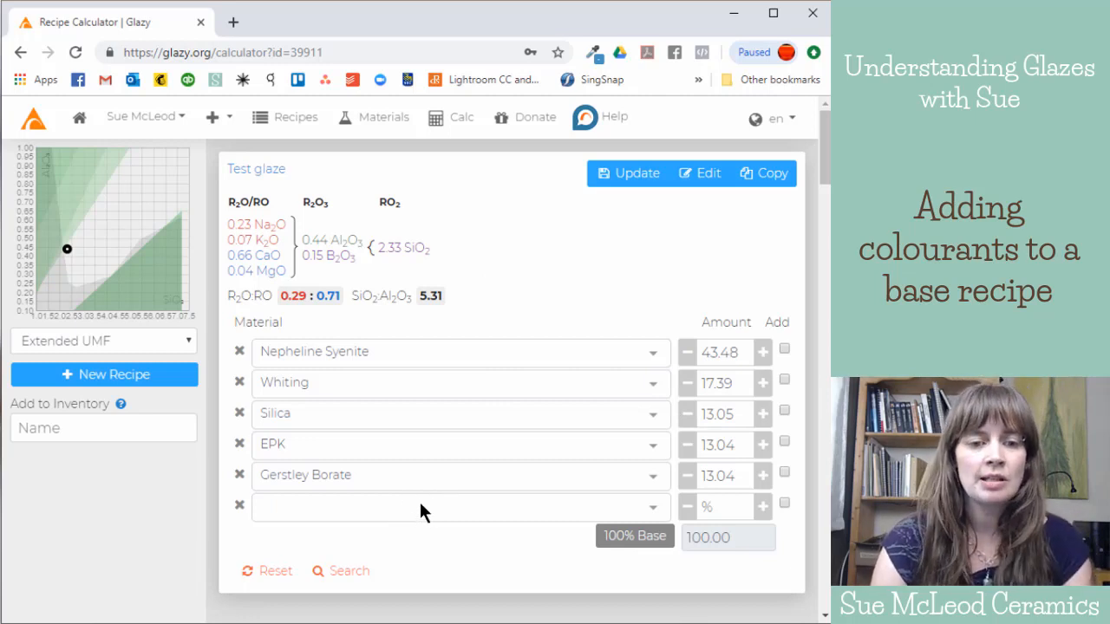
Step: Add Copper Carbonate in the empty material row with an amount of 2
click(459, 506)
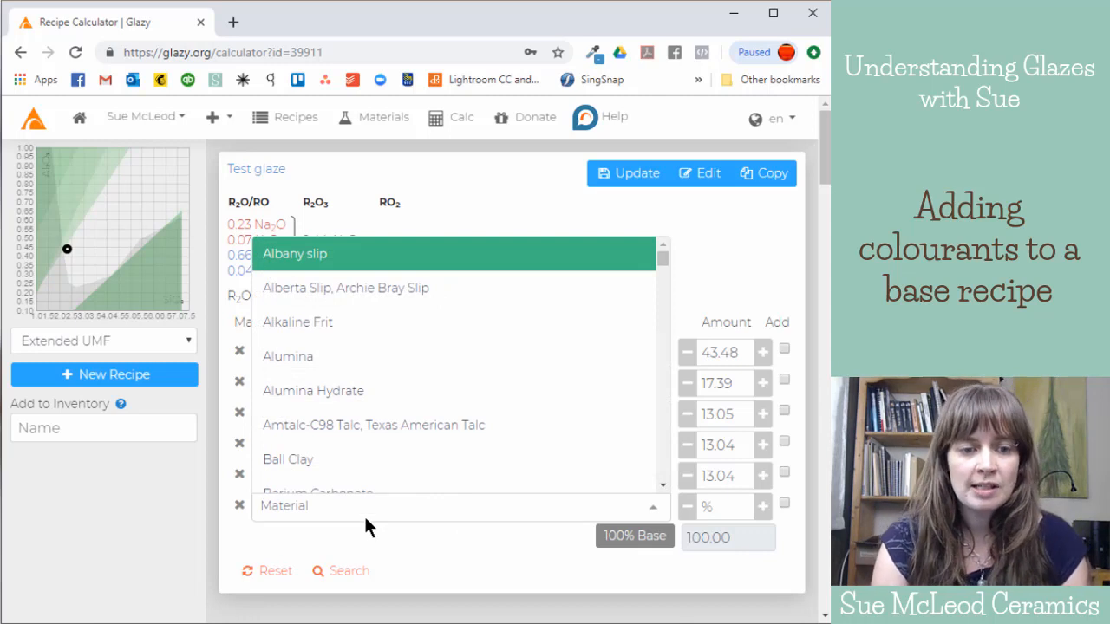
mouse_move(411, 581)
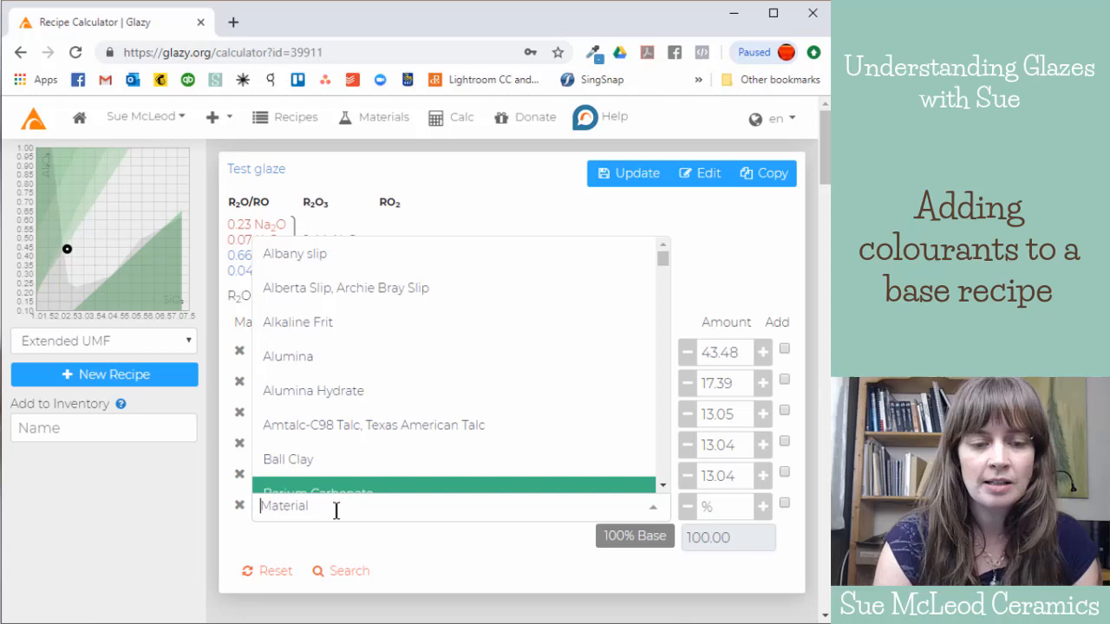
text(copp)
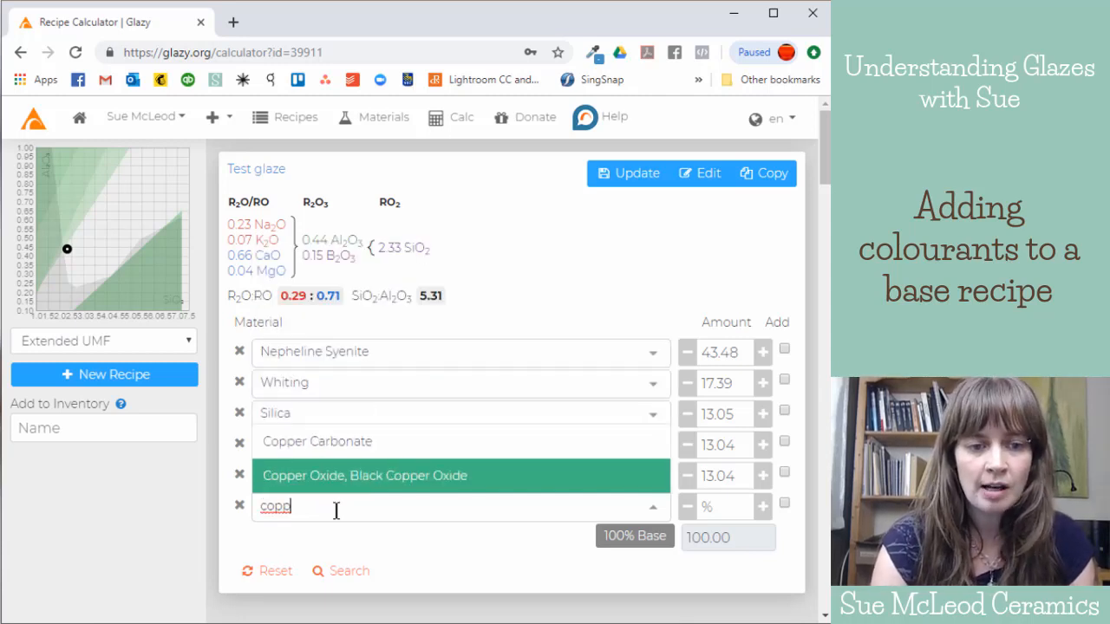
mouse_move(297, 488)
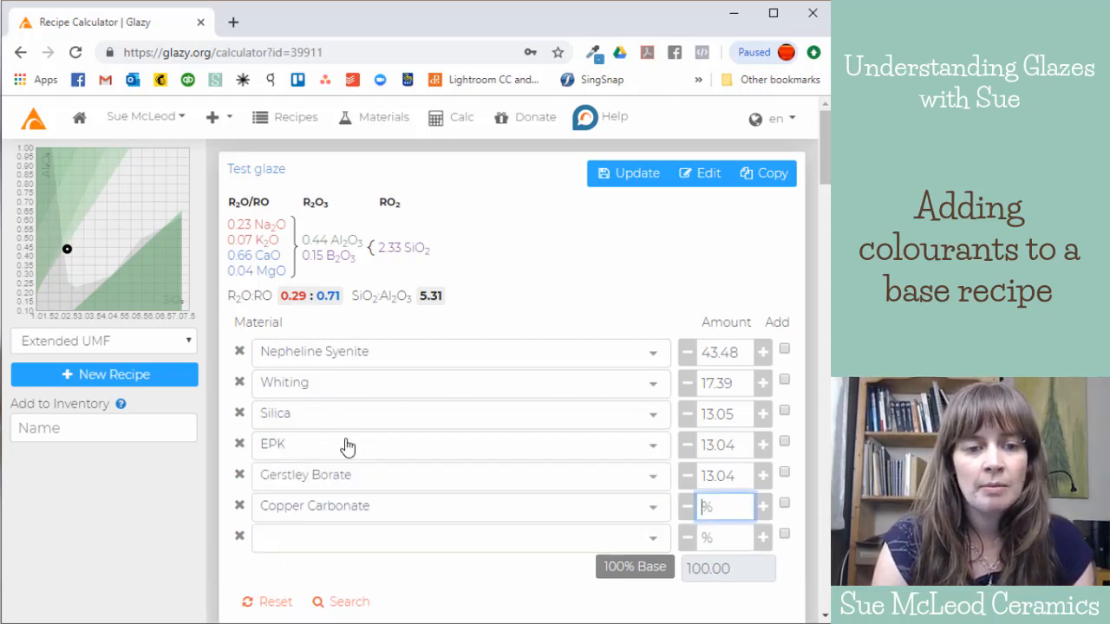
mouse_move(672, 507)
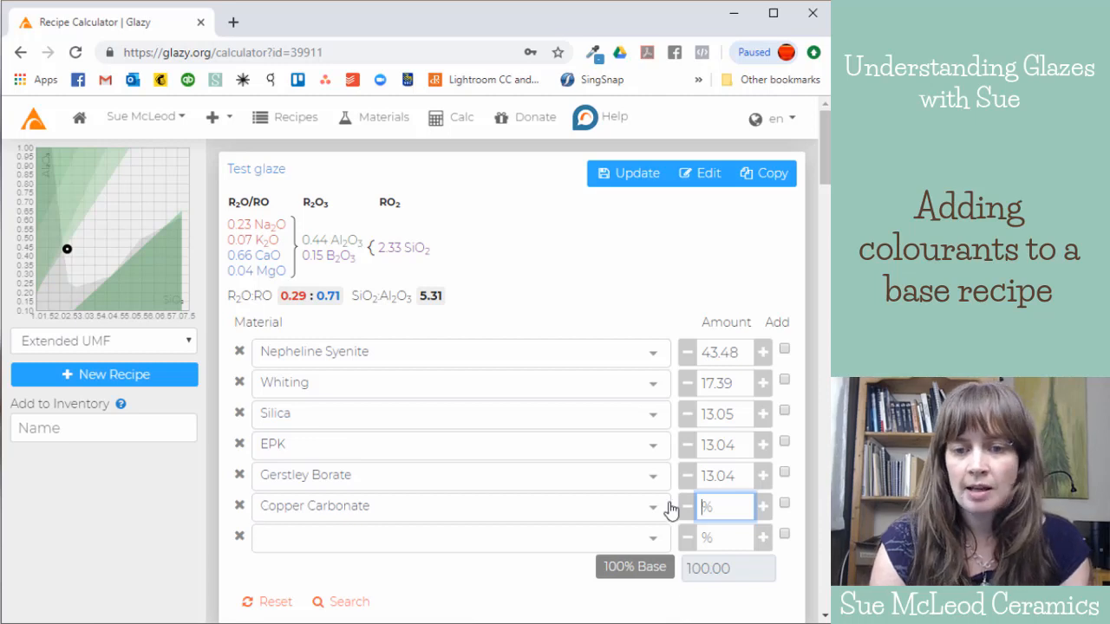
text(2)
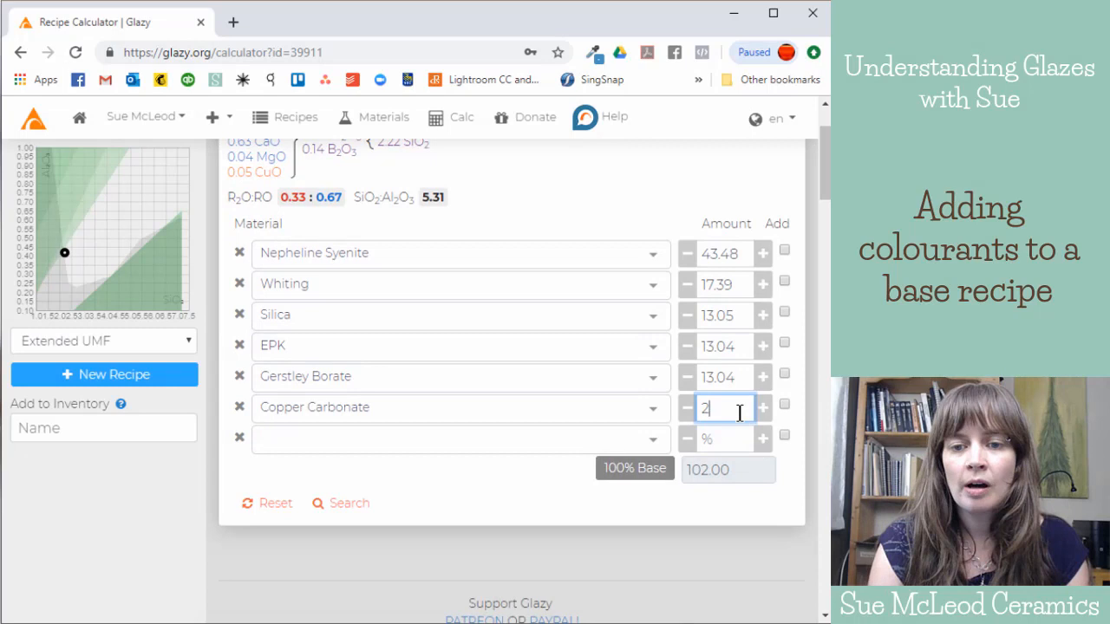
mouse_move(662, 381)
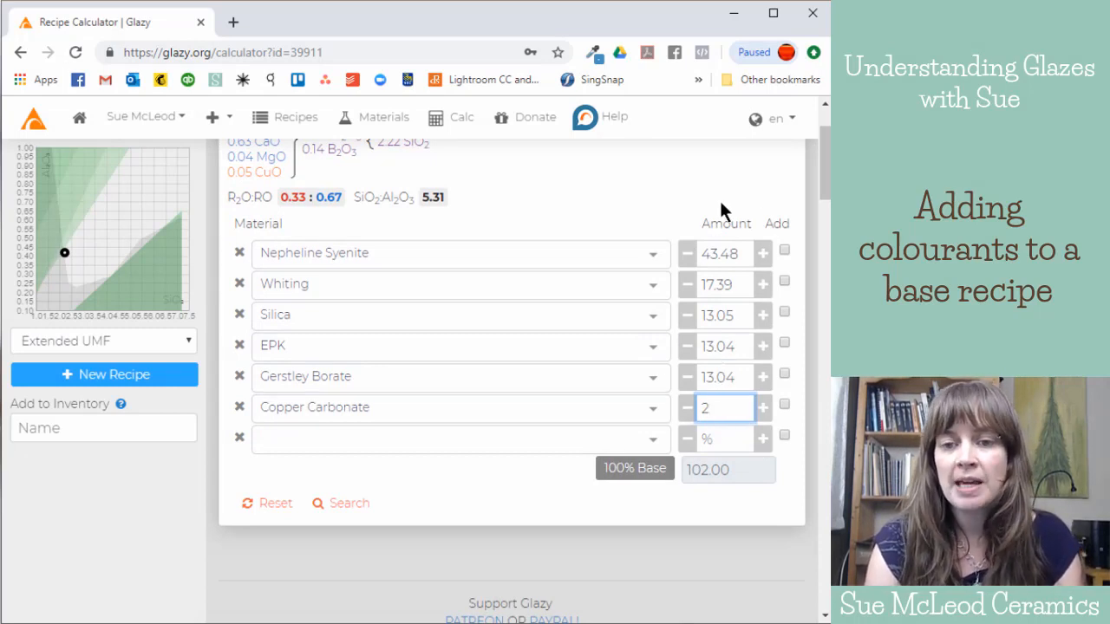
mouse_move(765, 375)
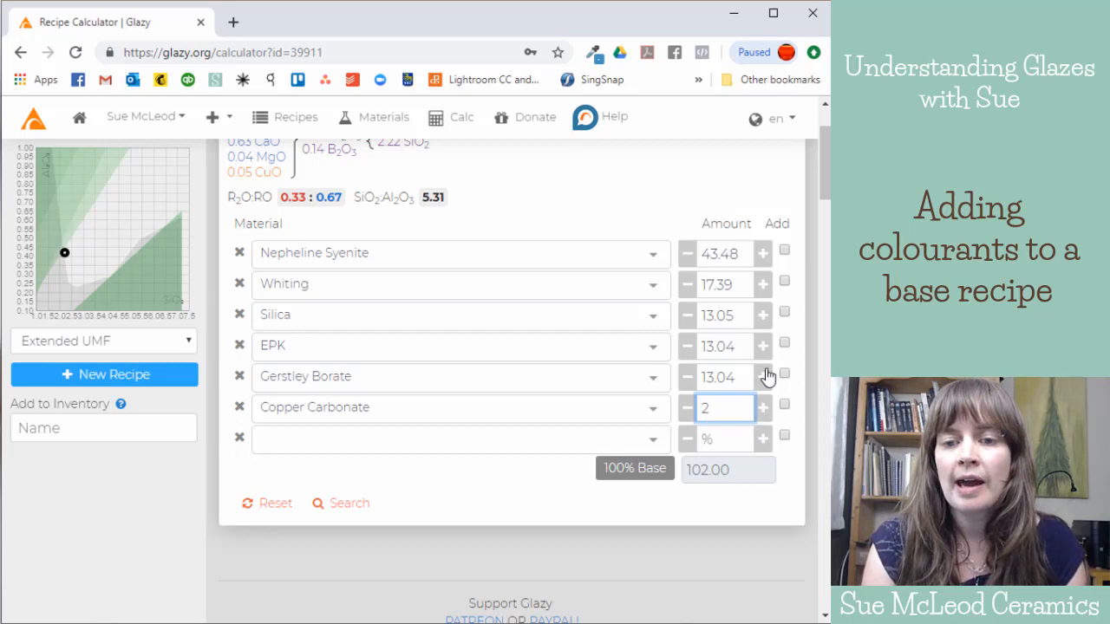
mouse_move(783, 407)
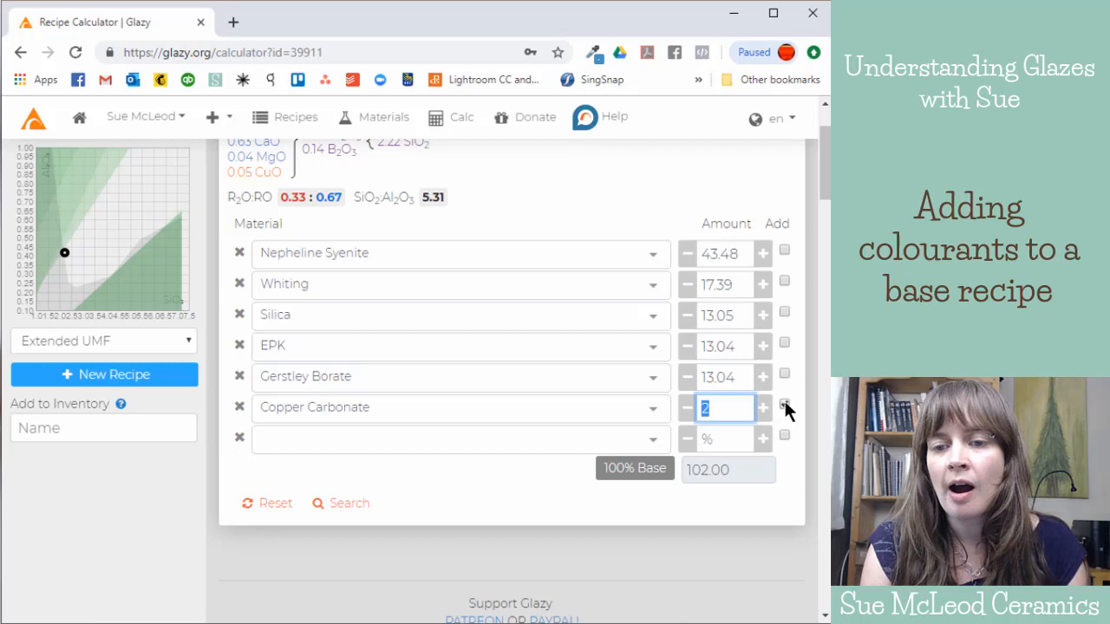
Step: Mark Copper Carbonate's 2 as an addition, keeping the total at 102
click(784, 406)
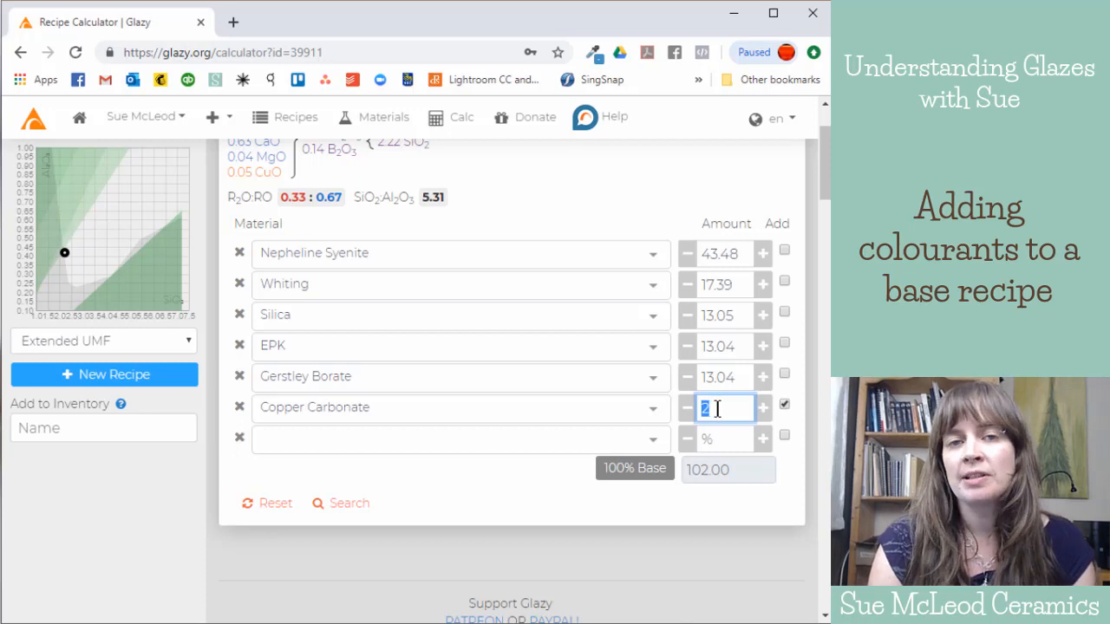
mouse_move(763, 414)
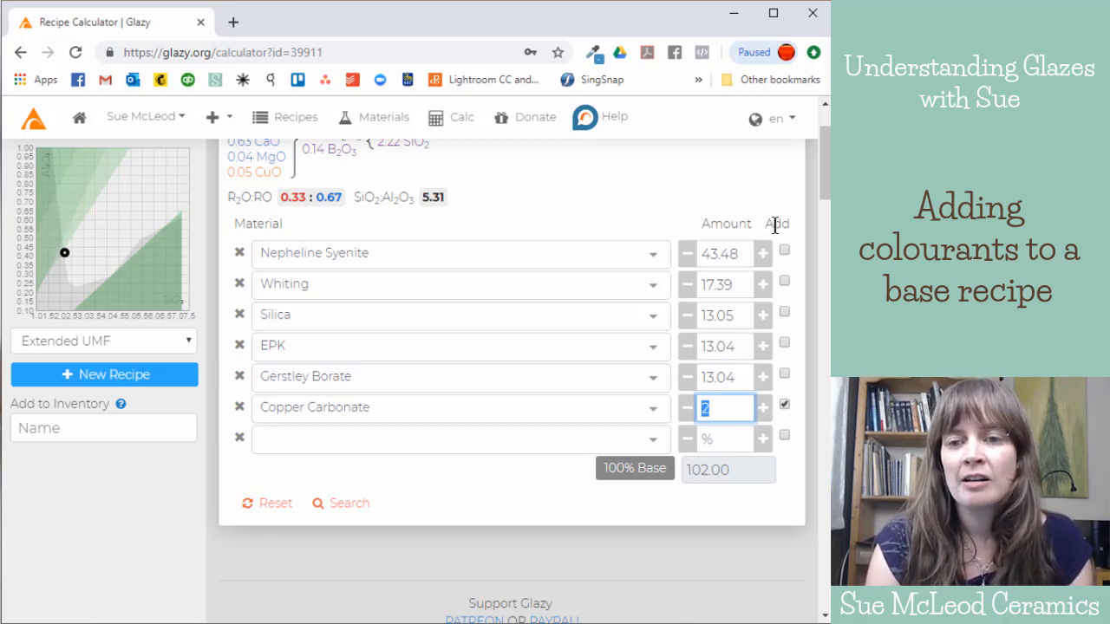
mouse_move(538, 395)
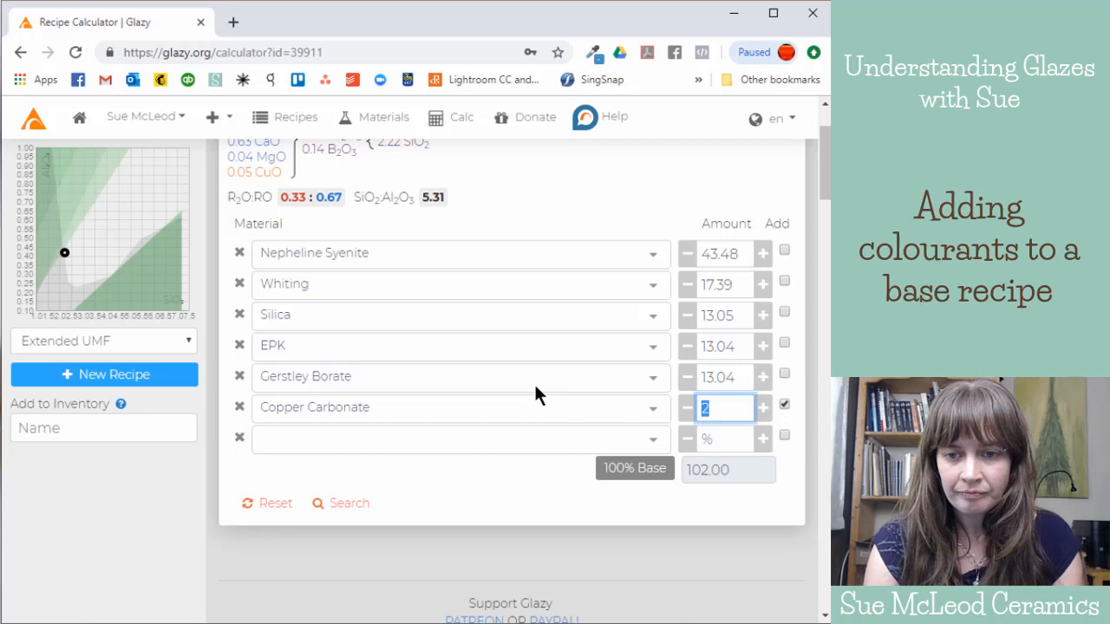
mouse_move(783, 353)
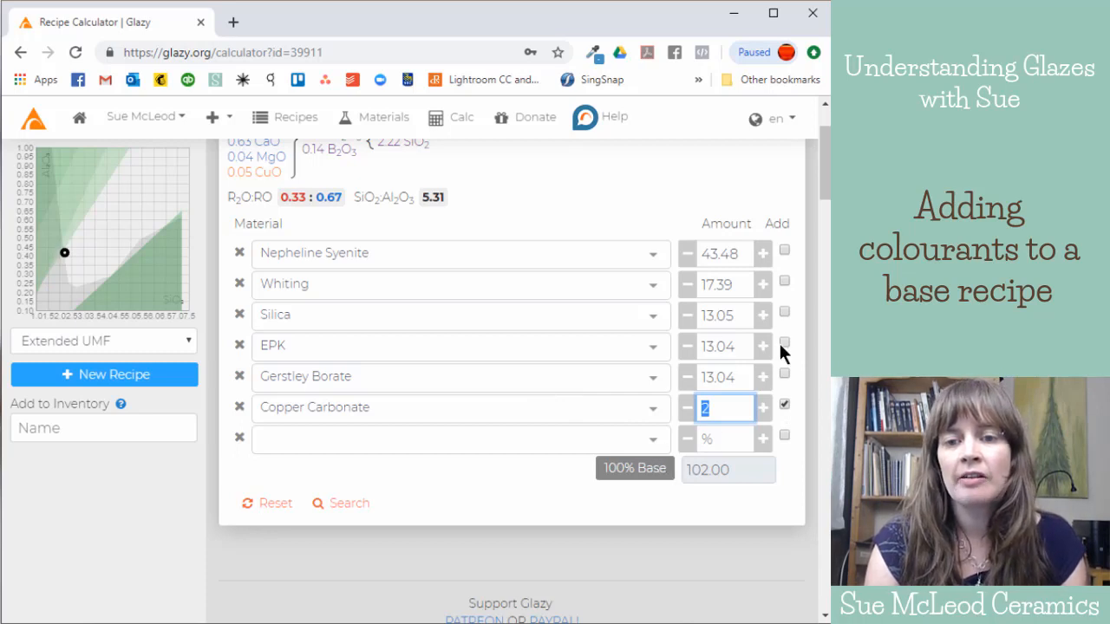
Step: Raise Gerstley Borate from 13.04 to 19.04, pushing the total to 108
click(762, 377)
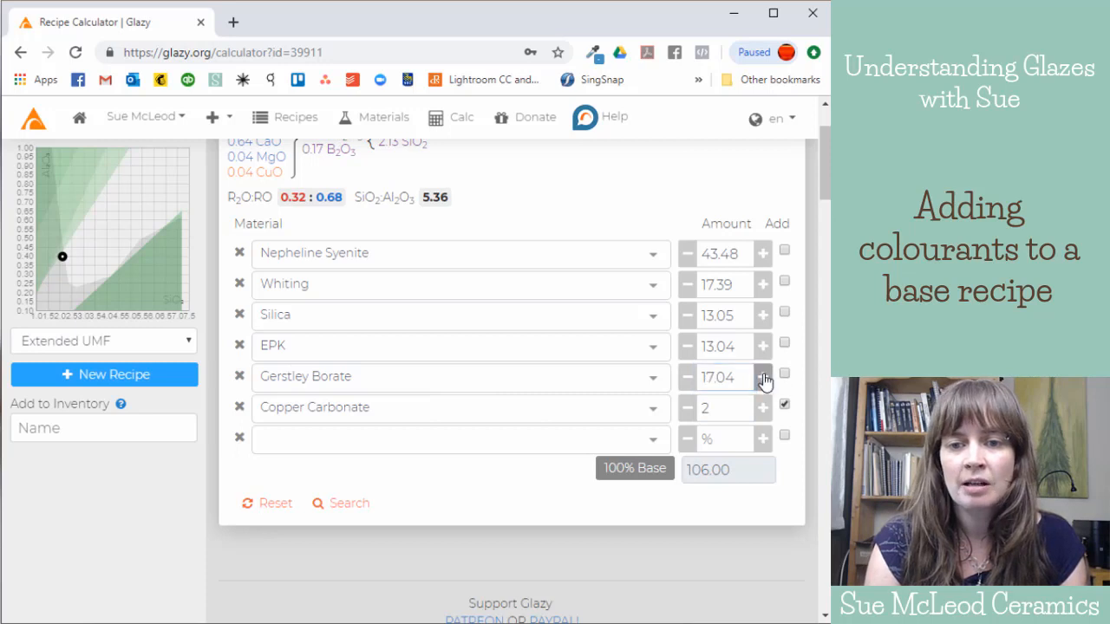
click(762, 376)
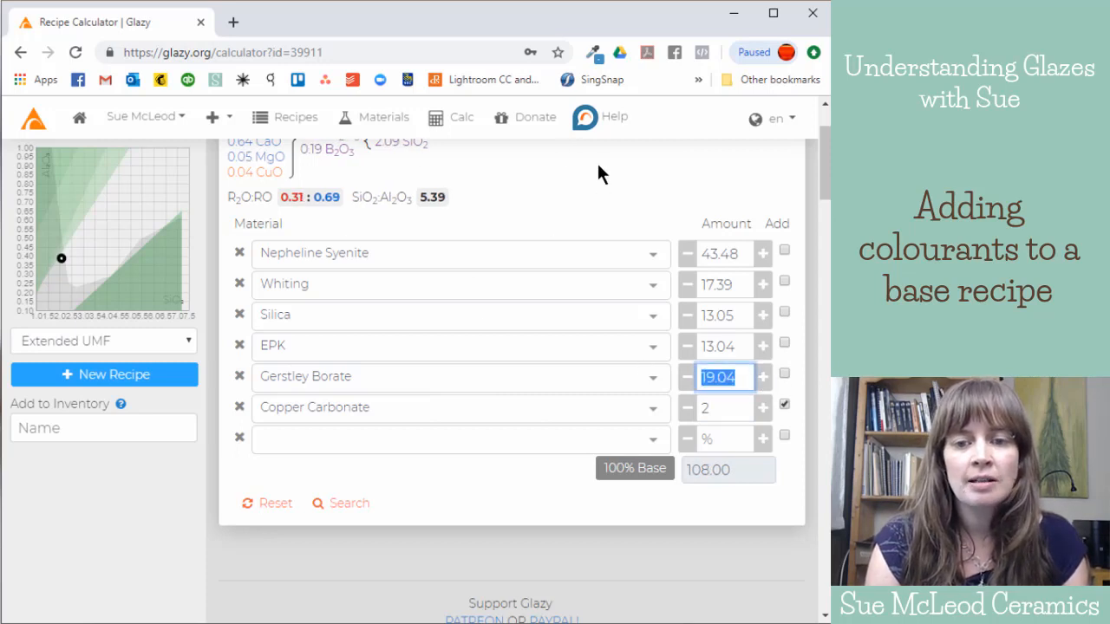
mouse_move(727, 243)
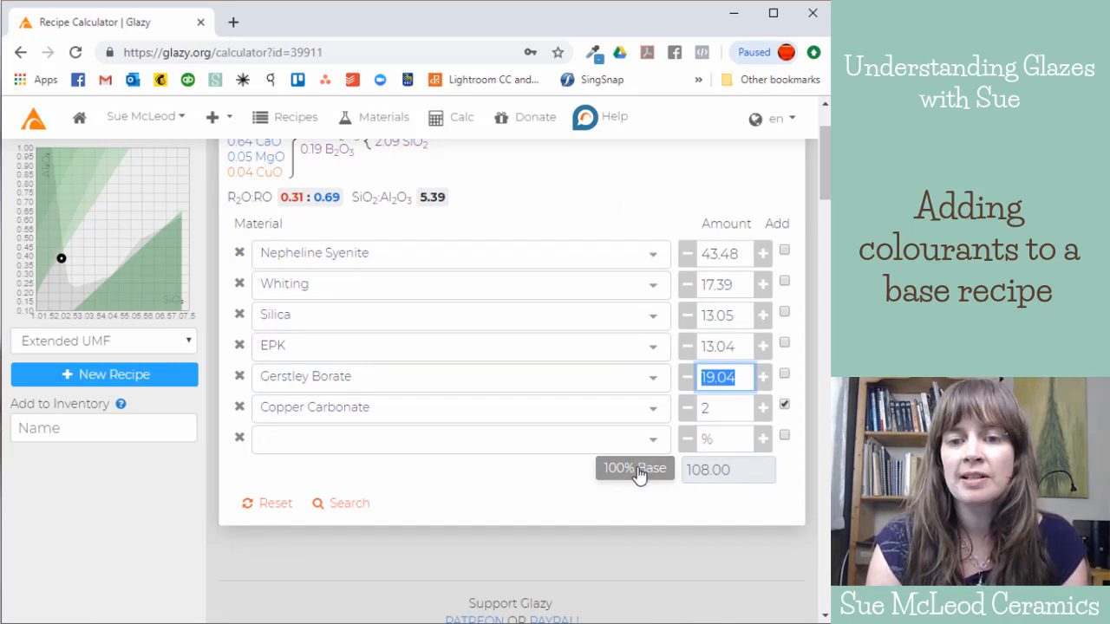
mouse_move(702, 491)
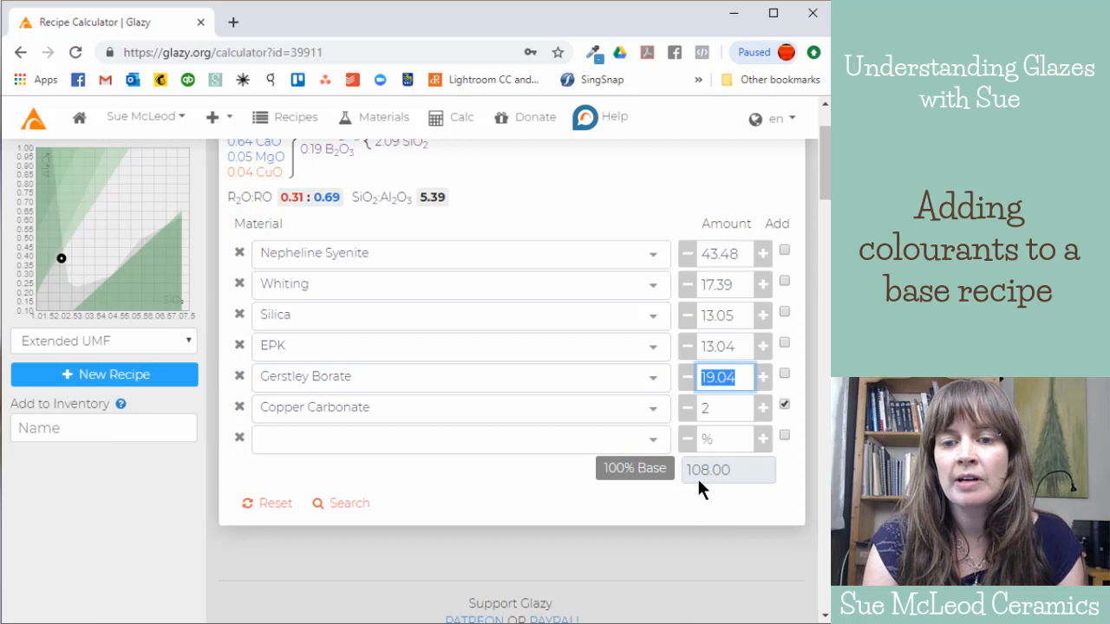
mouse_move(729, 470)
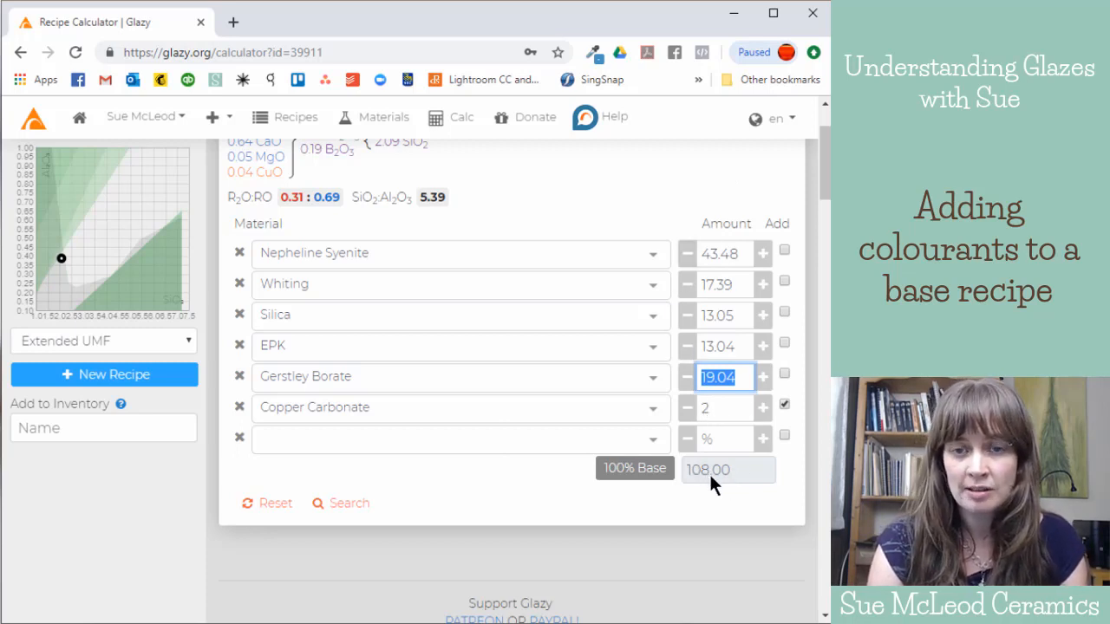
mouse_move(733, 468)
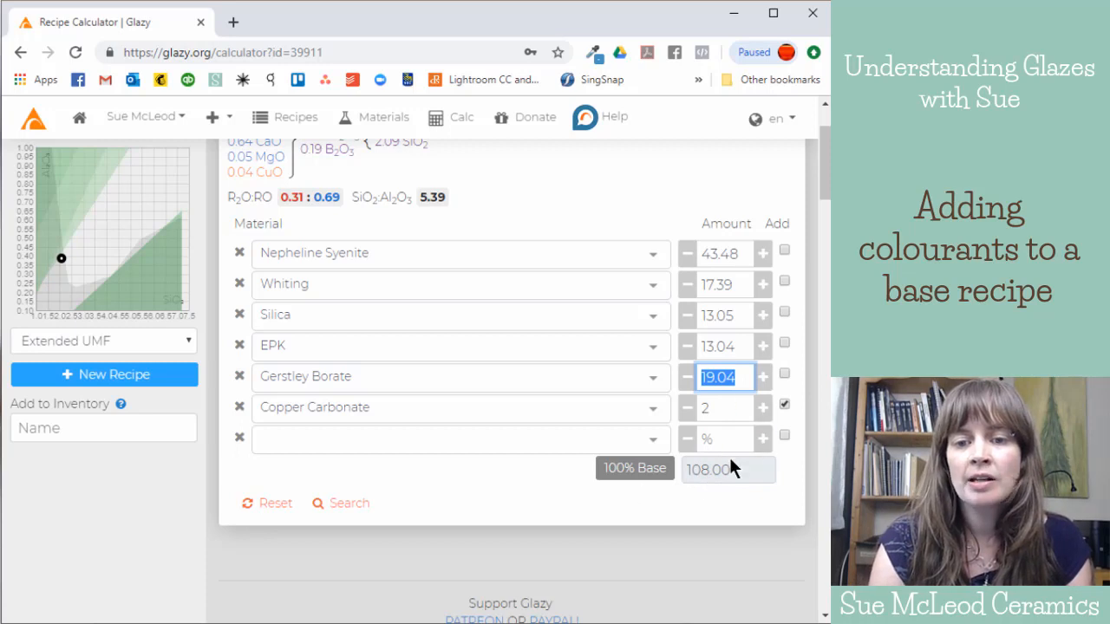
mouse_move(634, 468)
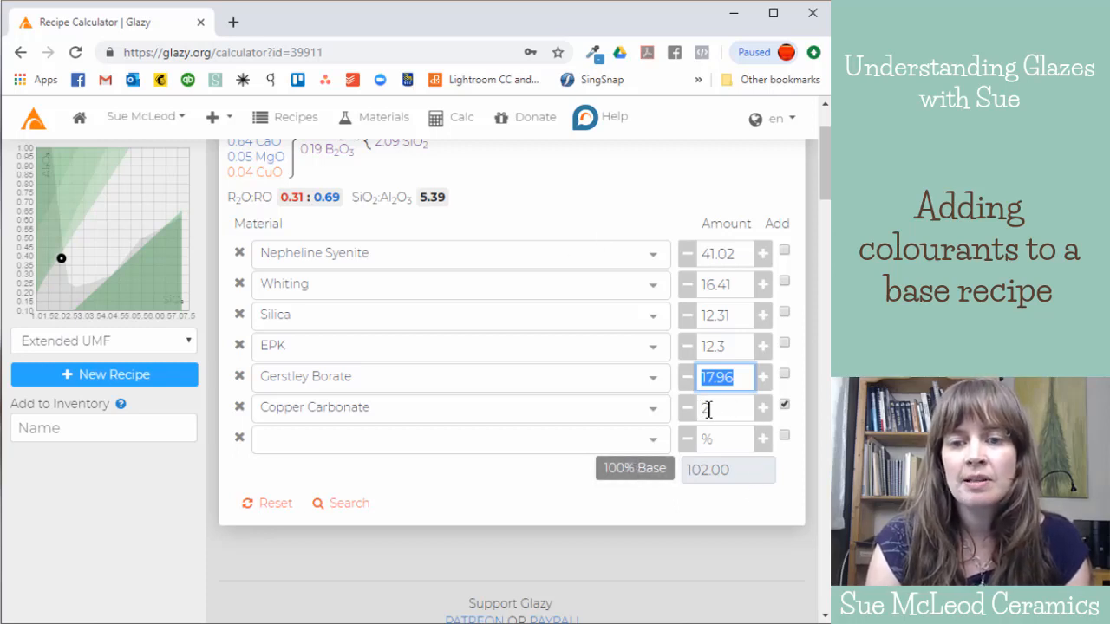
Step: Enter Copper Carbonate 2 on the rescaled base with Gerstley Borate 17.96
text(2)
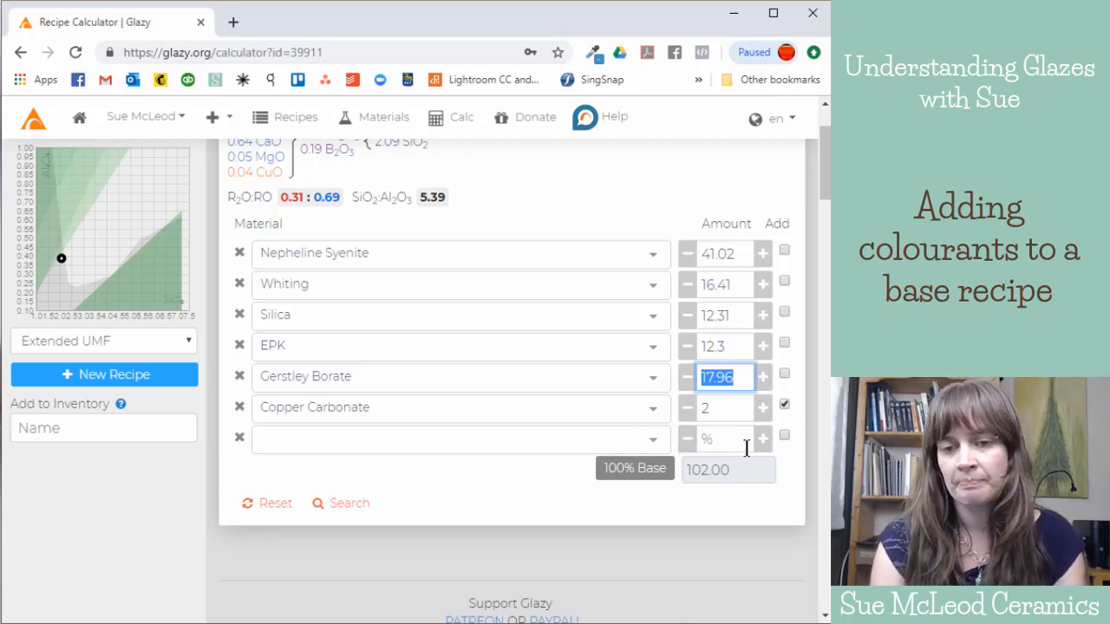
mouse_move(719, 471)
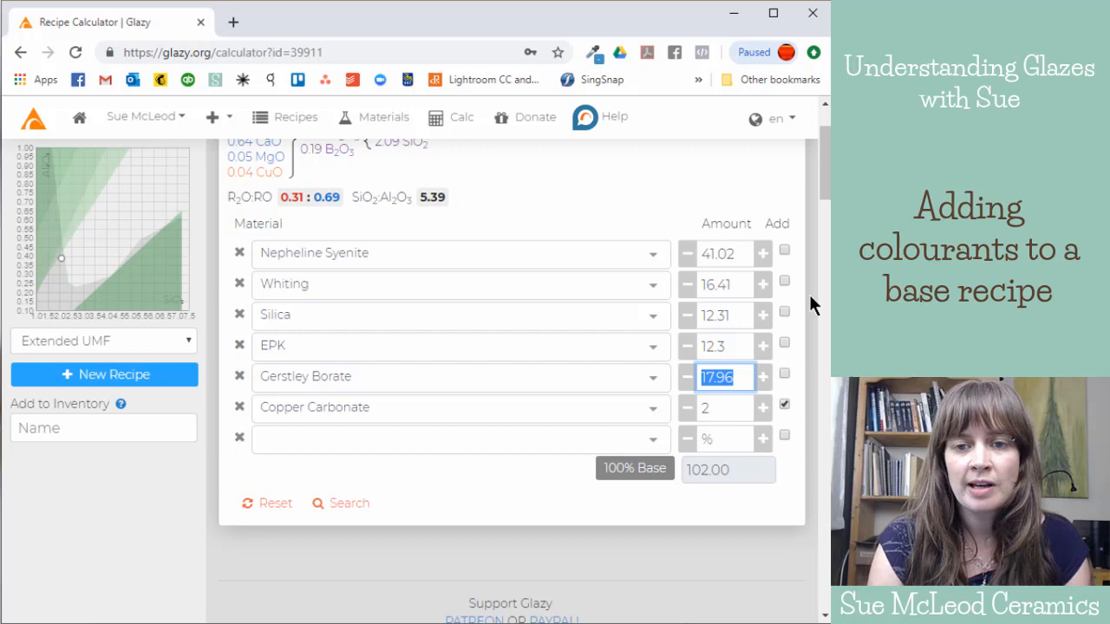
mouse_move(745, 407)
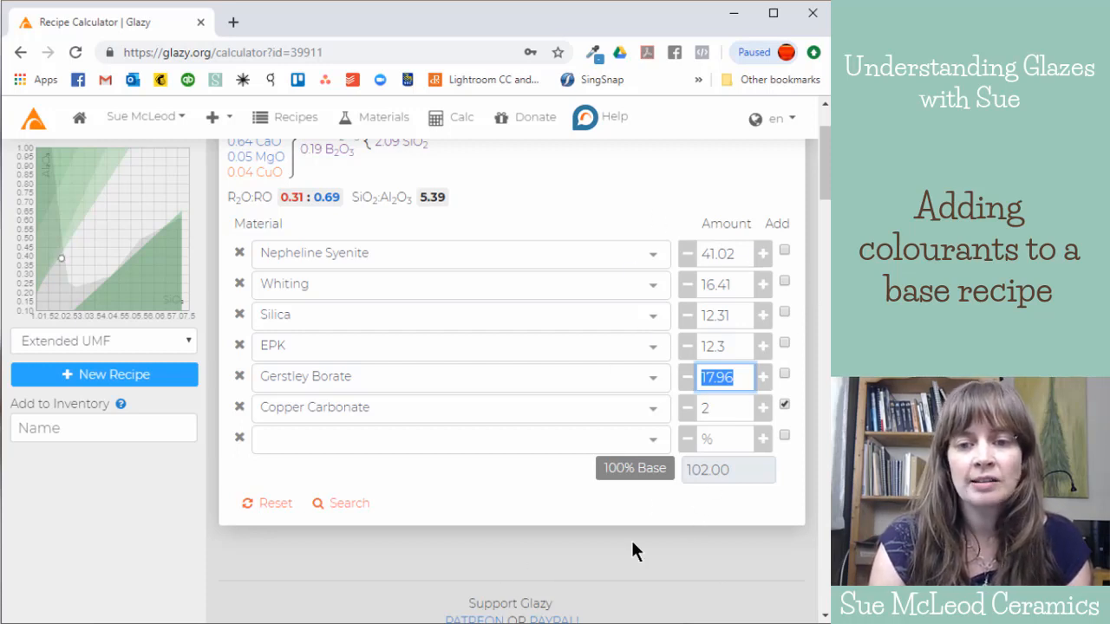
mouse_move(762, 252)
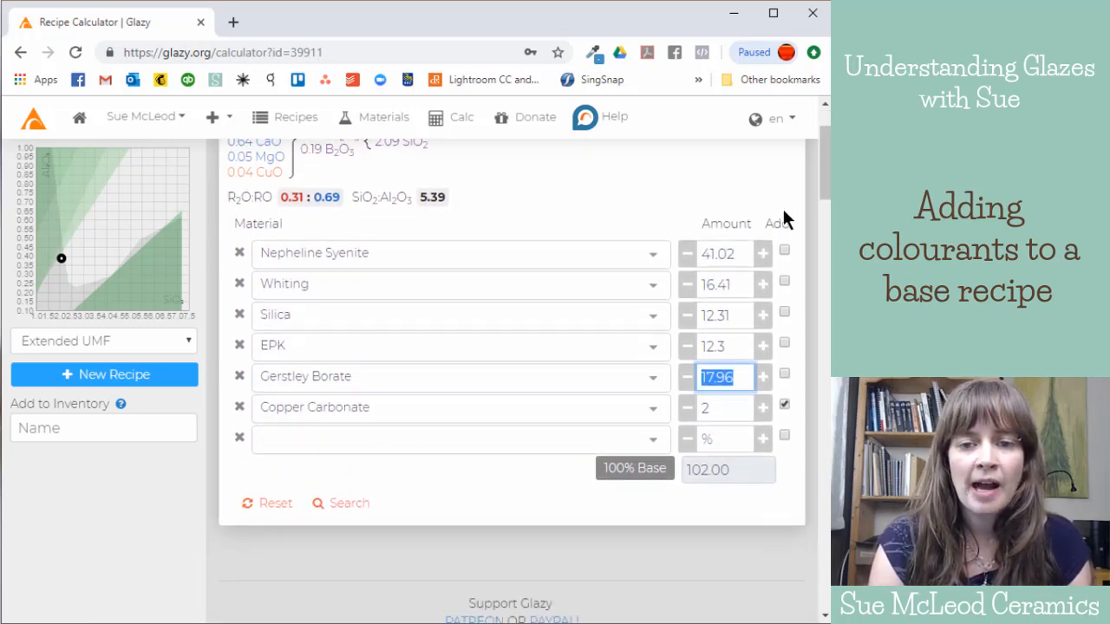
mouse_move(693, 271)
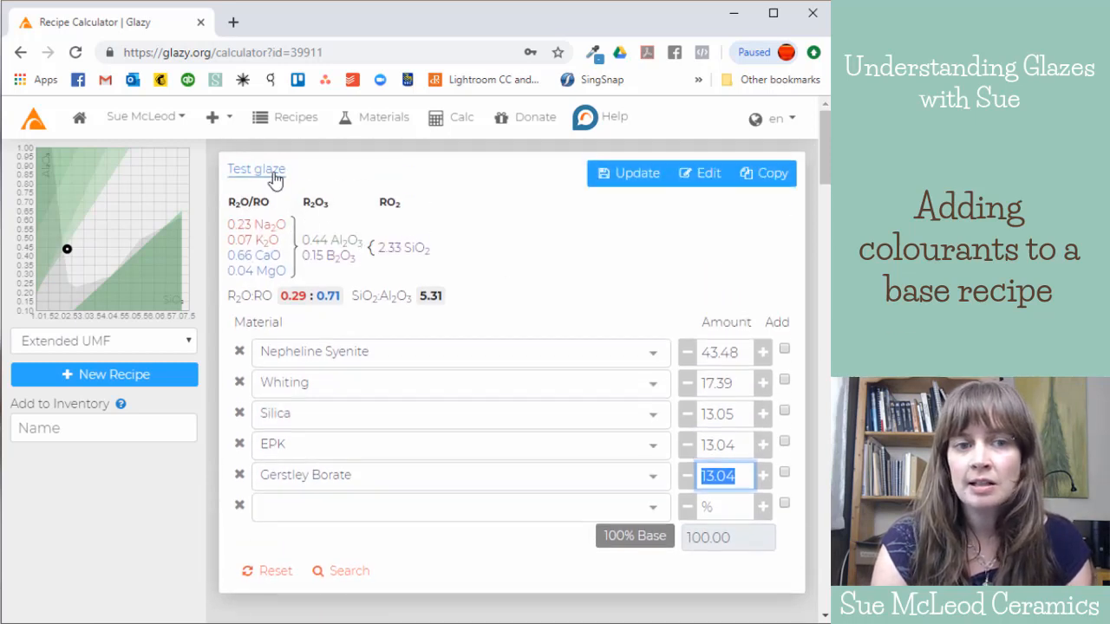
mouse_move(762, 350)
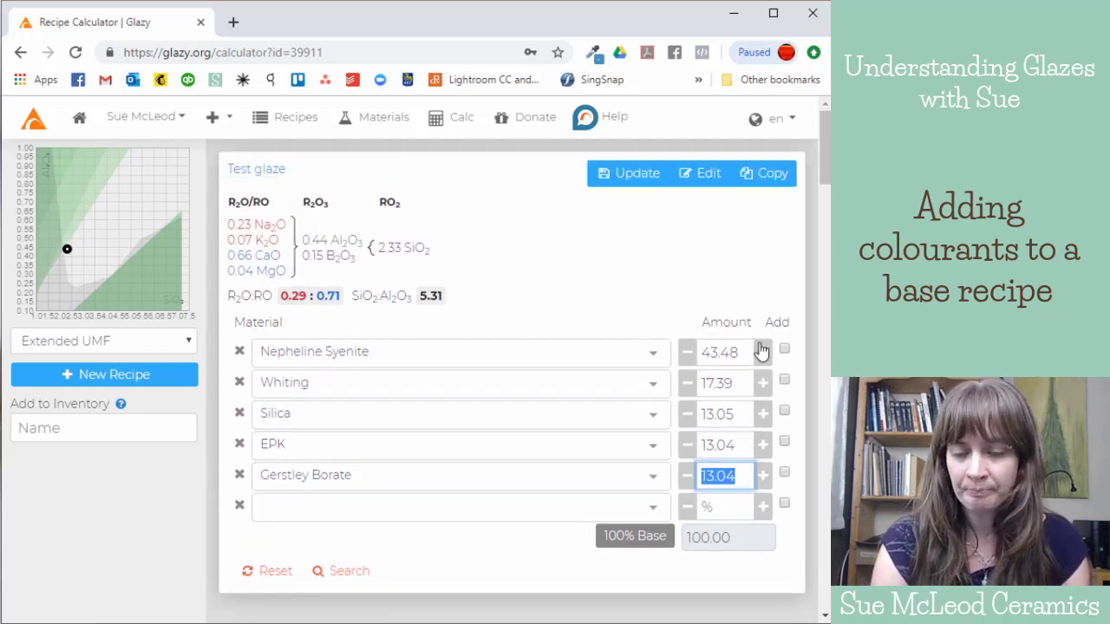
Step: Re-add Copper Carbonate at 2 and mark it as an addition, totalling 102
click(451, 506)
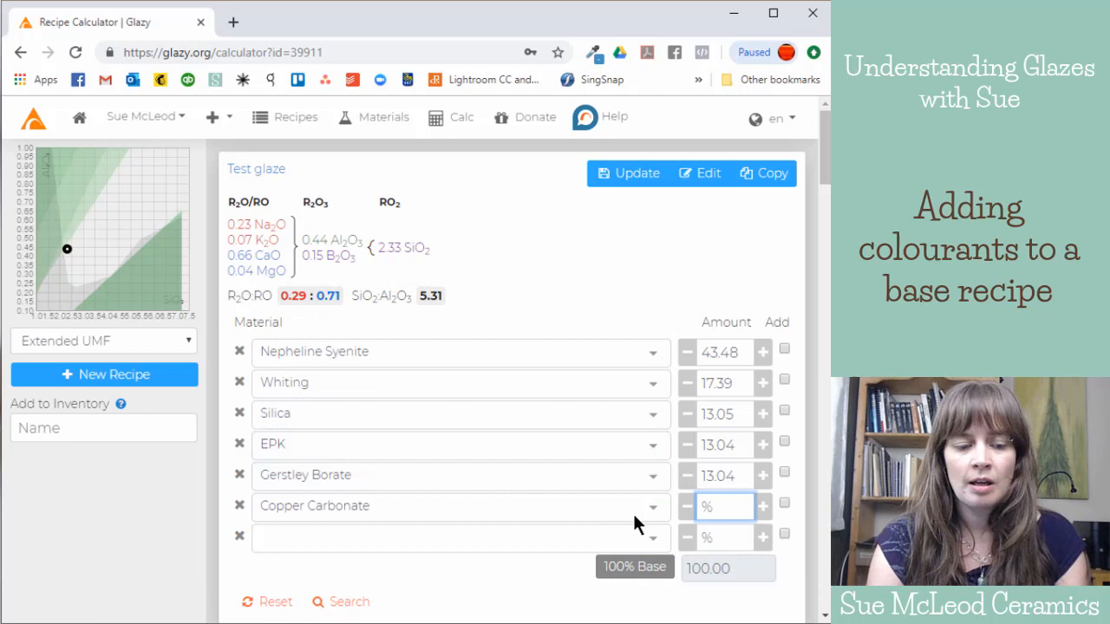
text(2)
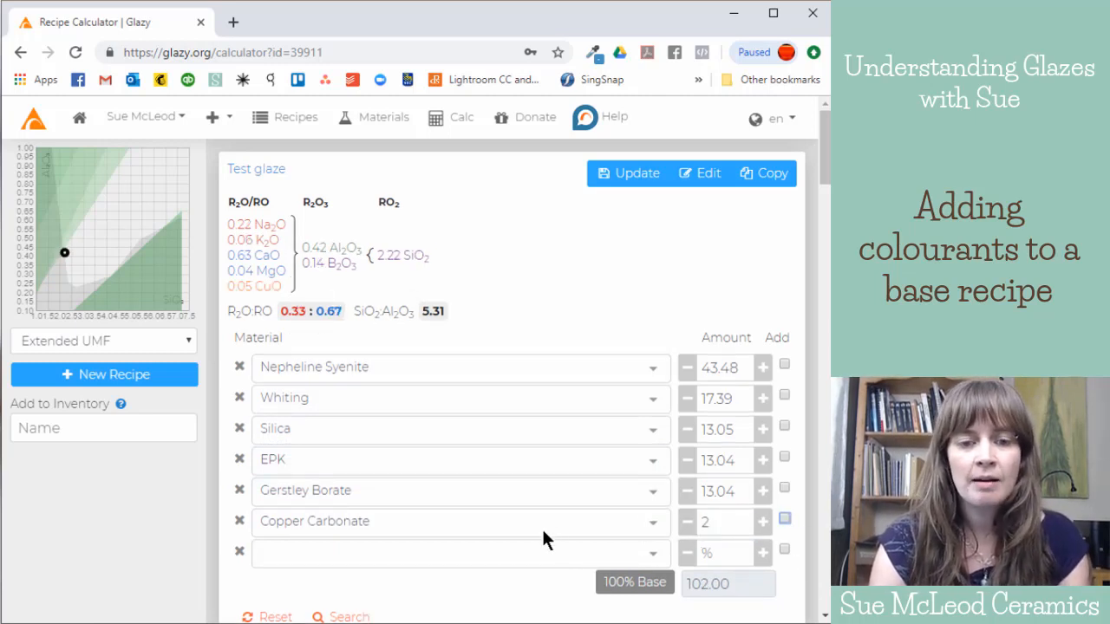
click(721, 521)
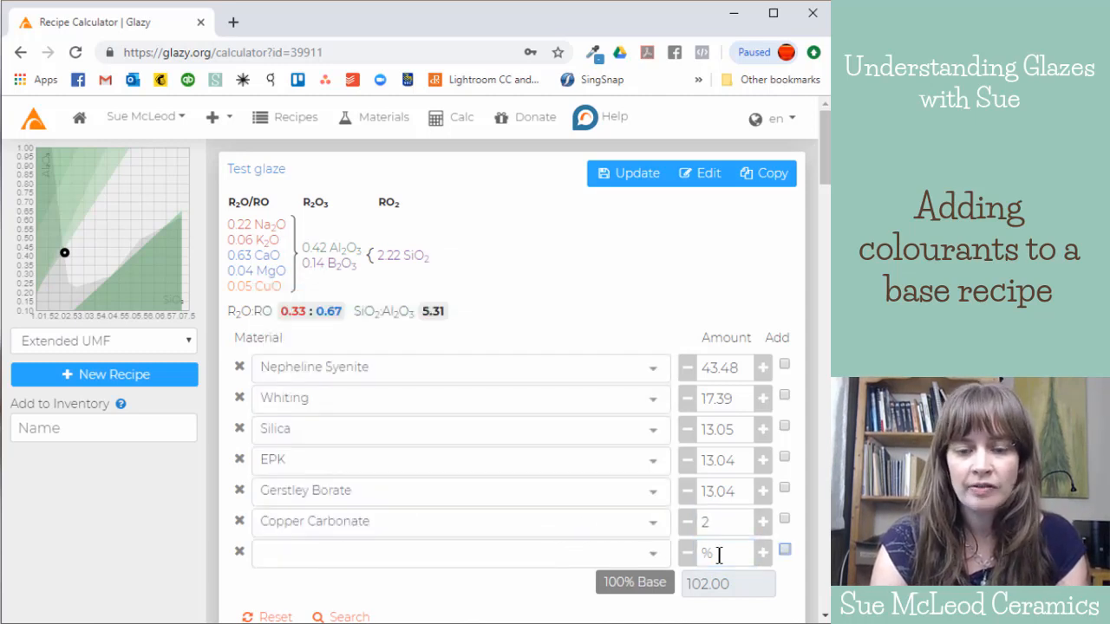
click(783, 518)
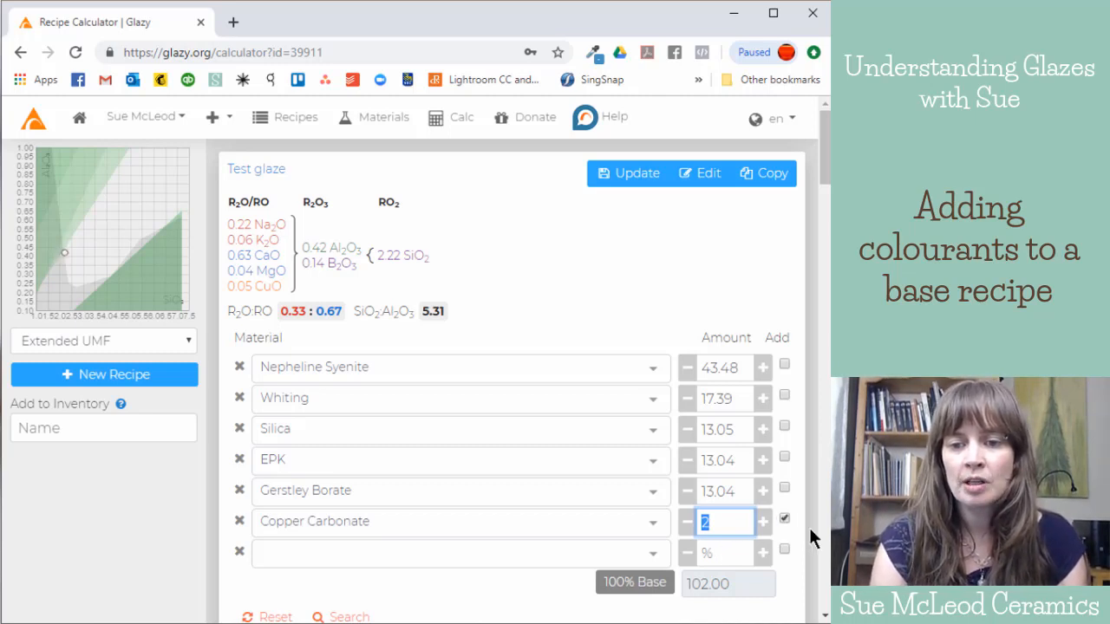
mouse_move(807, 505)
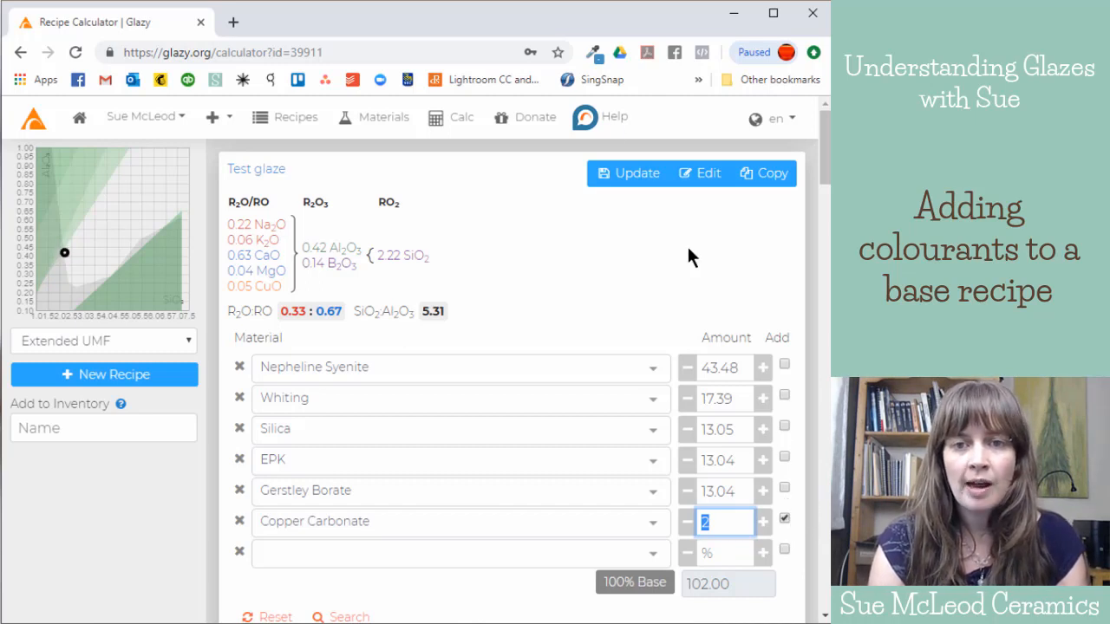
Step: Update Test glaze, keeping Copper Carbonate 2 as an addition totalling 102
click(636, 172)
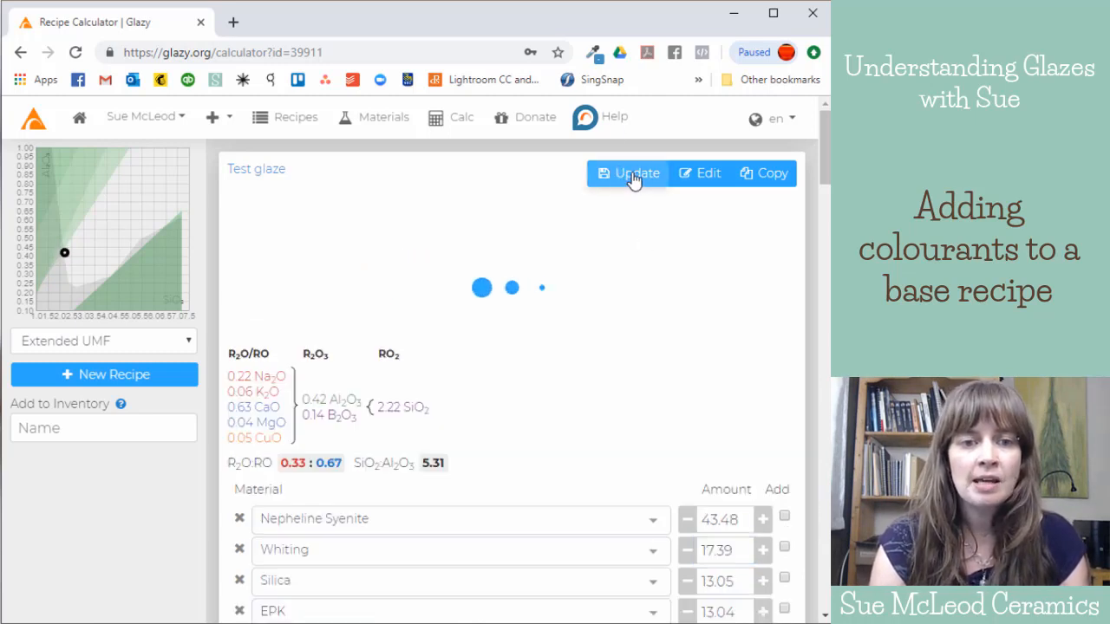
click(634, 173)
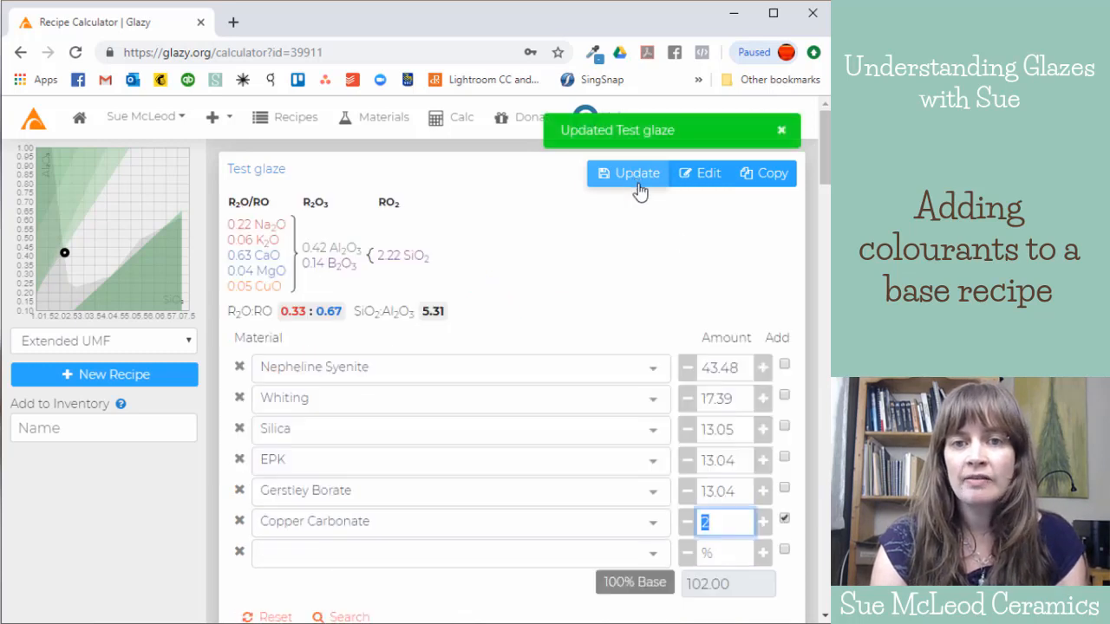
scroll(down, 3)
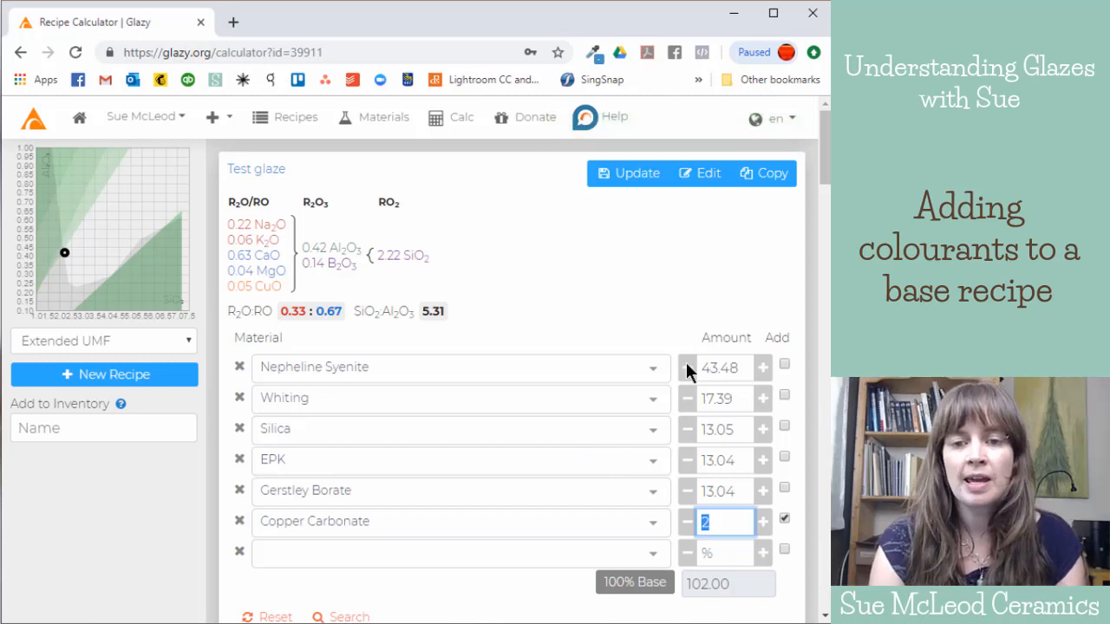
scroll(down, 3)
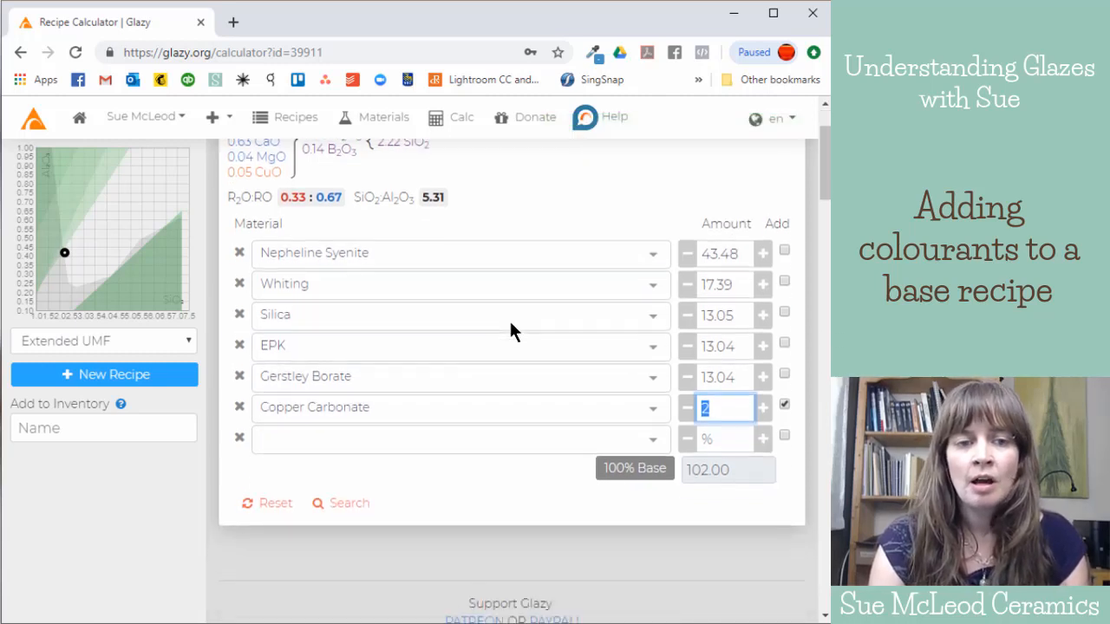
mouse_move(549, 458)
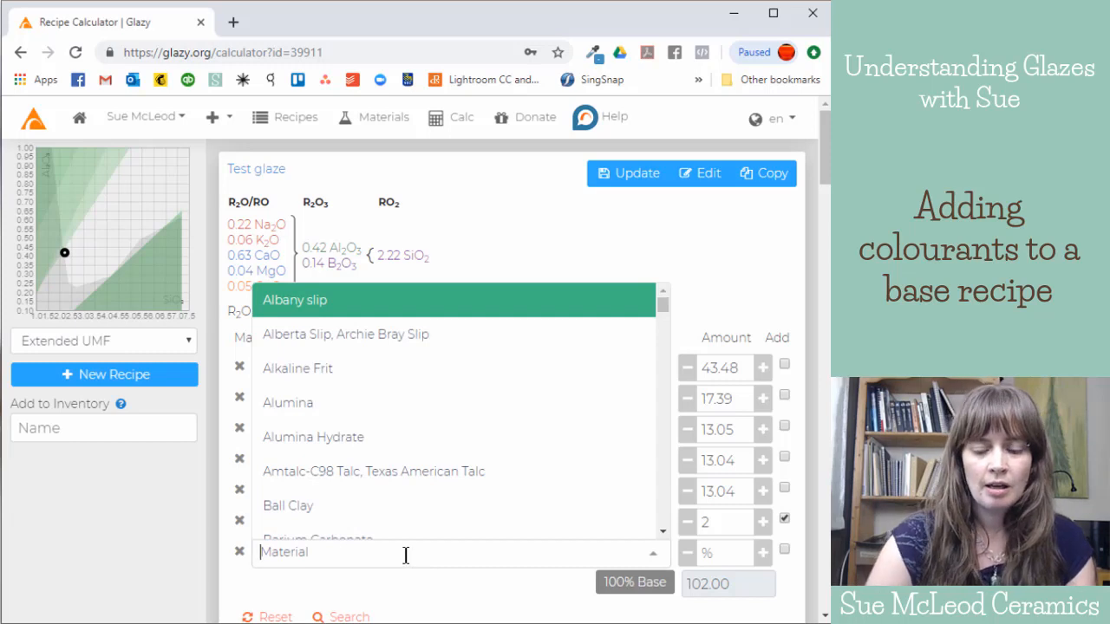
Step: Add Red iron oxide at 2 as an addition, bringing in Fe2O3
text(red)
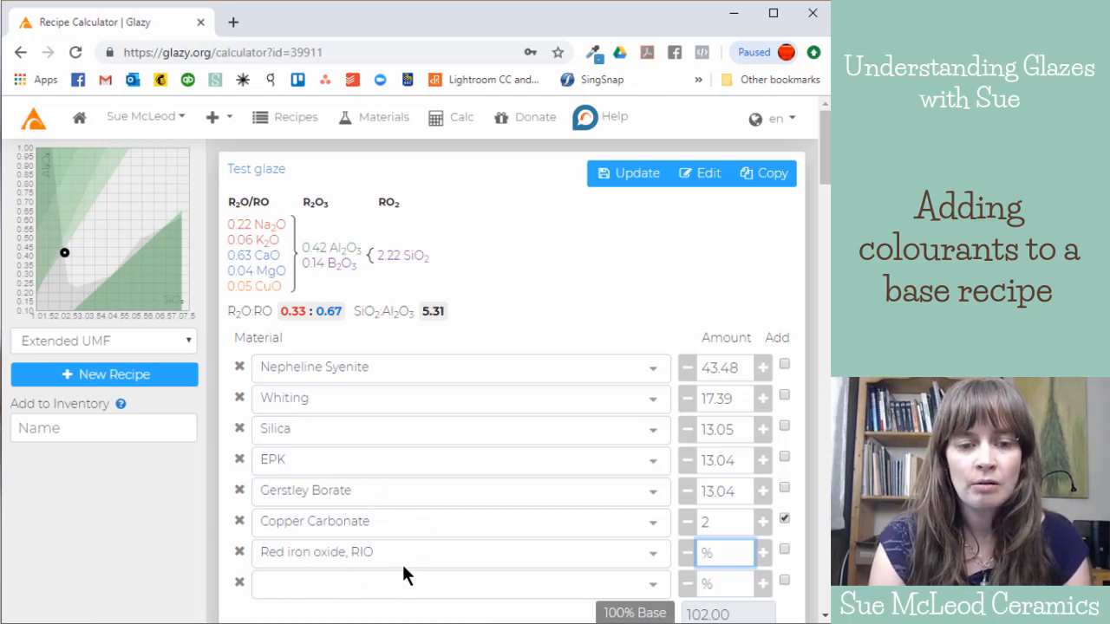
text(2)
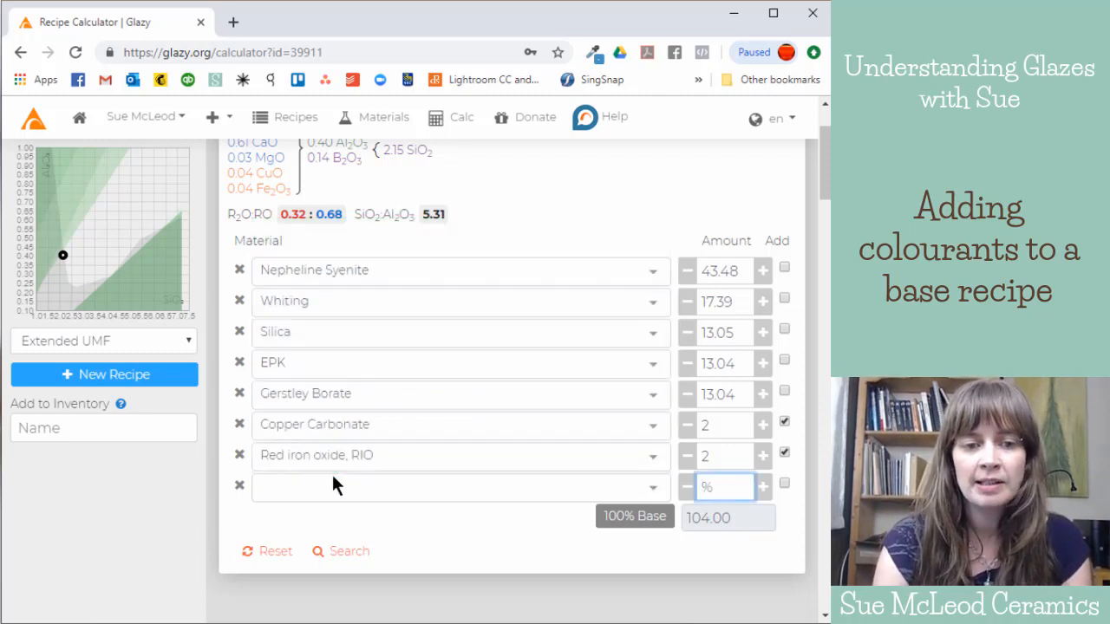
Step: Add Rutile at 5 as an addition, totalling 109, and update the recipe
click(451, 486)
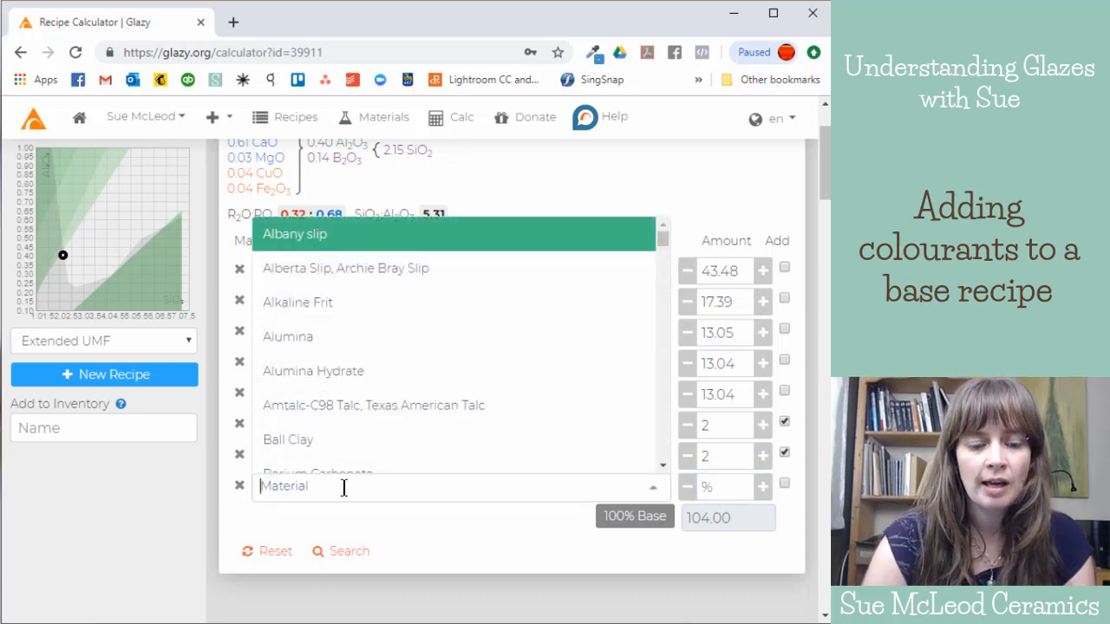
text(rut)
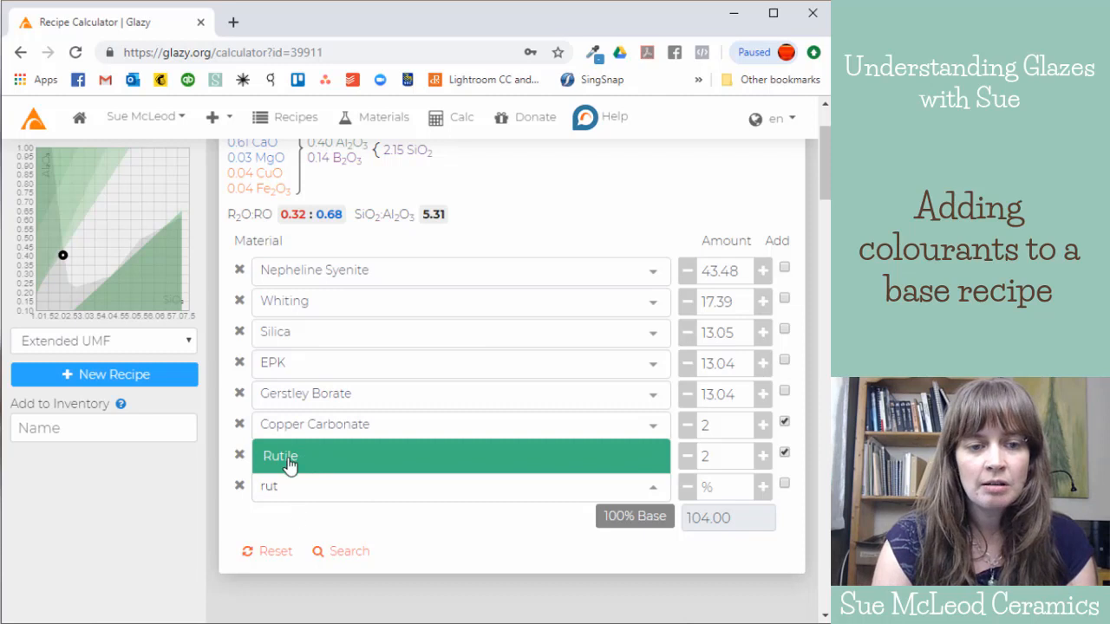
mouse_move(297, 459)
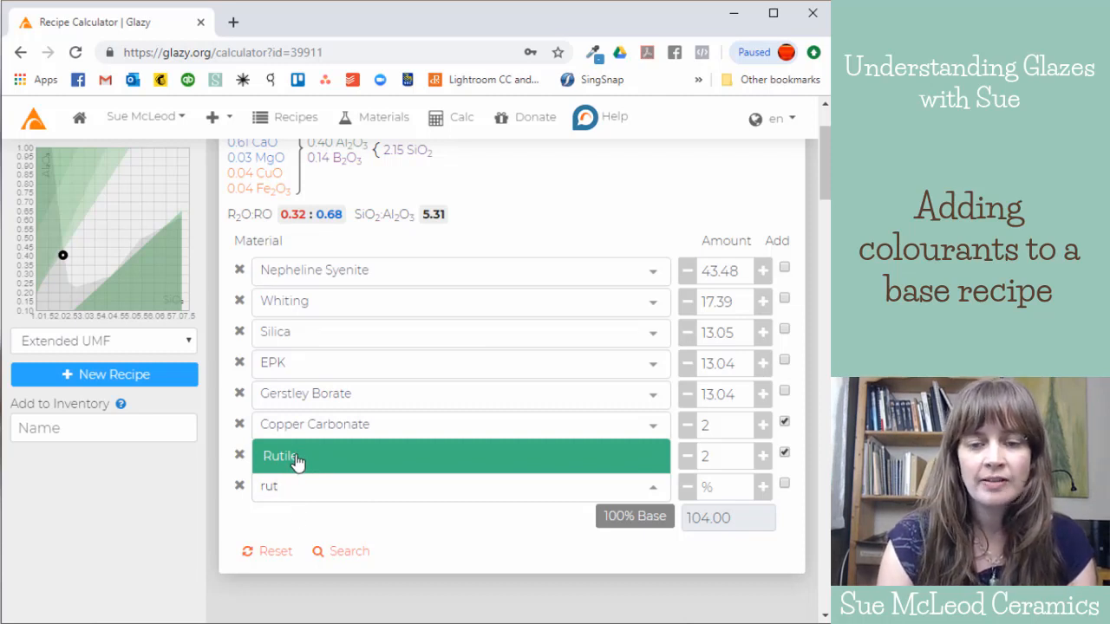
click(295, 456)
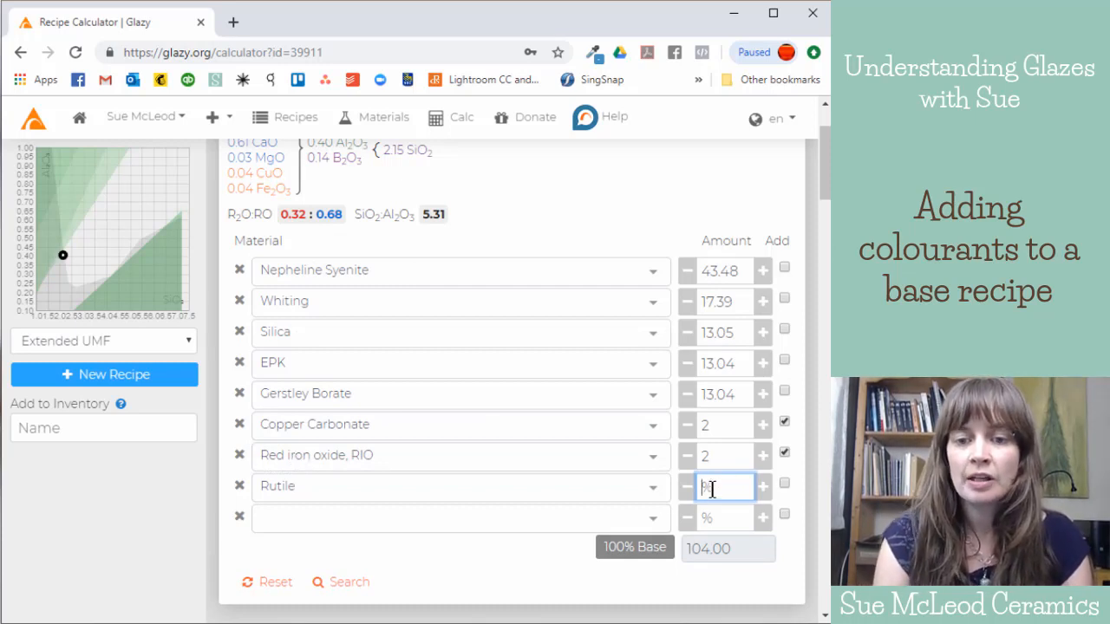
text(5)
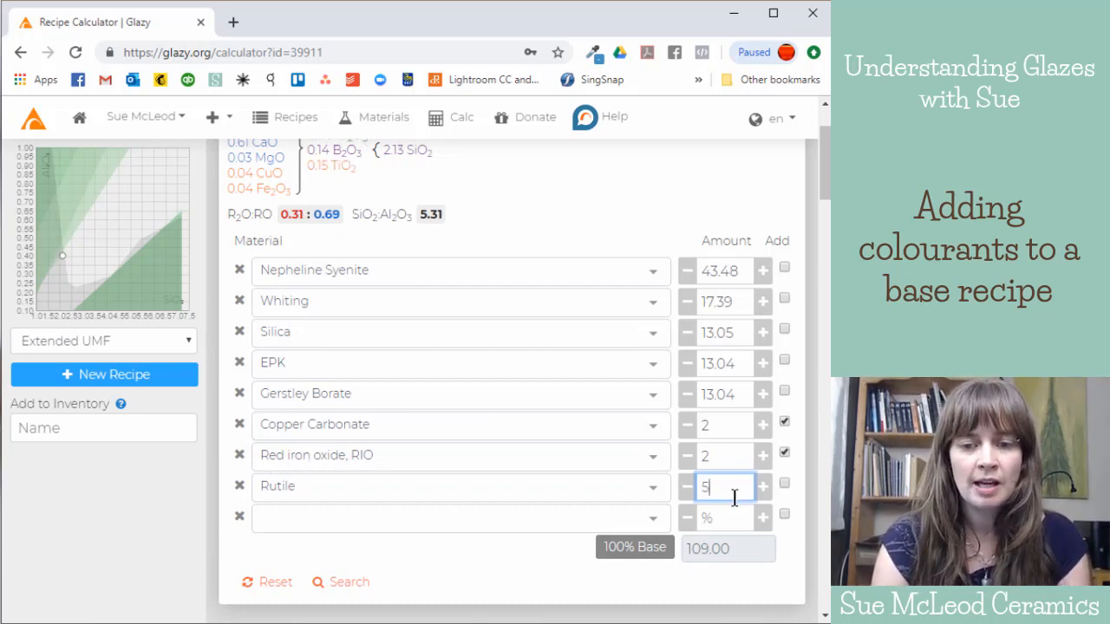
click(783, 484)
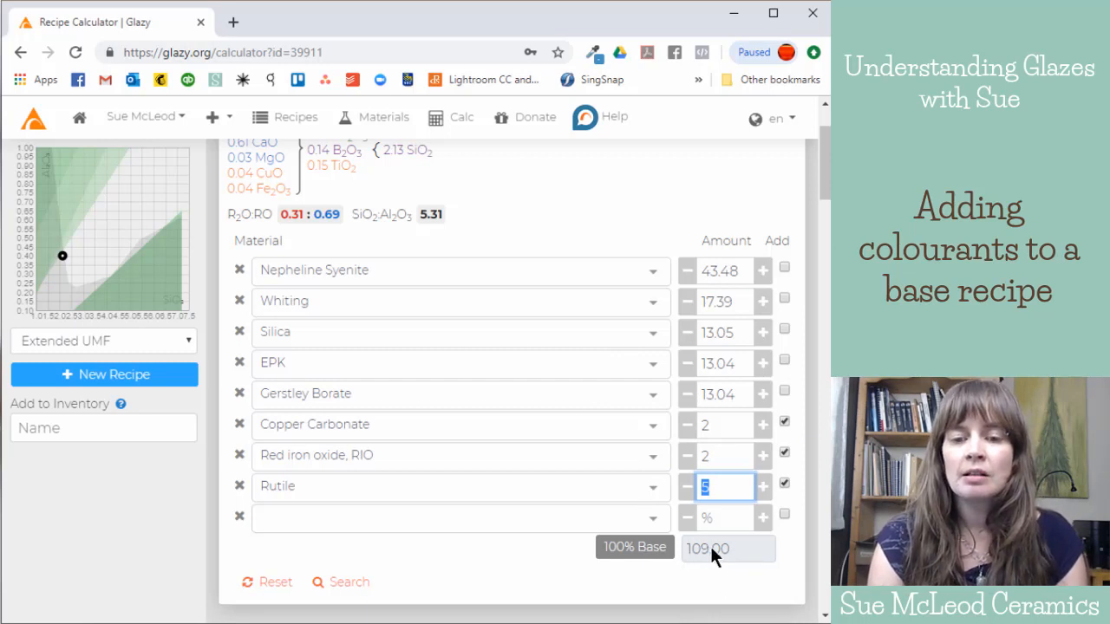
mouse_move(736, 576)
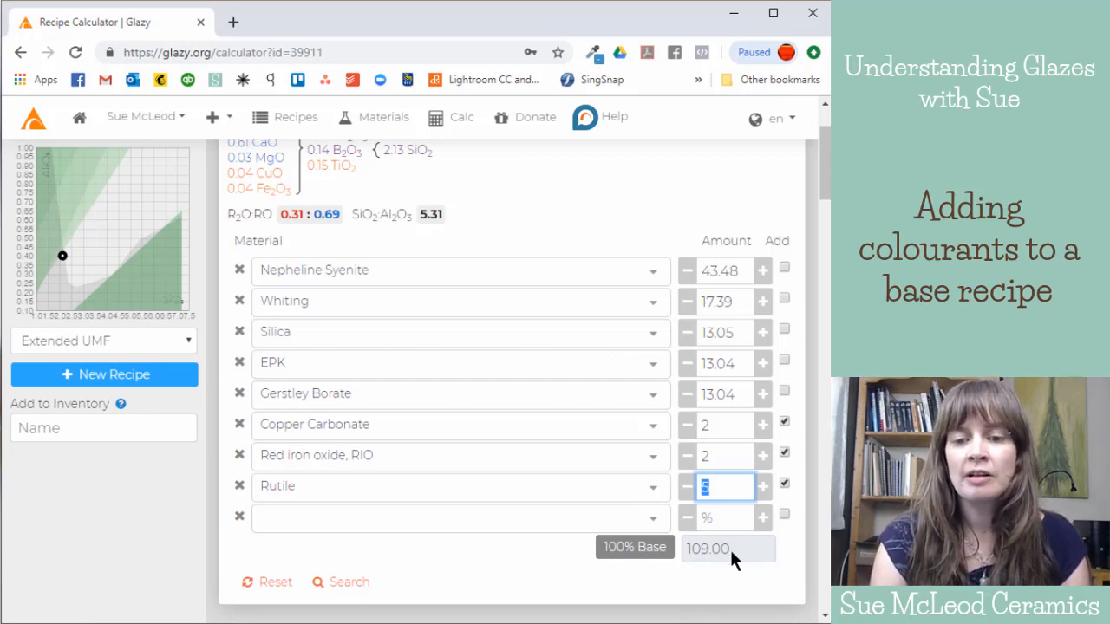
mouse_move(761, 372)
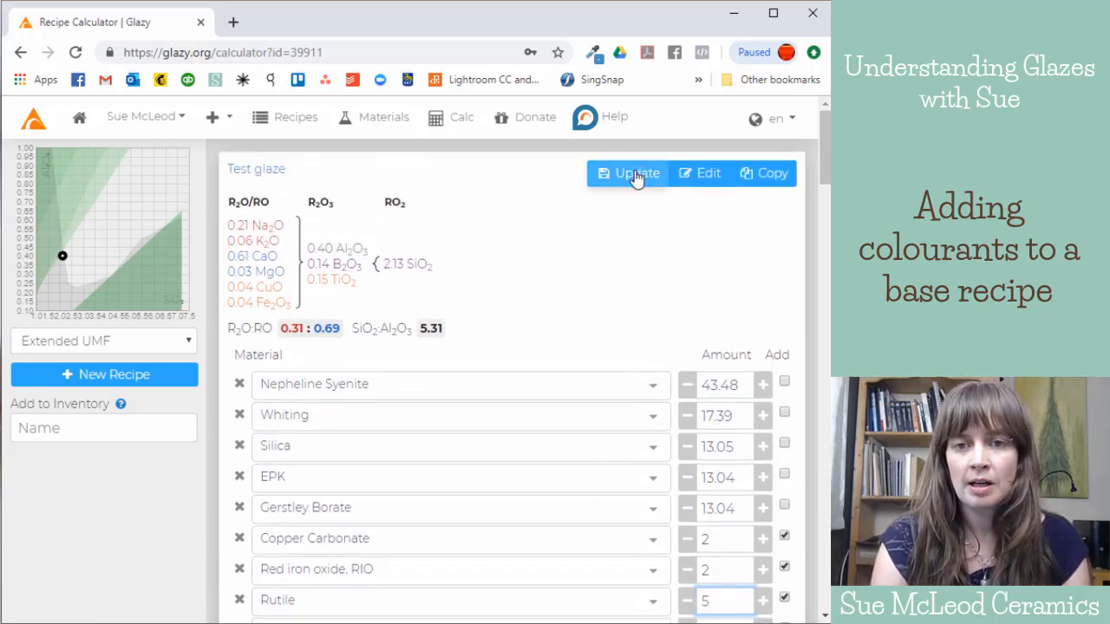
click(634, 174)
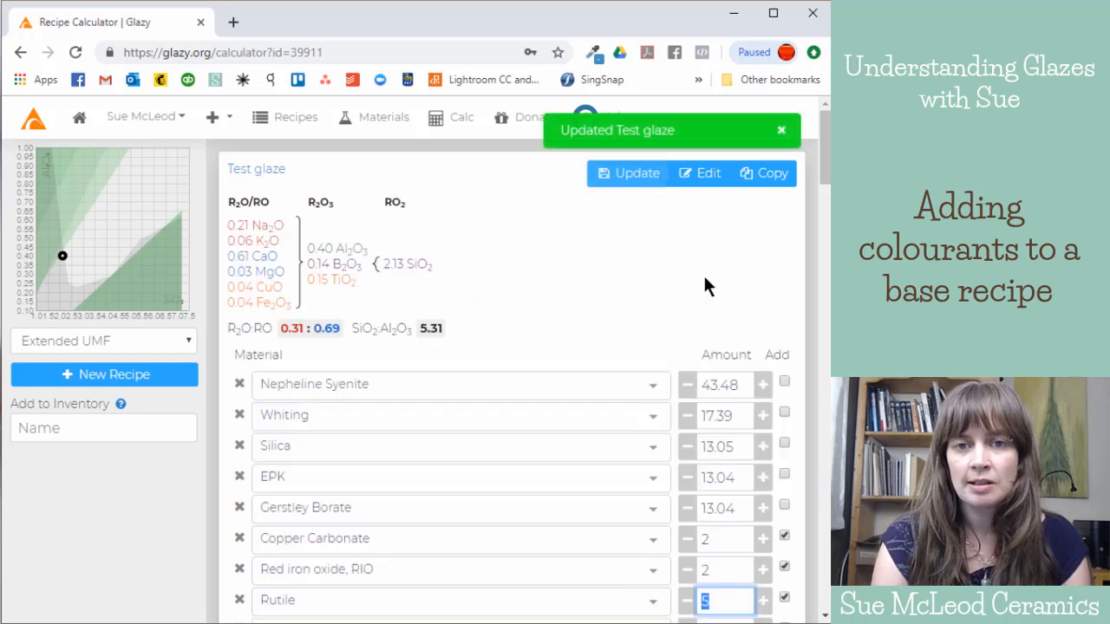
scroll(down, 3)
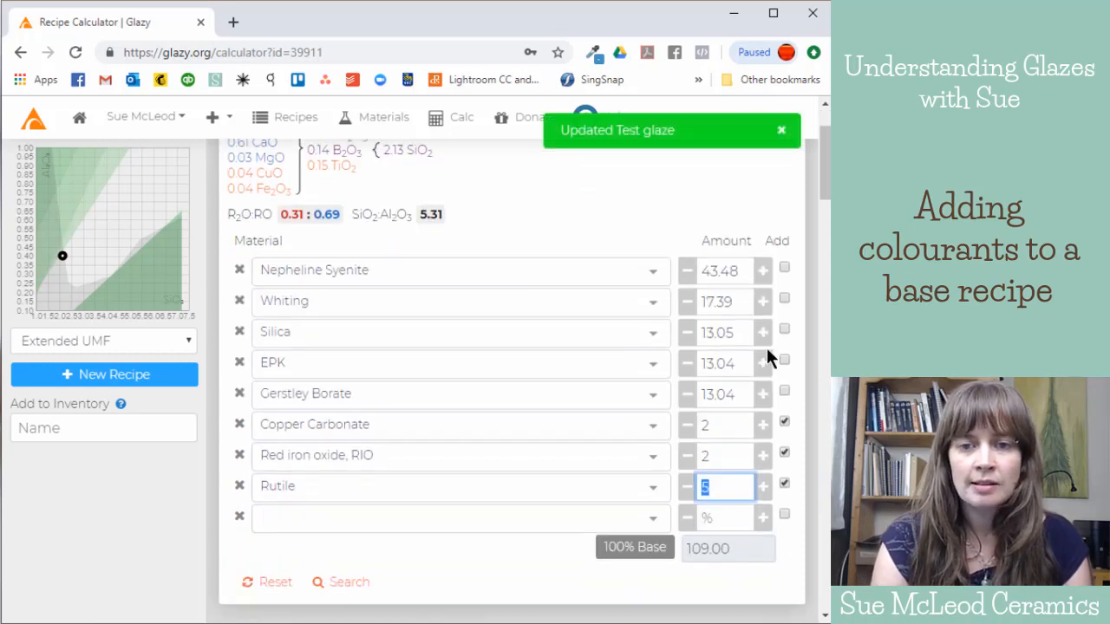
Step: Raise Silica from 13.05 to 31.05, lifting the total to 127
click(763, 332)
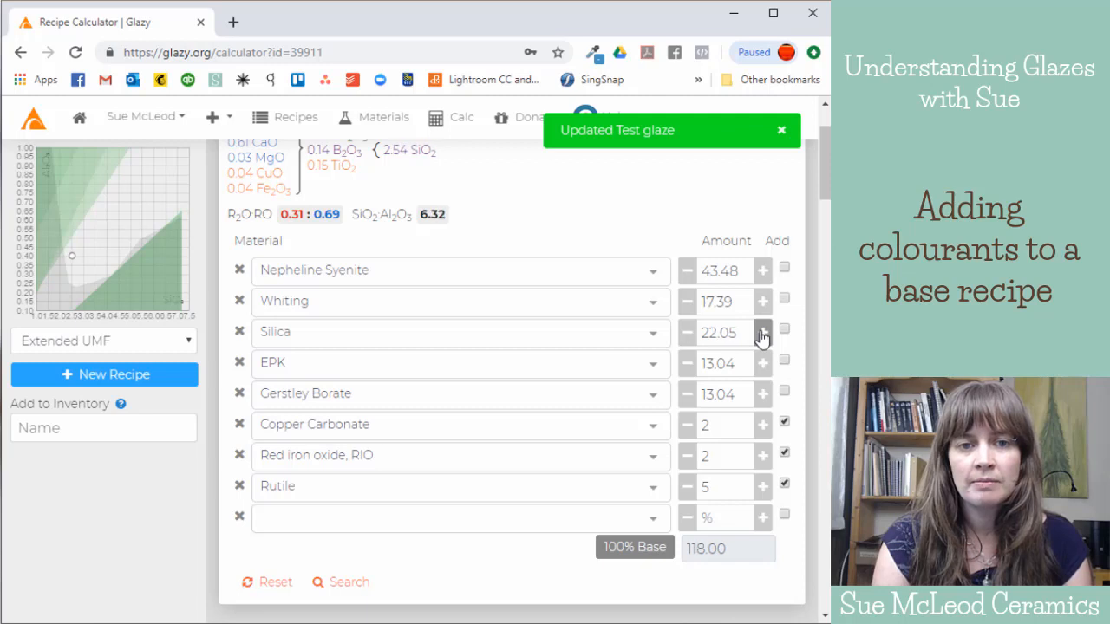
click(763, 332)
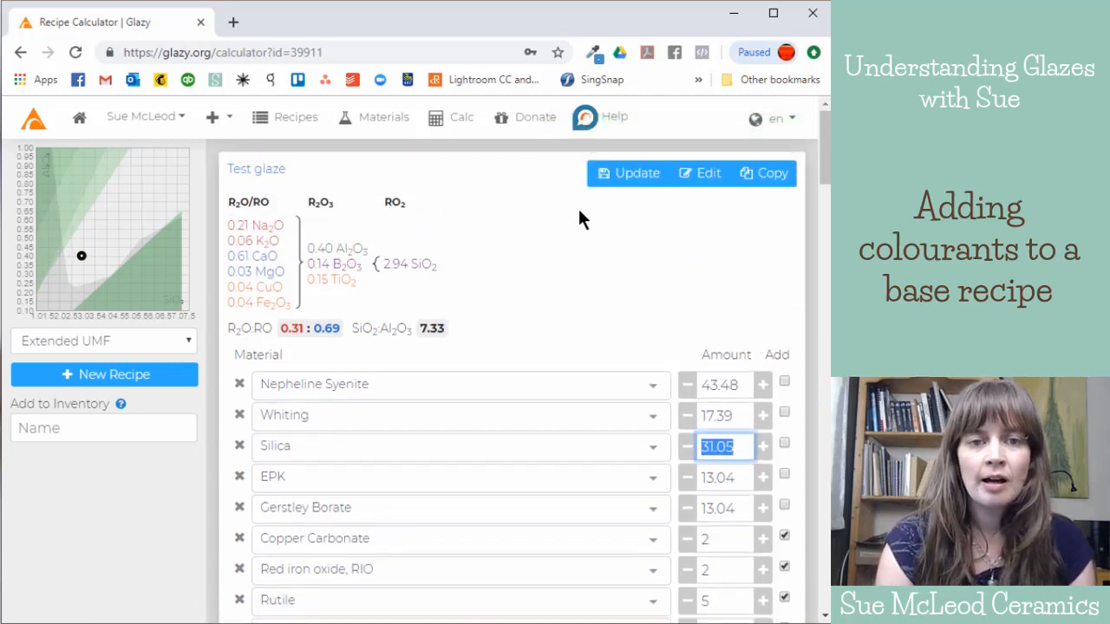
mouse_move(767, 309)
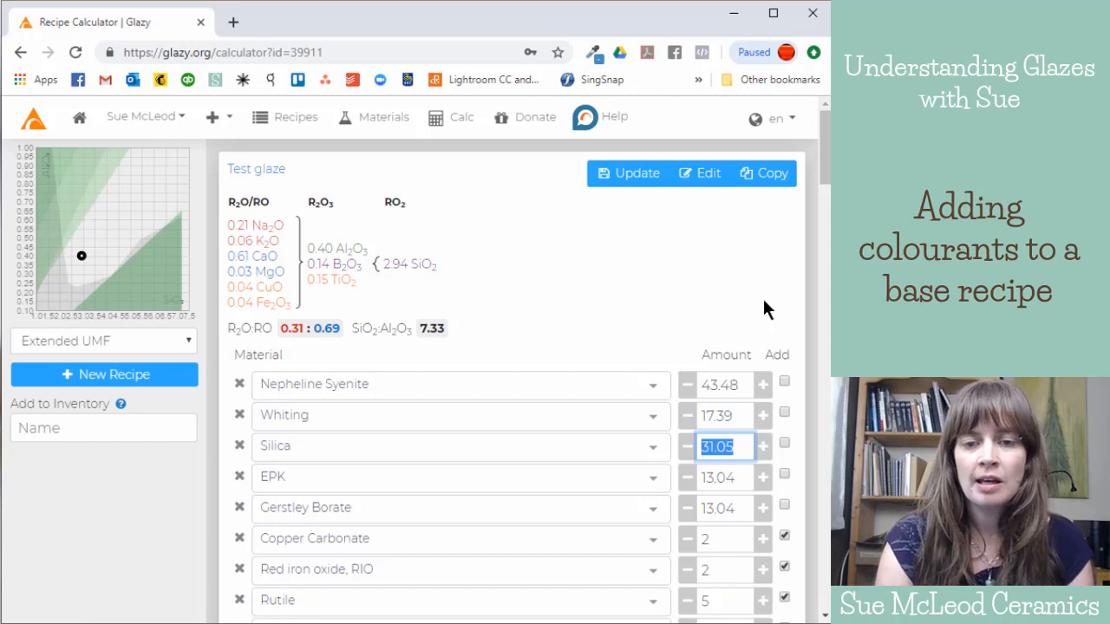
scroll(down, 3)
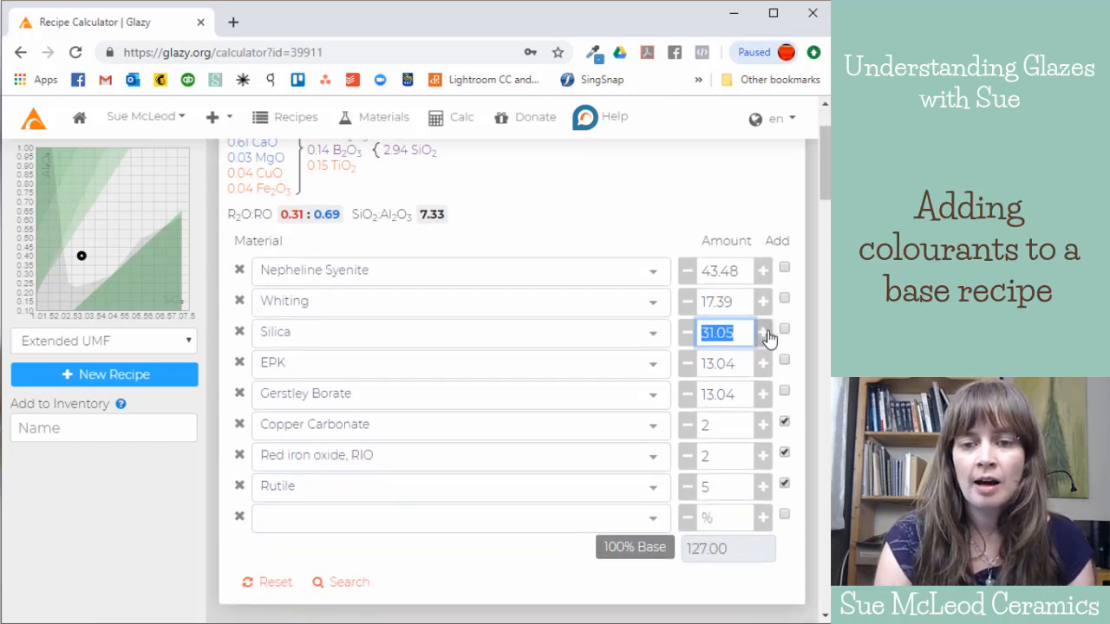
mouse_move(622, 412)
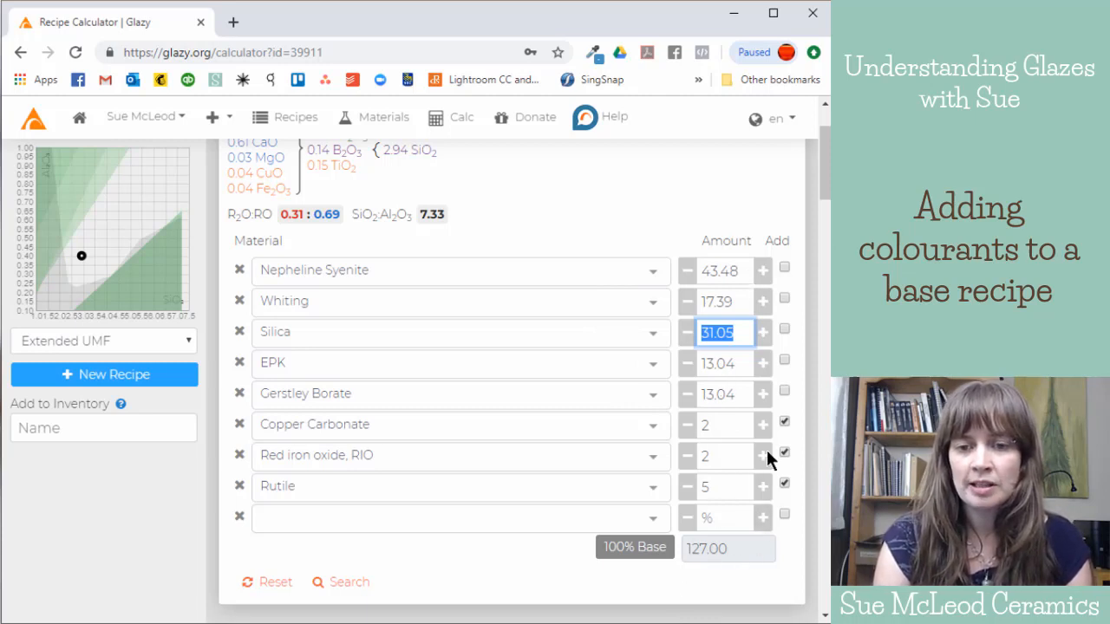
mouse_move(645, 555)
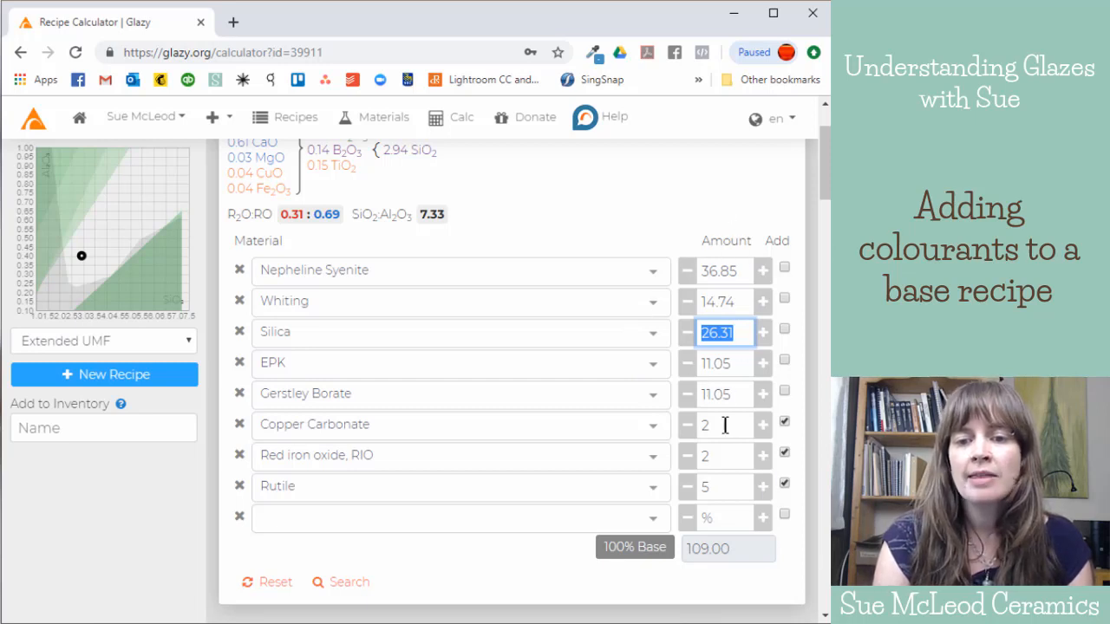
mouse_move(713, 409)
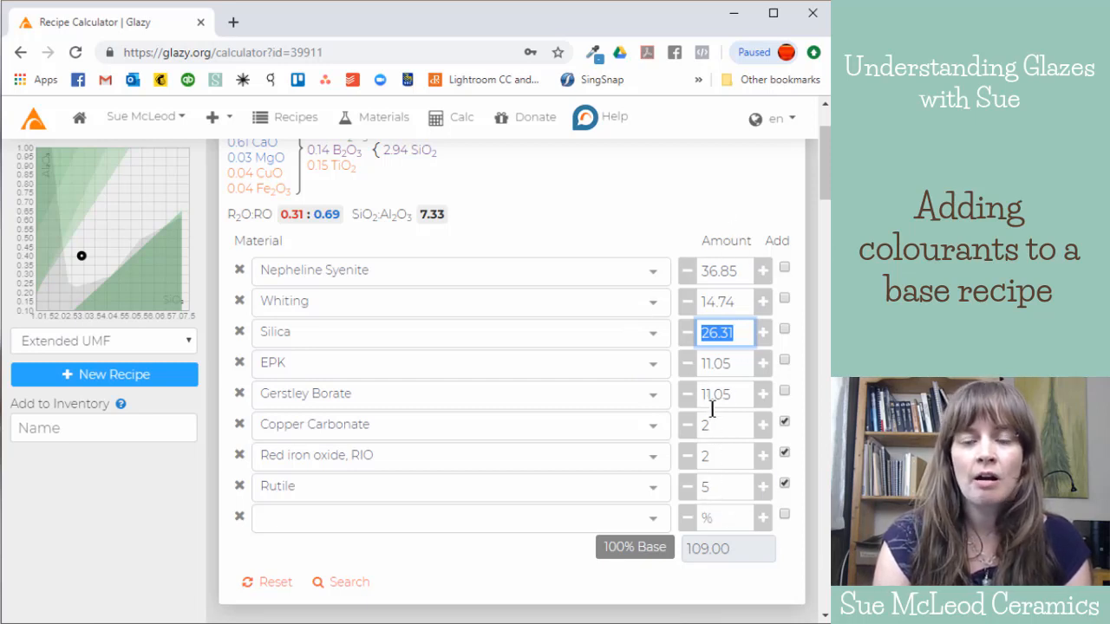
mouse_move(720, 447)
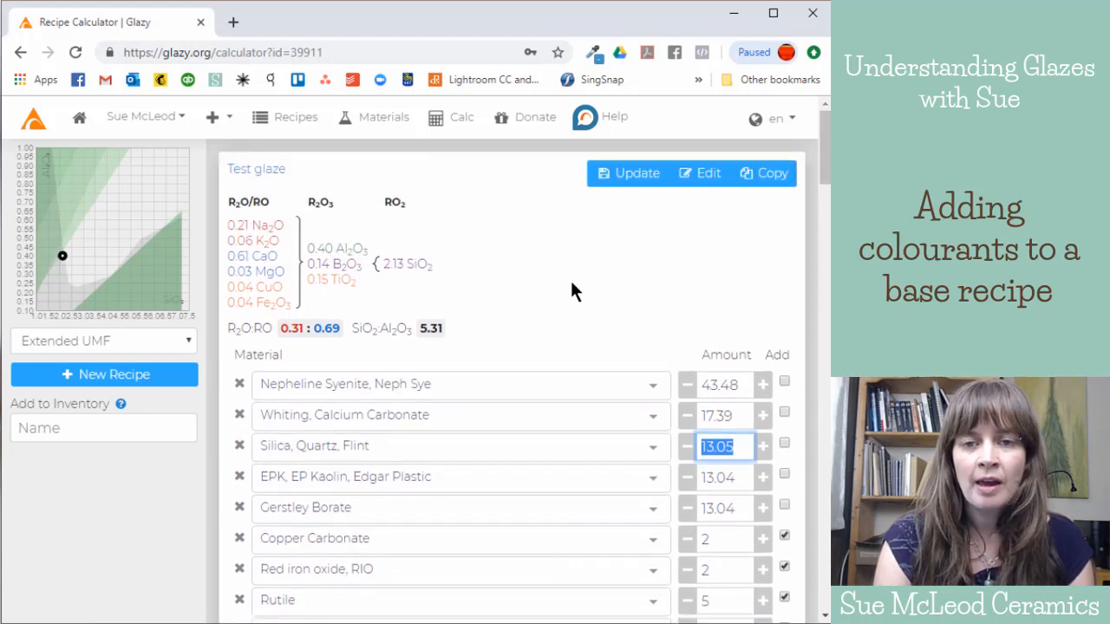
Step: Save the Test glaze recipe with Silica restored to 13.05 and total 109
click(627, 173)
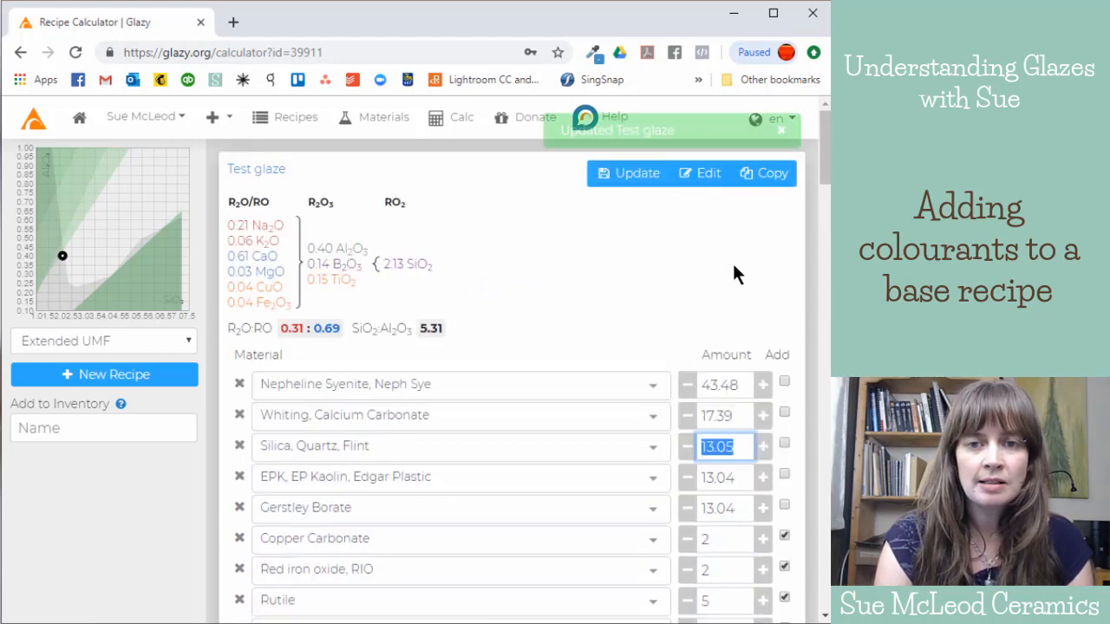
scroll(down, 3)
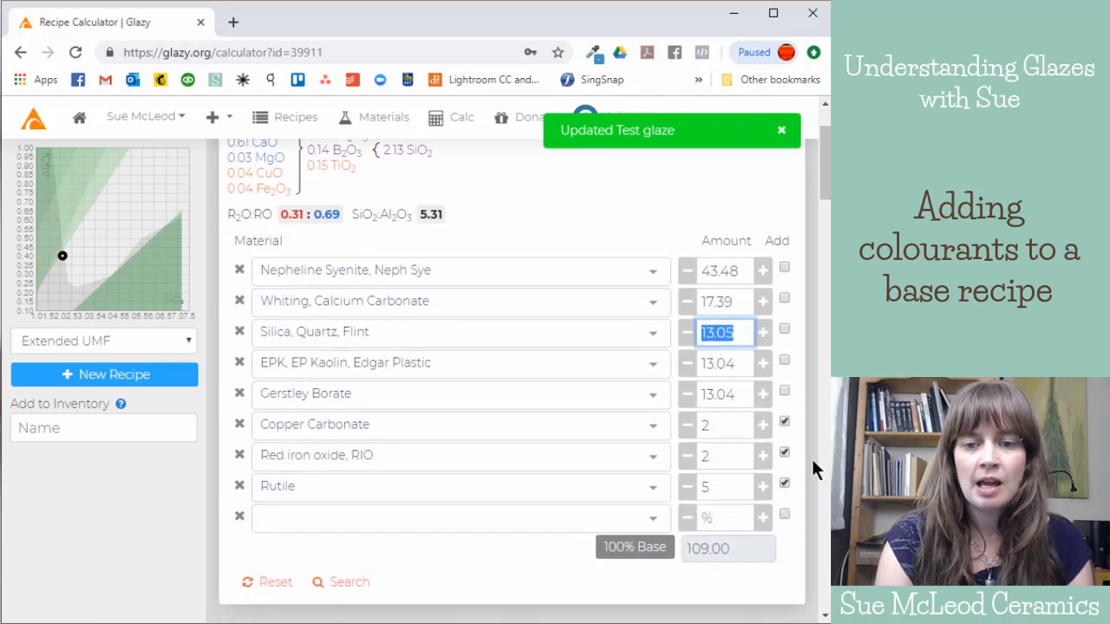
mouse_move(560, 425)
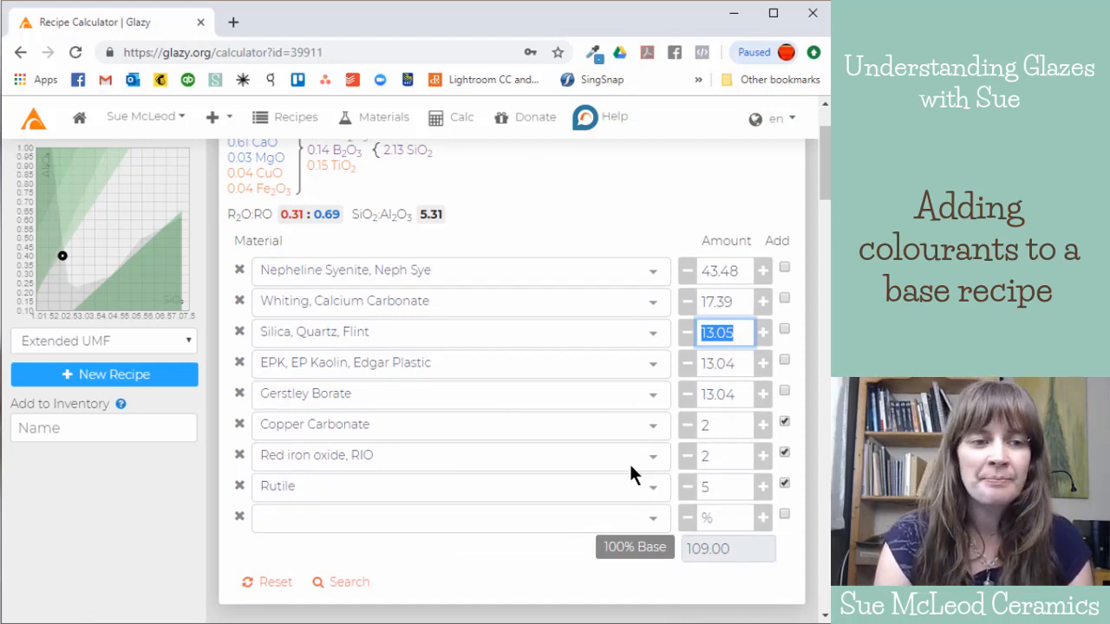
mouse_move(602, 451)
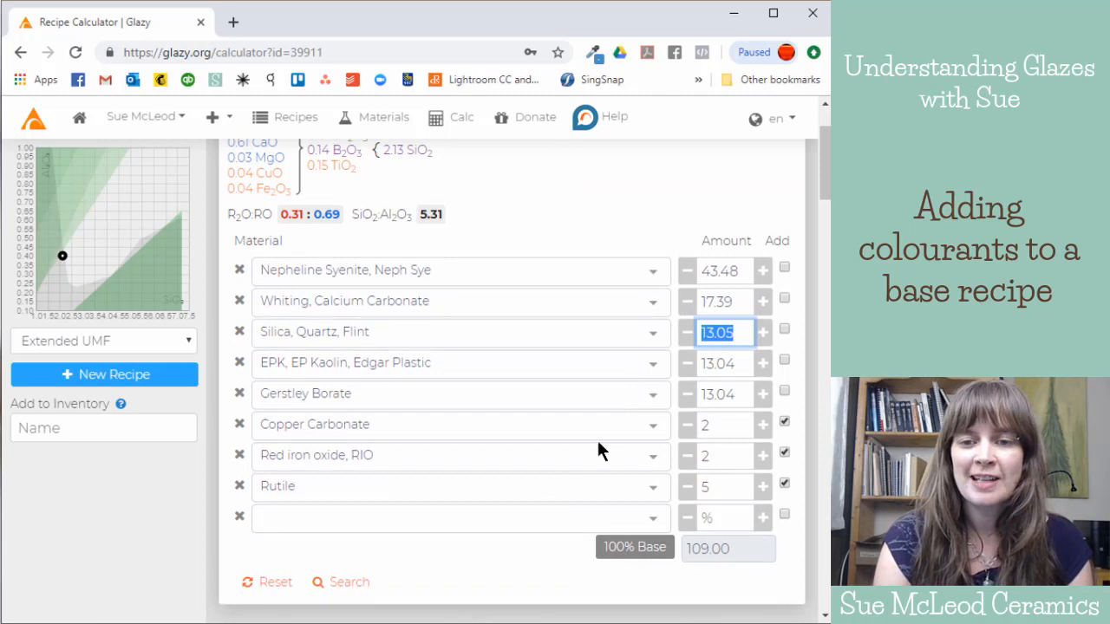
mouse_move(796, 455)
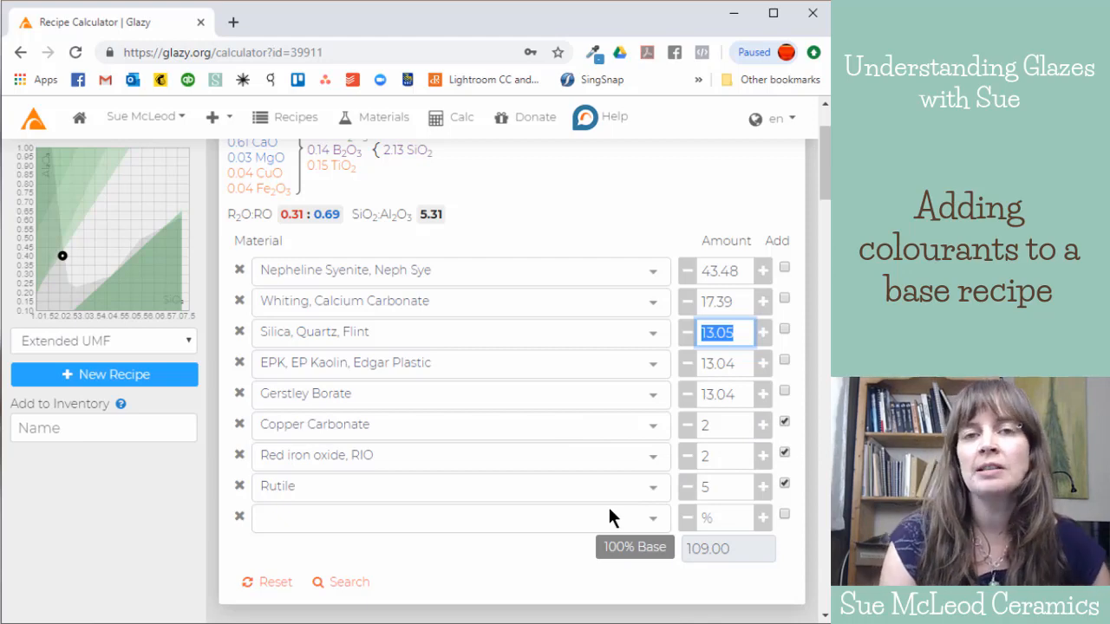
mouse_move(523, 417)
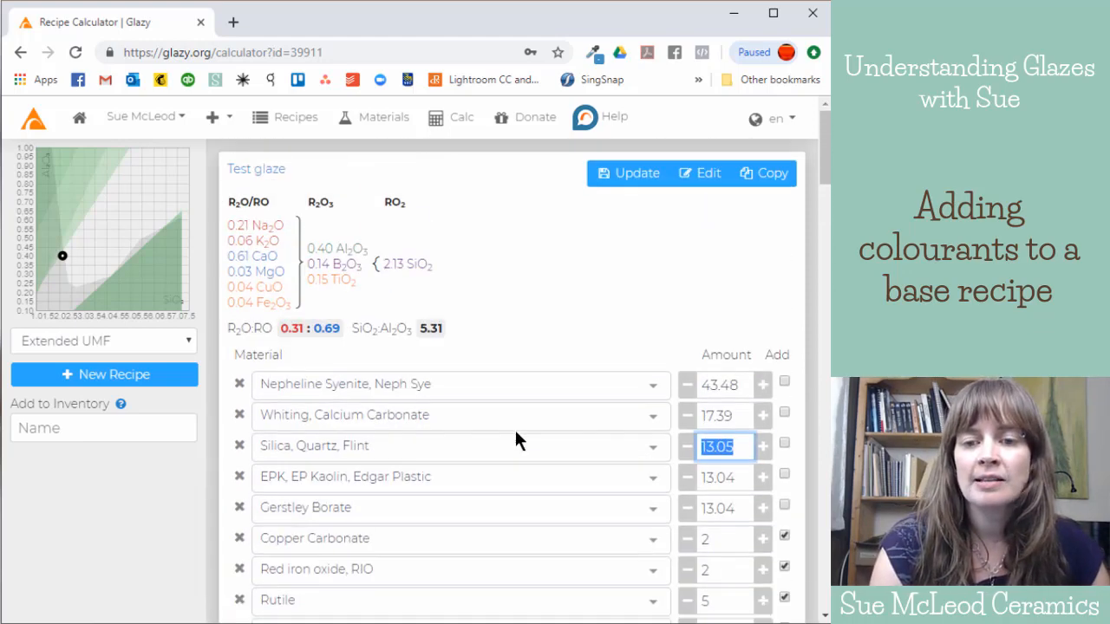
mouse_move(555, 265)
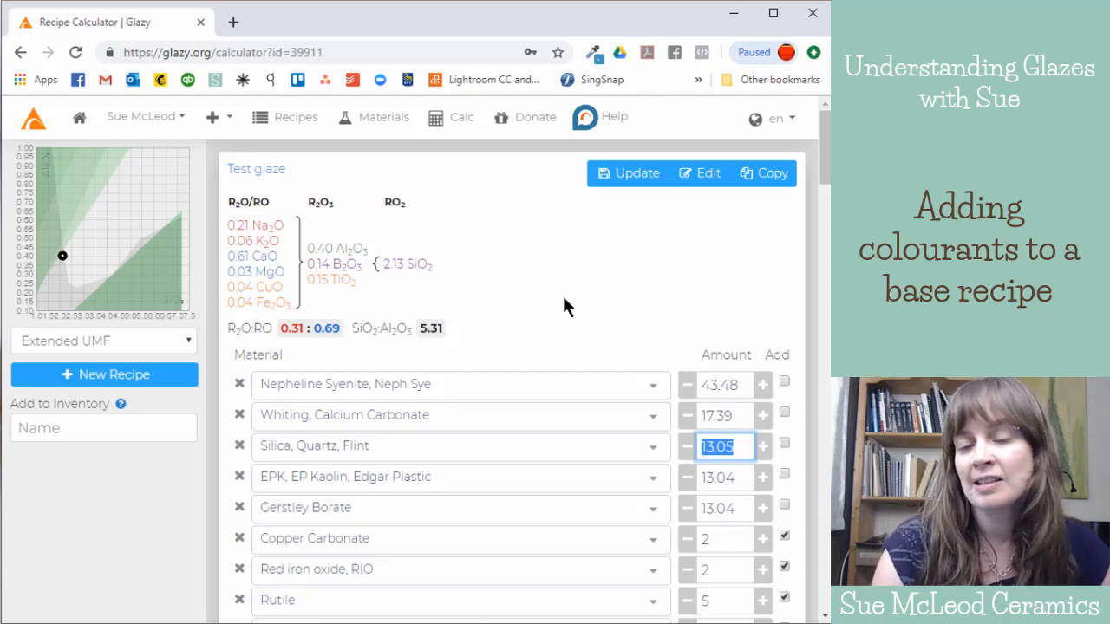
mouse_move(584, 295)
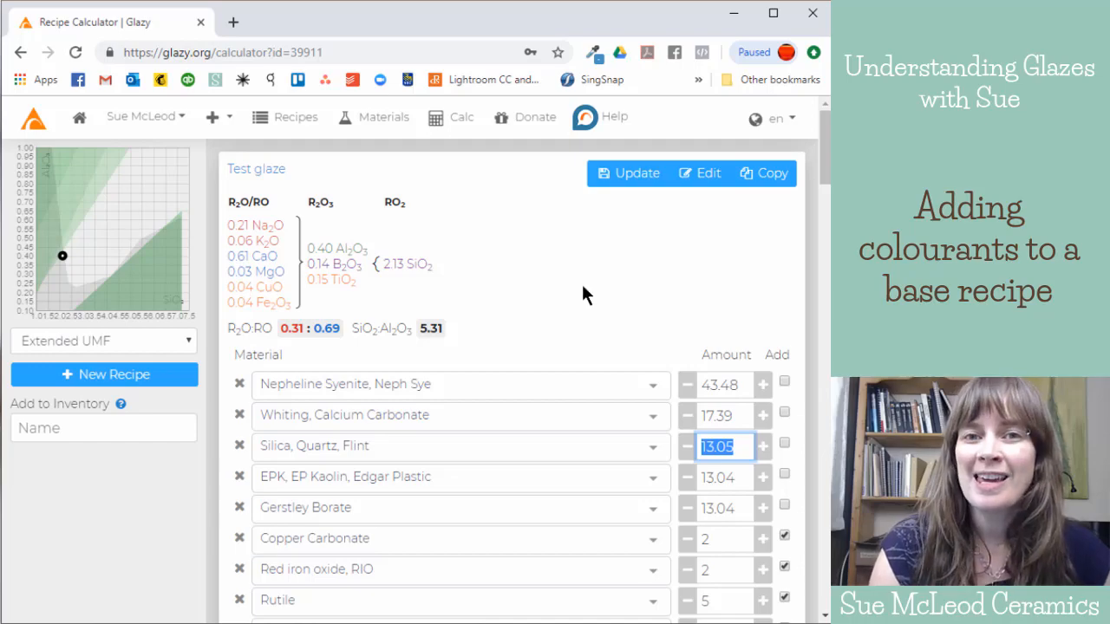